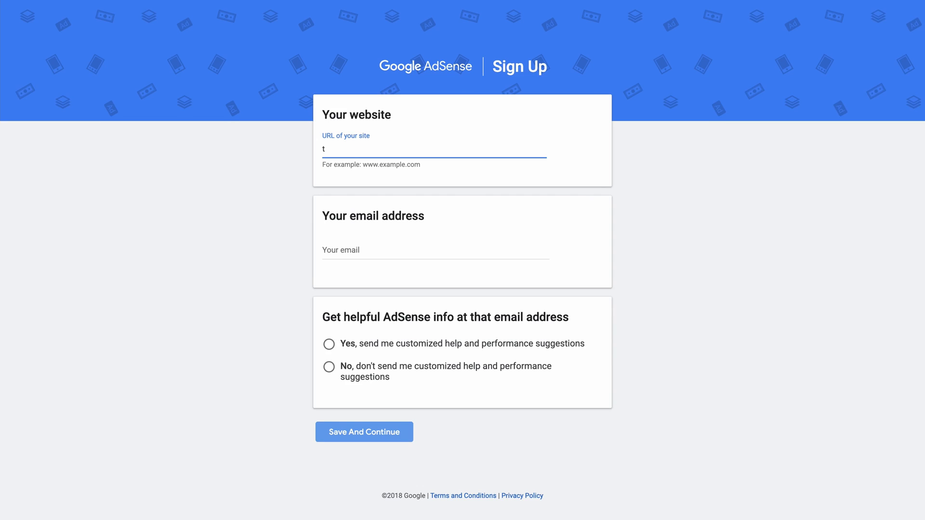
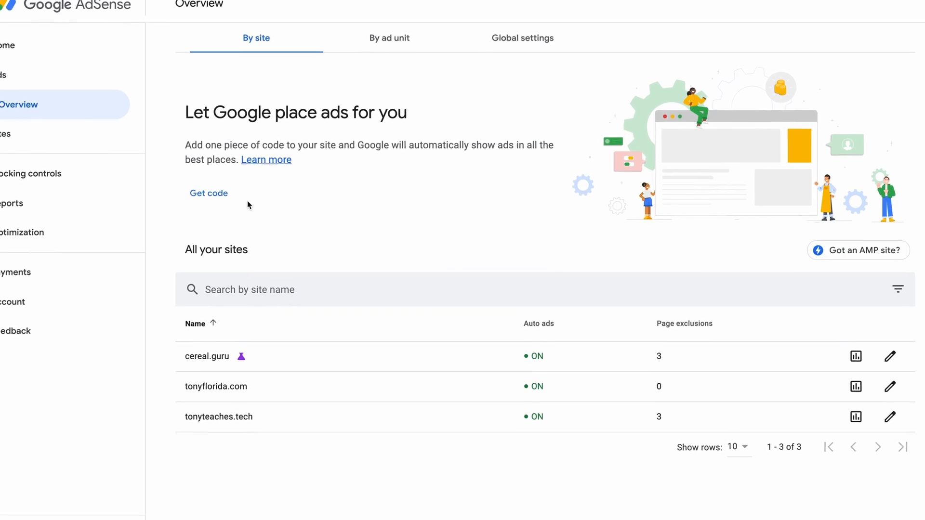
# Step: Switch from the AdSense sites overview to the WordPress admin dashboard
pyautogui.click(208, 193)
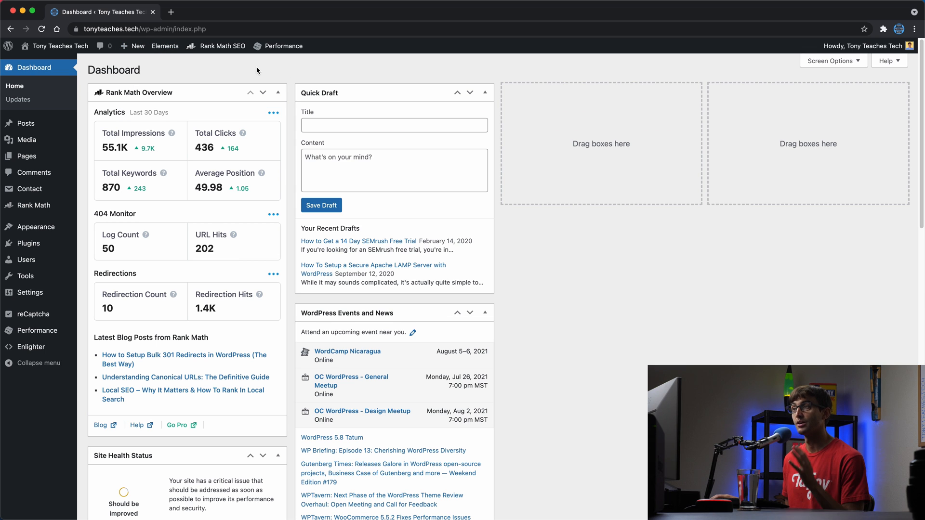
pyautogui.moveTo(186, 81)
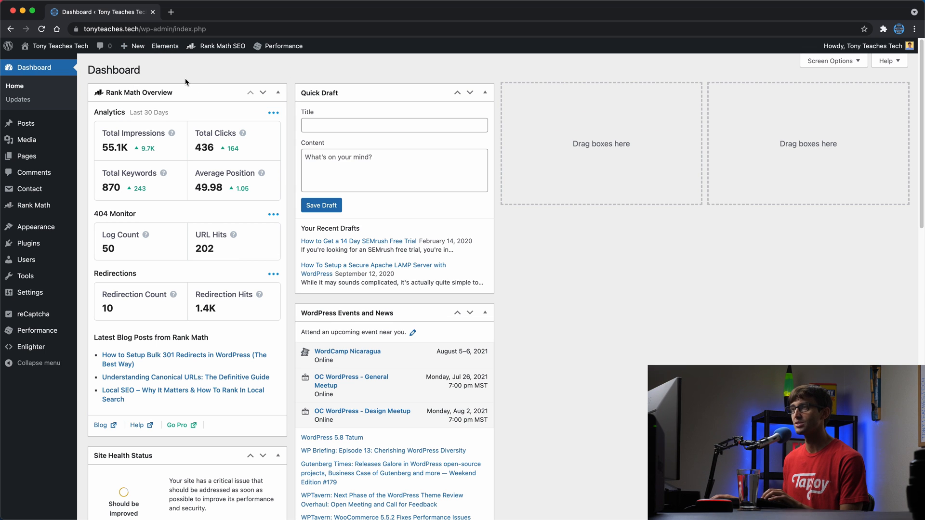
pyautogui.moveTo(68, 247)
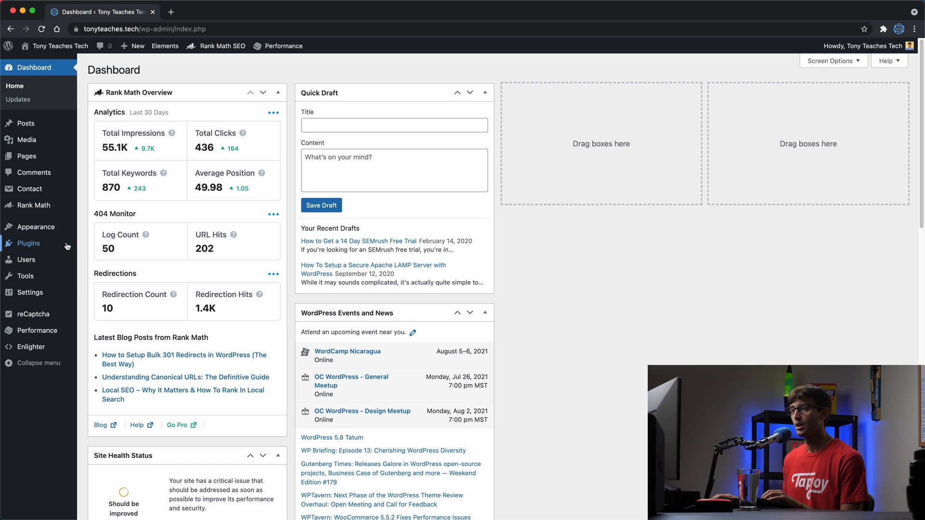
# Step: Search the plugin directory for 'site kit' and install Site Kit by Google
pyautogui.click(28, 242)
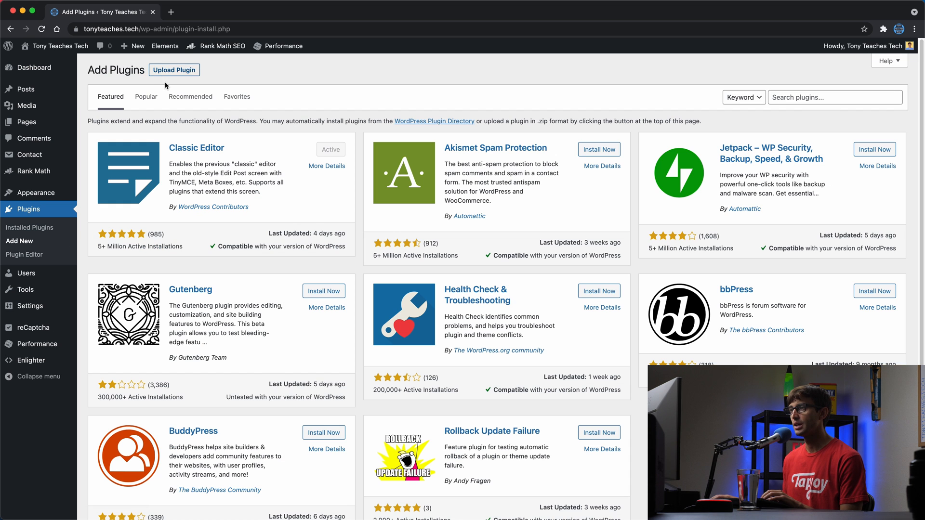
pyautogui.write('site')
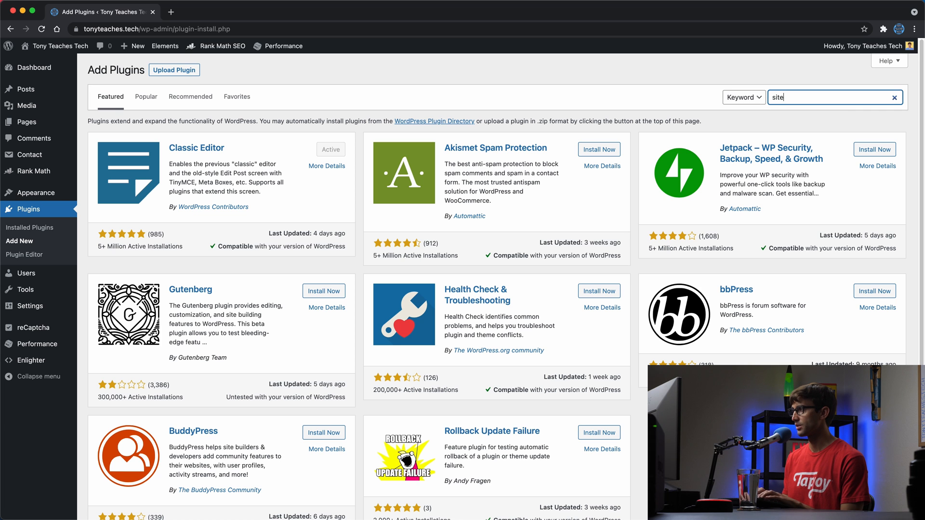
pyautogui.write('kit')
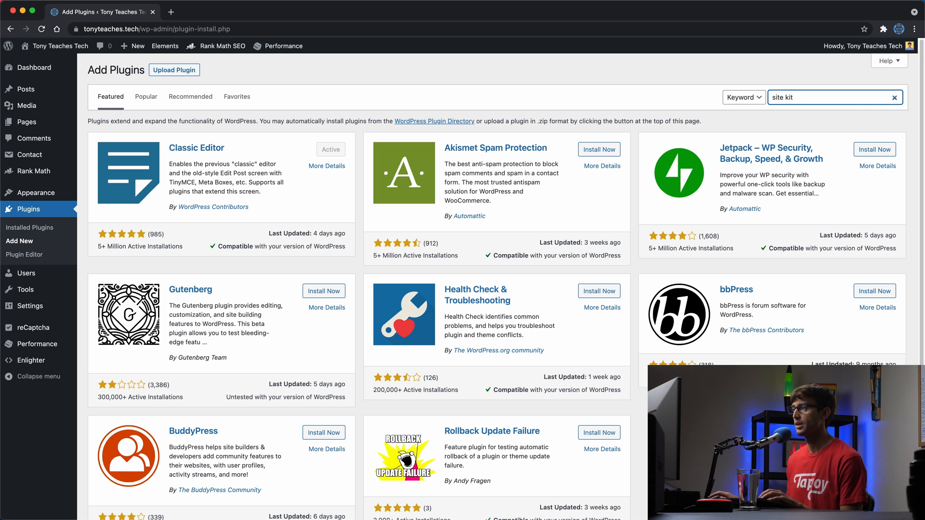
pyautogui.press('Enter')
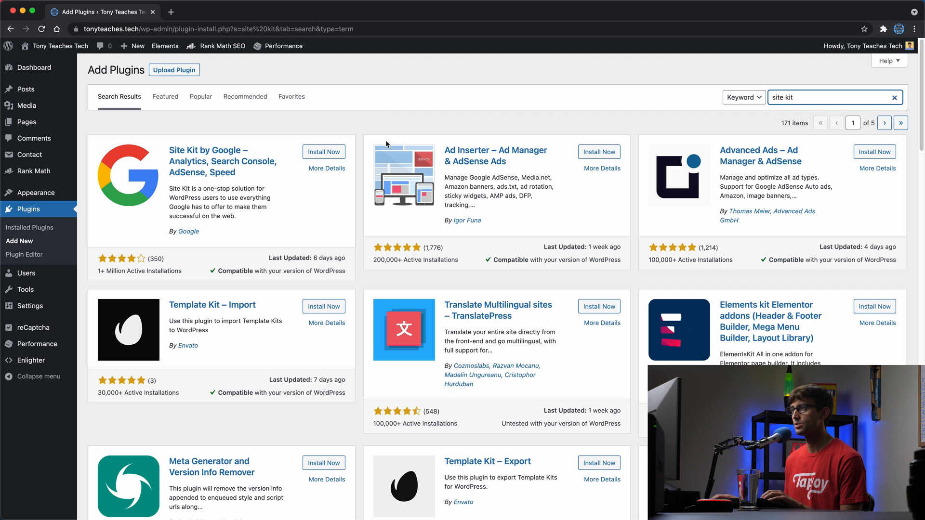
pyautogui.moveTo(185, 237)
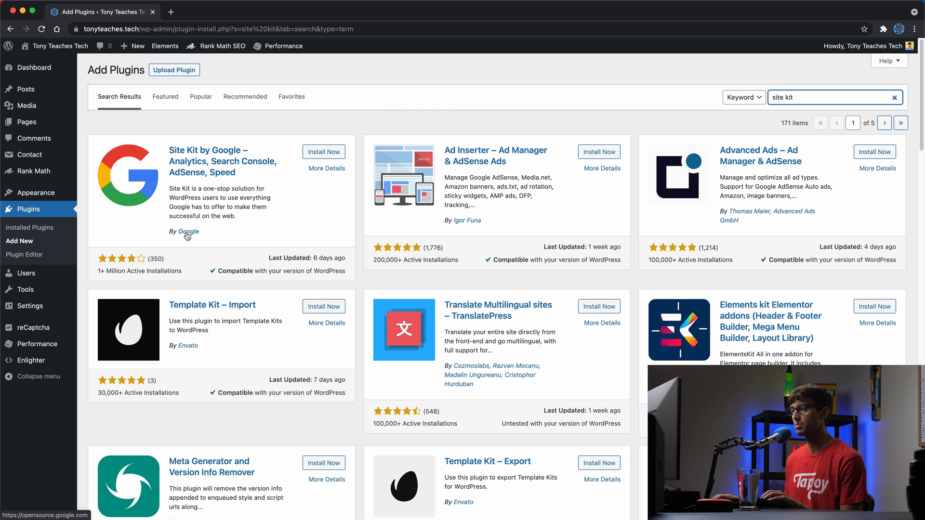
pyautogui.click(323, 152)
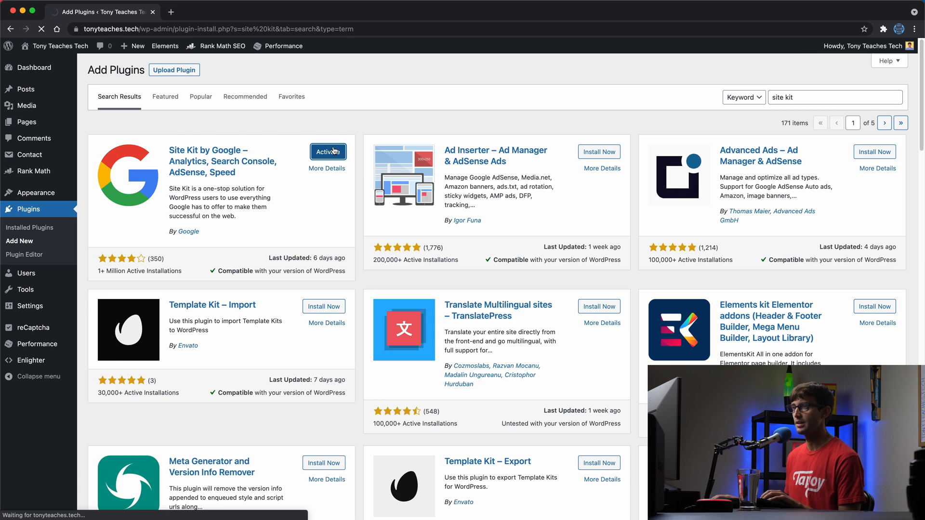
# Step: Activate Site Kit by Google and deactivate W3 Total Cache in the Plugins list
pyautogui.click(328, 152)
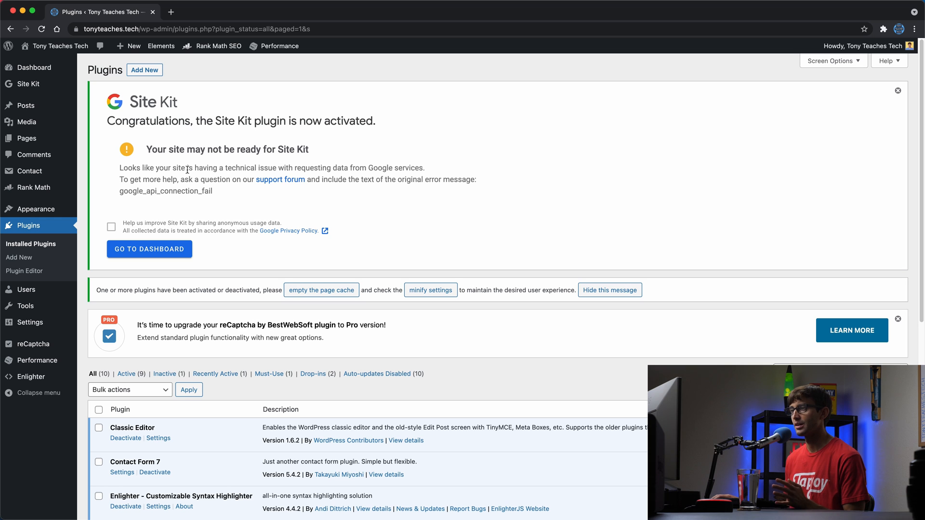
pyautogui.moveTo(300, 213)
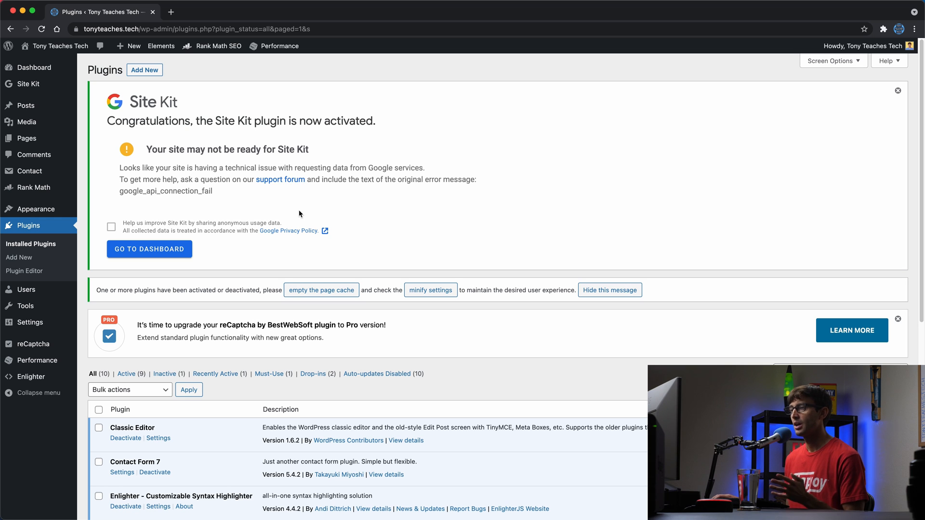
pyautogui.moveTo(272, 206)
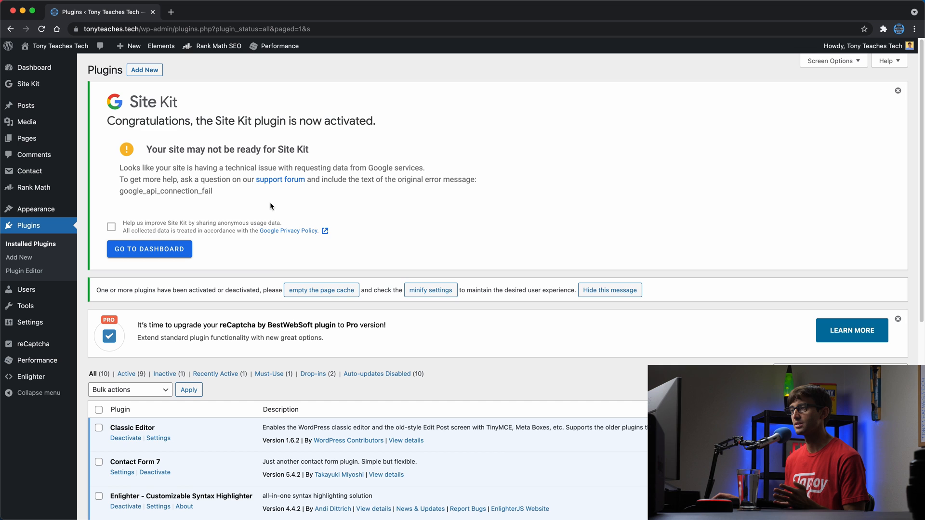
pyautogui.scroll(-3)
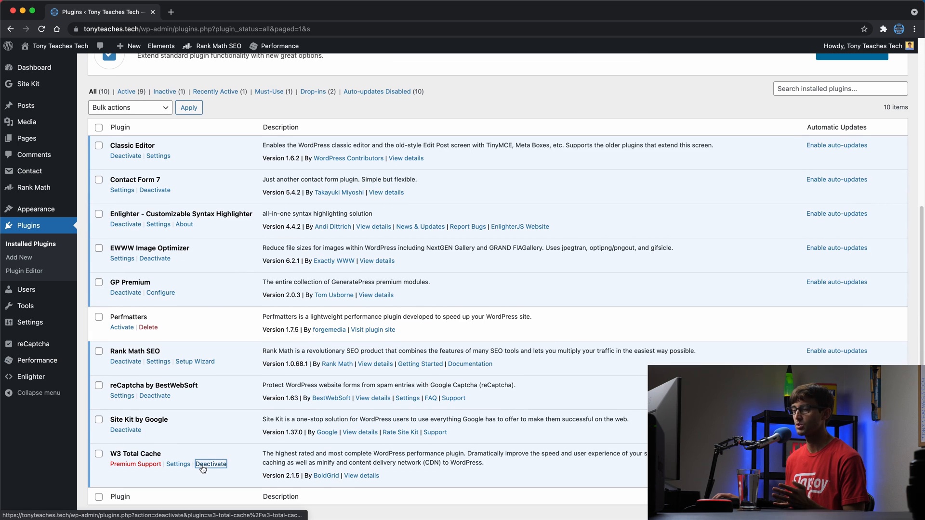
pyautogui.click(210, 463)
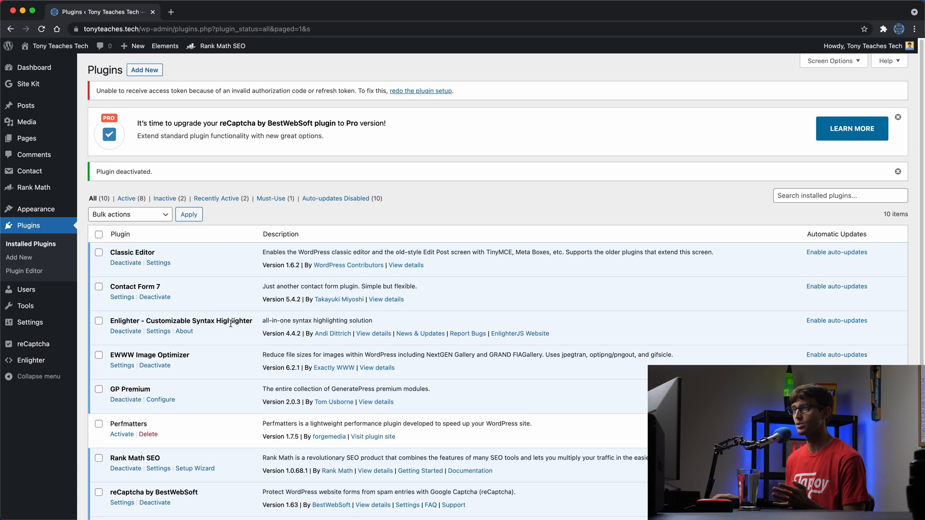
pyautogui.moveTo(381, 191)
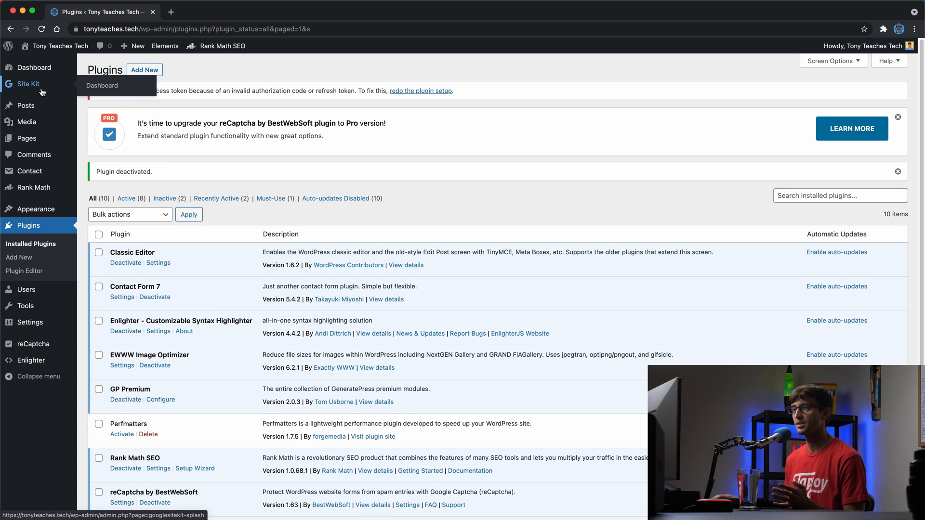
# Step: Start the Site Kit setup and choose Sign in with Google
pyautogui.click(28, 84)
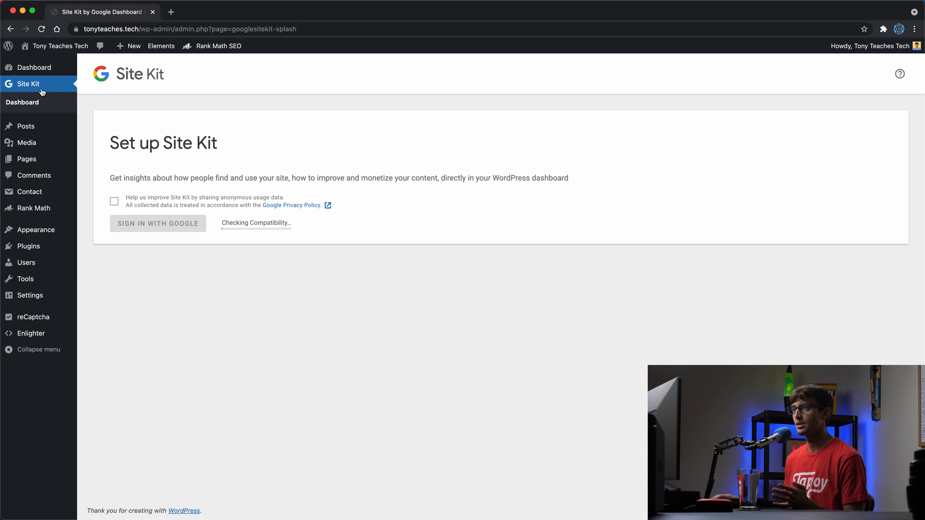
pyautogui.moveTo(53, 98)
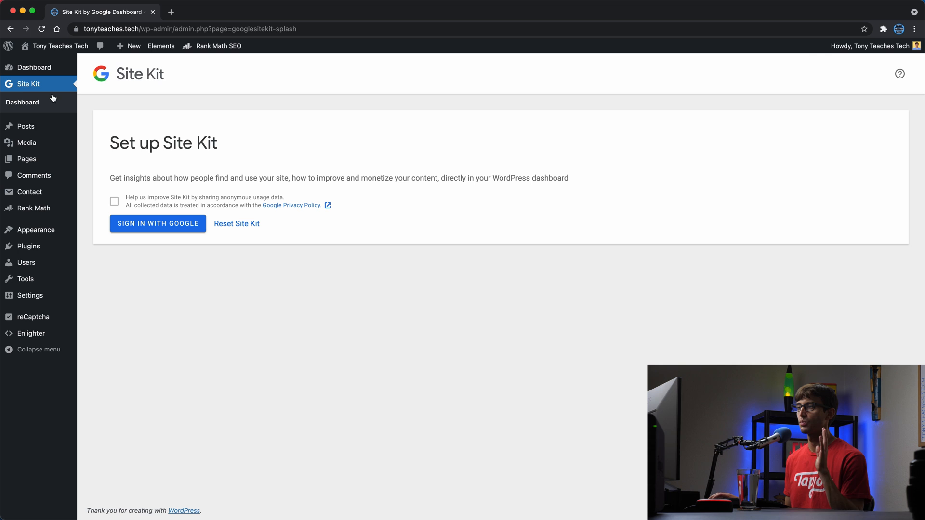
pyautogui.moveTo(216, 278)
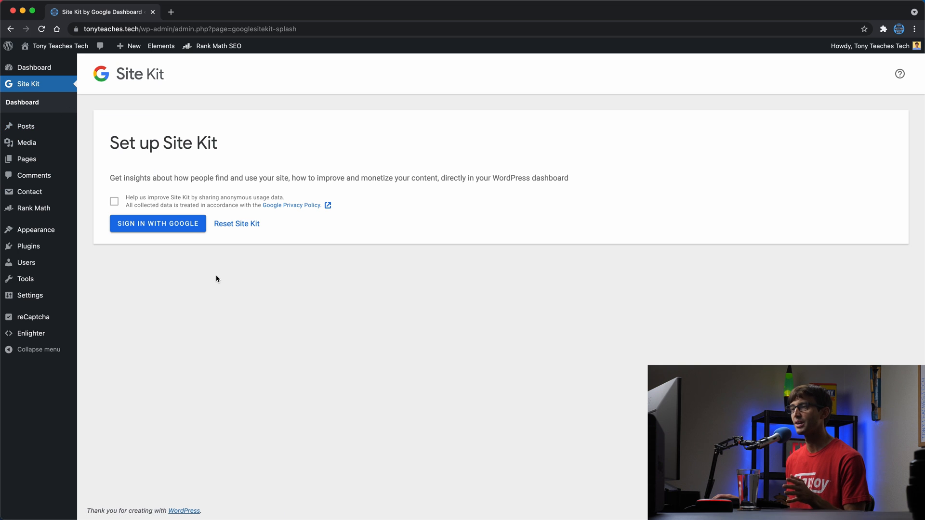
pyautogui.click(157, 223)
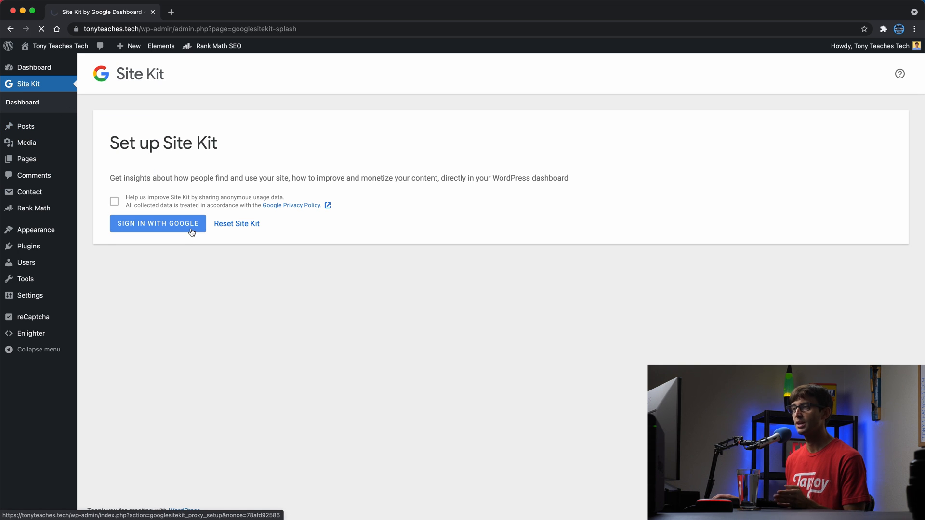
pyautogui.click(157, 224)
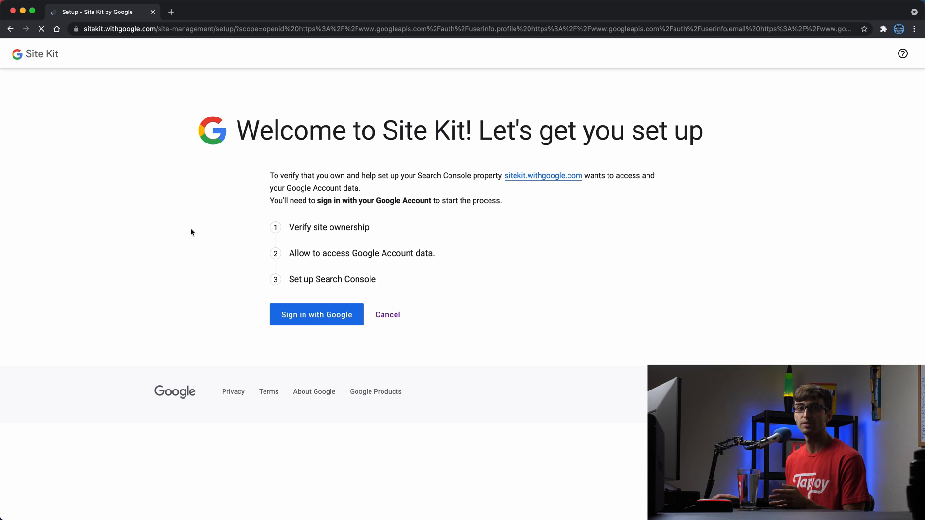
# Step: Sign in with the Google account and continue, granting Site Kit the requested access
pyautogui.click(314, 322)
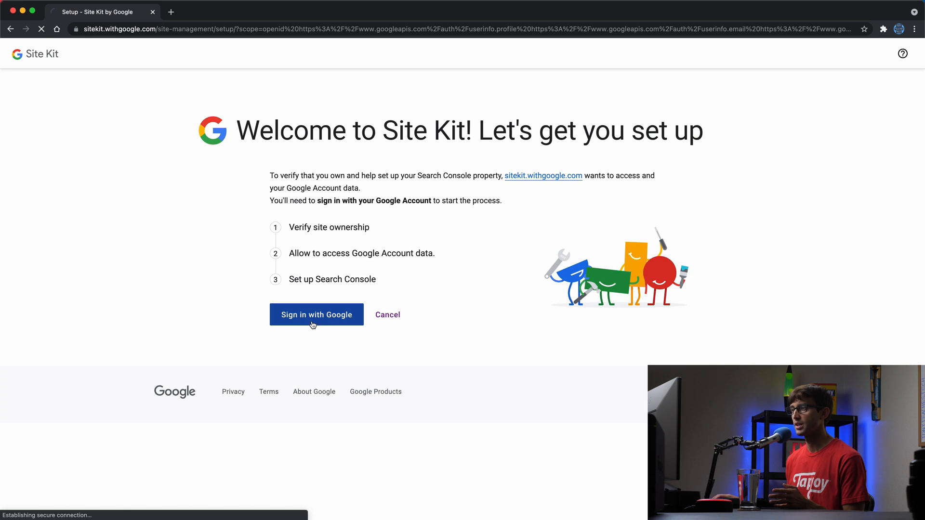
pyautogui.click(316, 314)
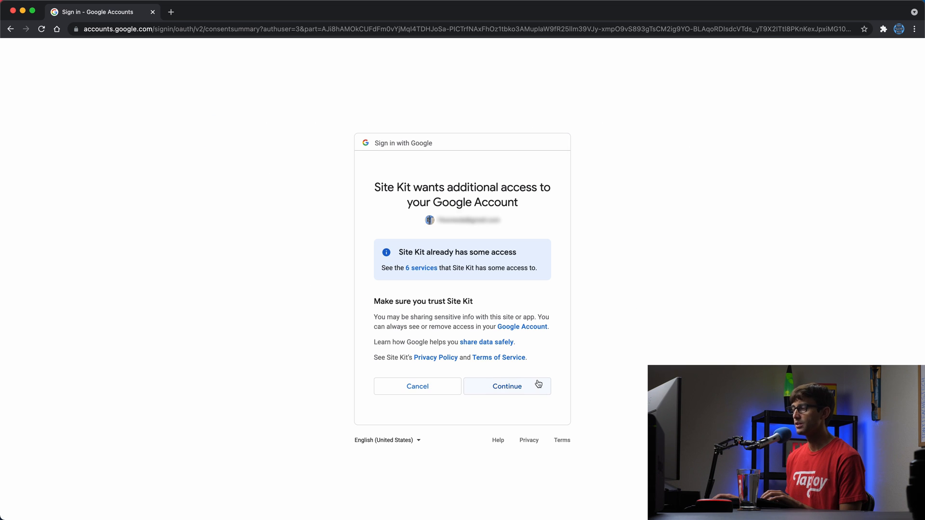
pyautogui.click(507, 387)
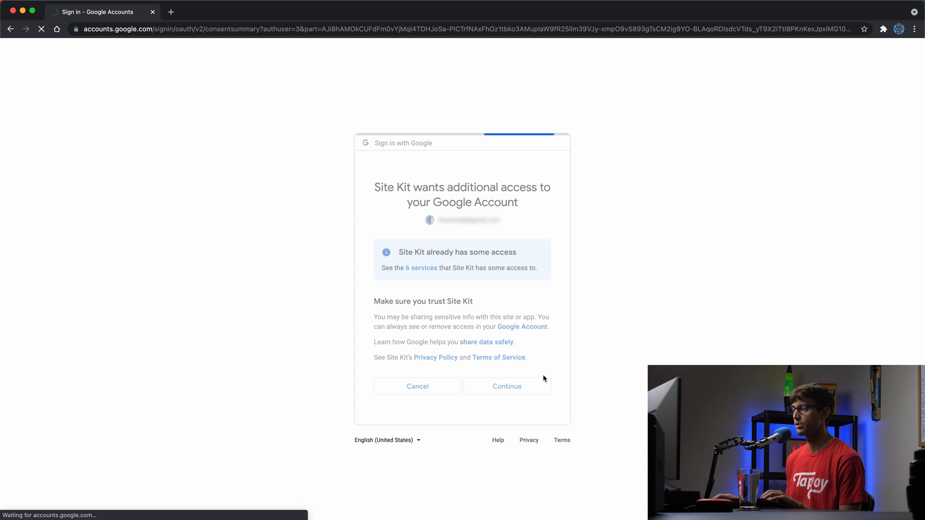
pyautogui.click(506, 386)
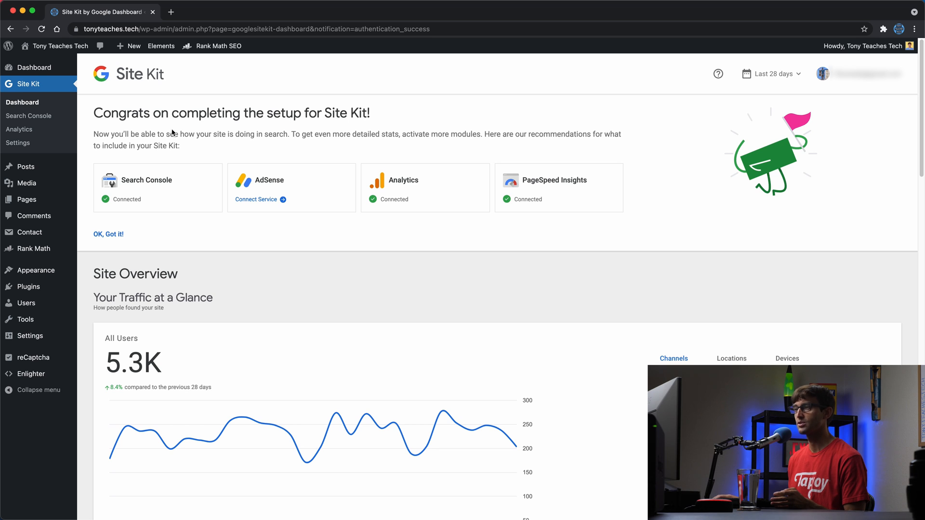
pyautogui.moveTo(386, 166)
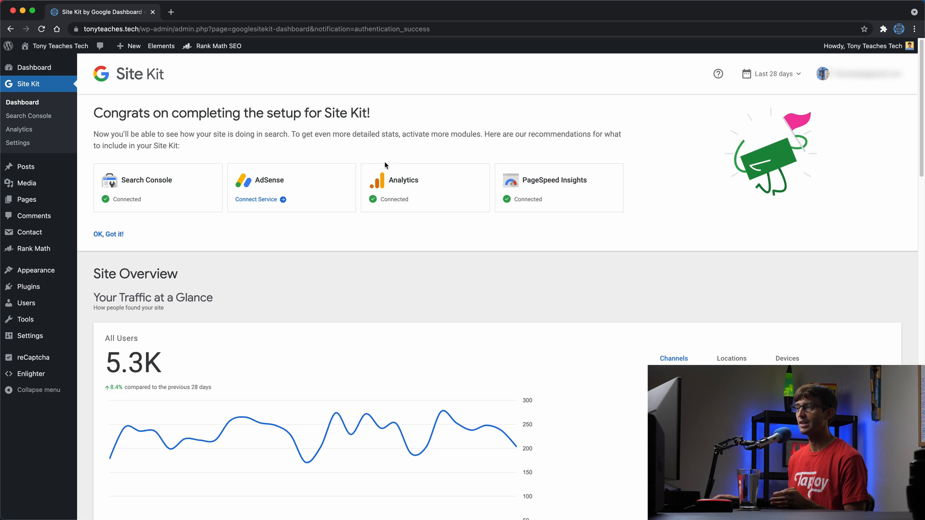
pyautogui.moveTo(412, 171)
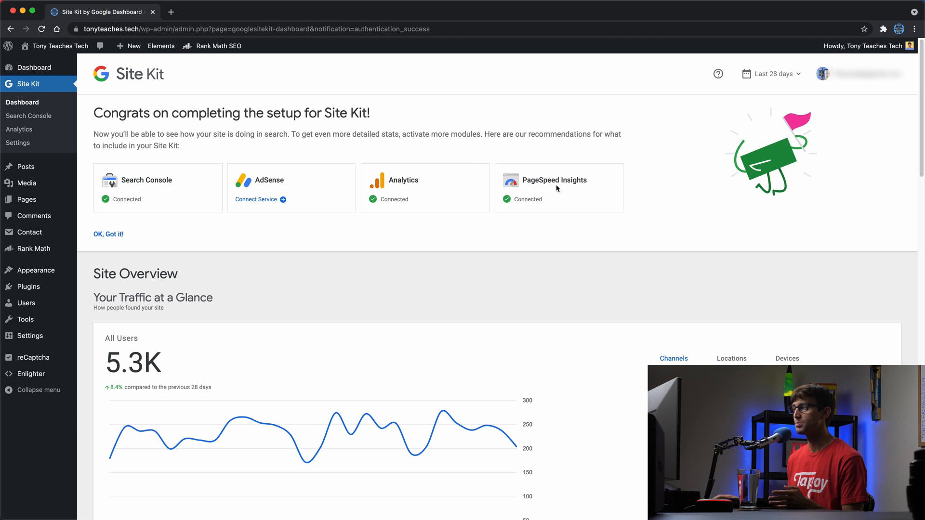
pyautogui.moveTo(480, 208)
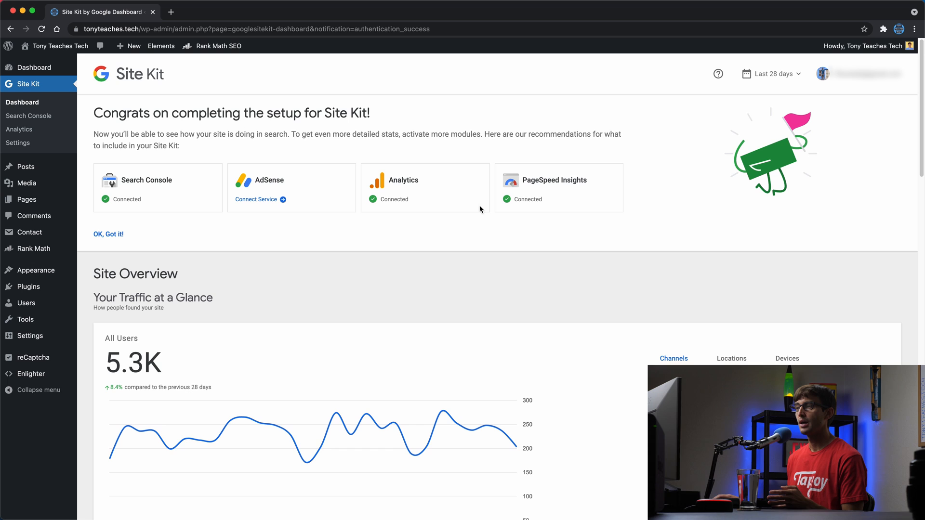
pyautogui.moveTo(240, 228)
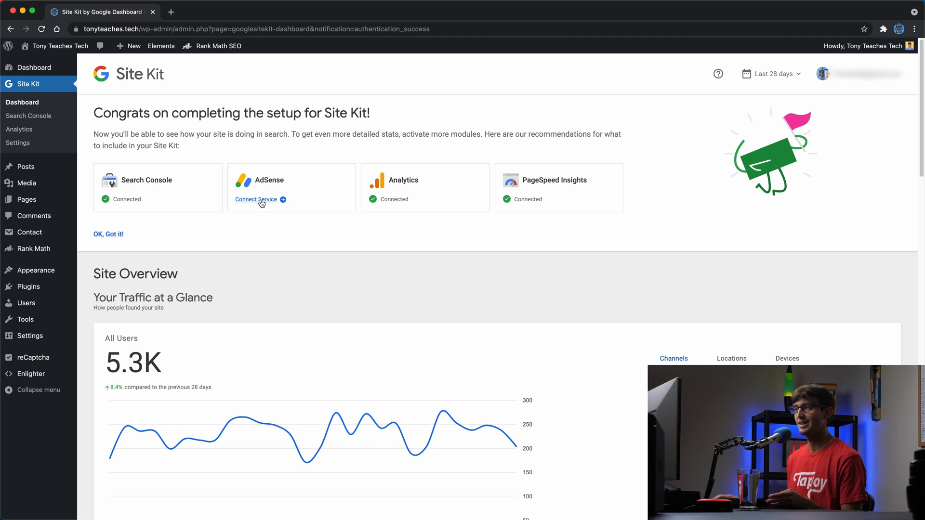
# Step: Connect the AdSense service in Site Kit and pick the Google account to continue
pyautogui.click(256, 200)
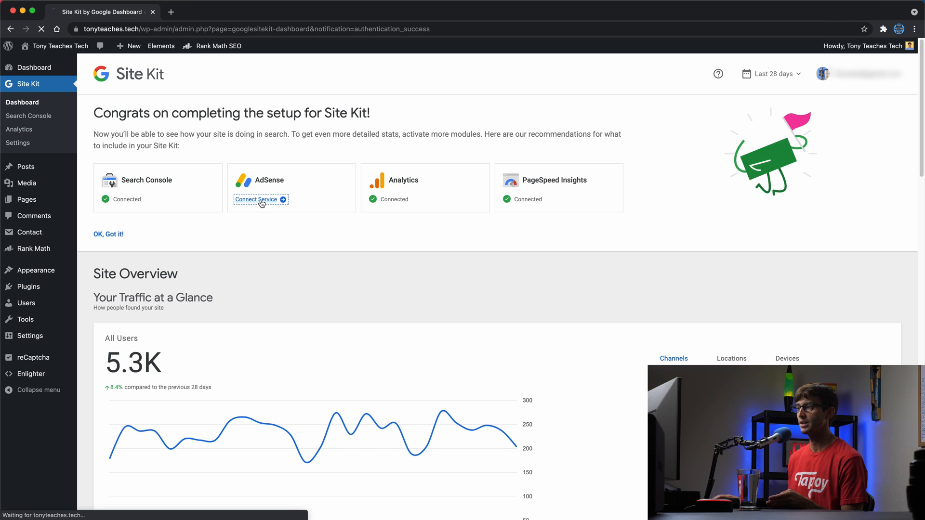
pyautogui.click(256, 200)
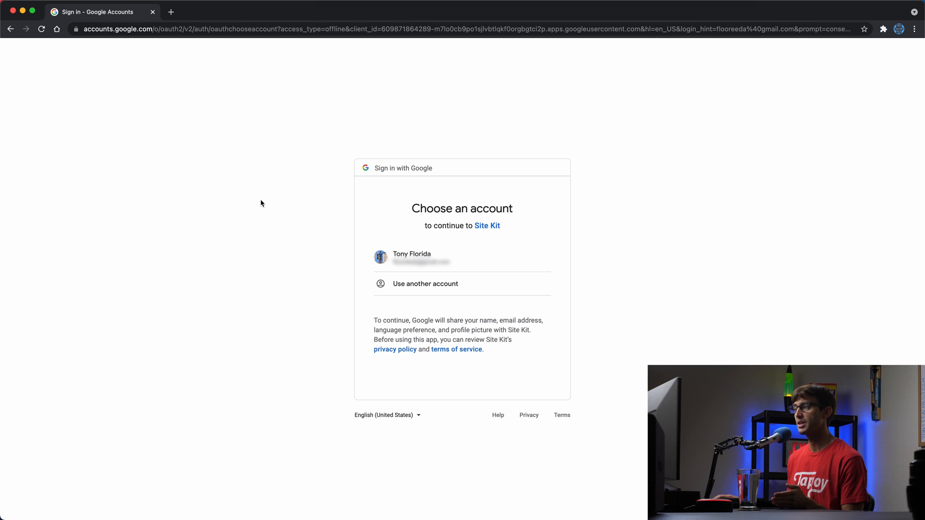
pyautogui.moveTo(481, 252)
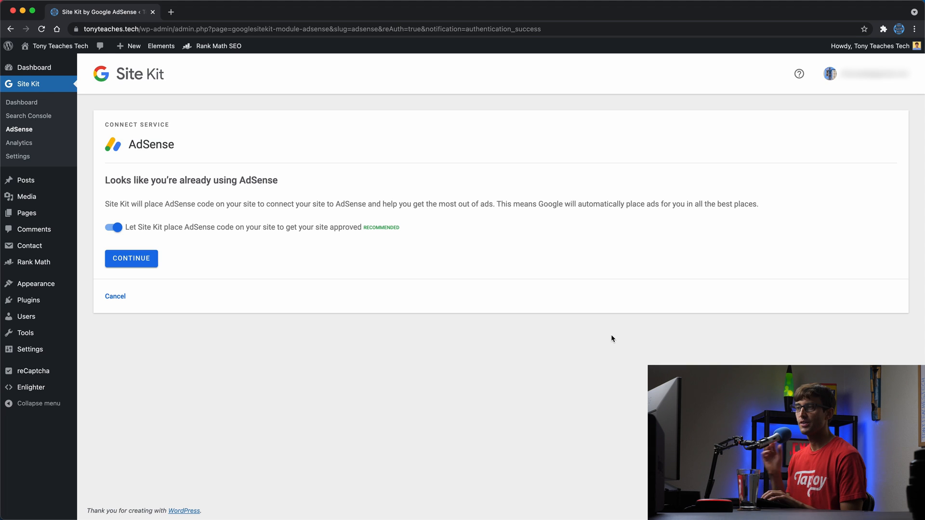
pyautogui.moveTo(472, 251)
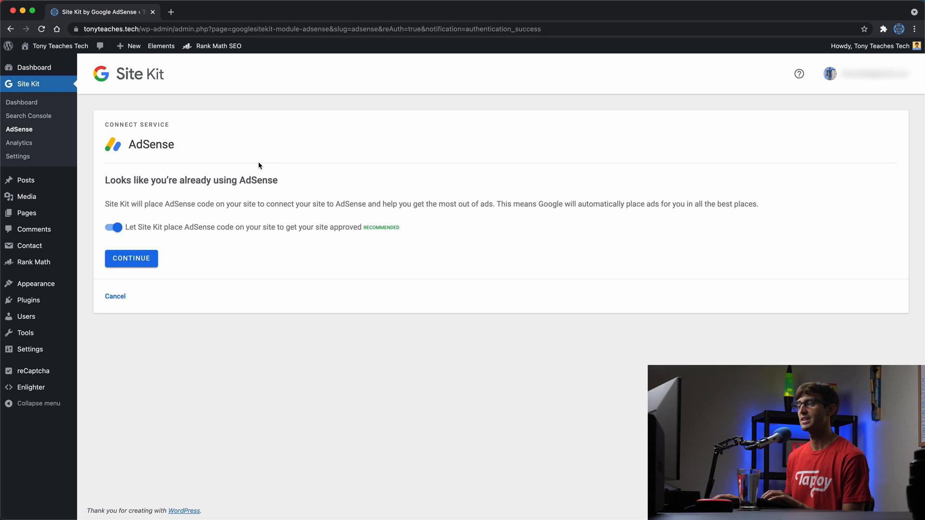
pyautogui.moveTo(150, 179)
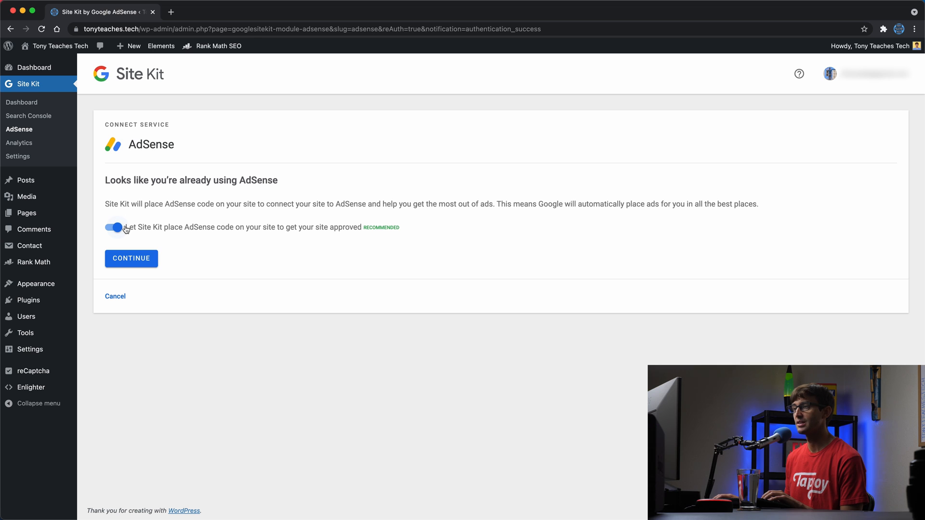
pyautogui.moveTo(134, 233)
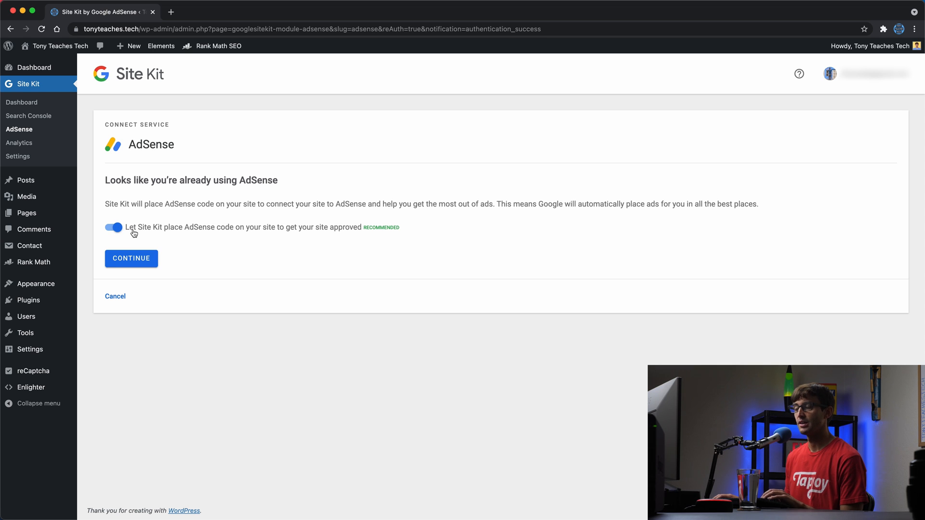
pyautogui.moveTo(135, 236)
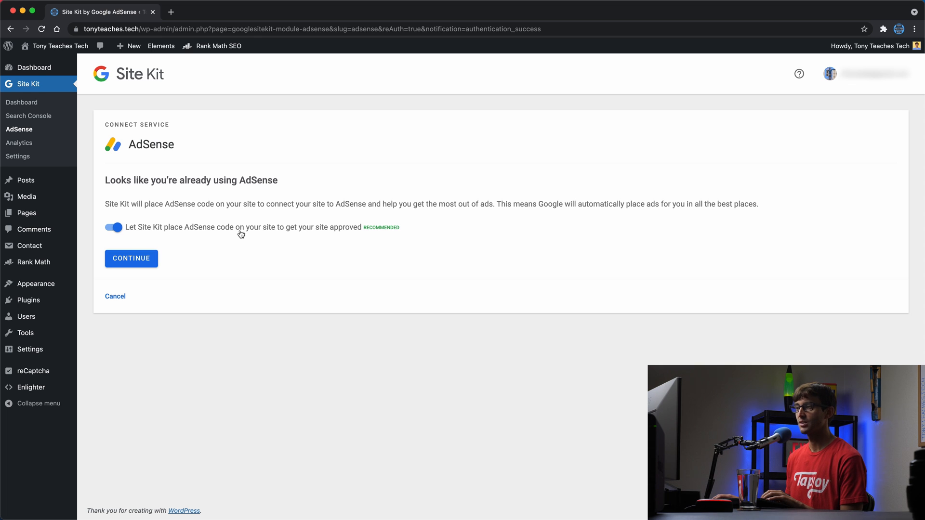
pyautogui.moveTo(318, 235)
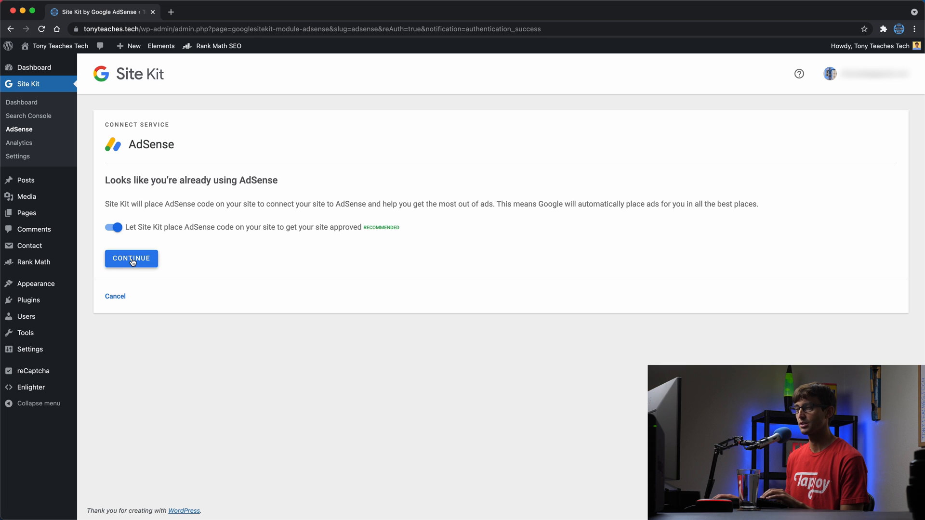
# Step: Continue with 'Let Site Kit place AdSense code' left enabled
pyautogui.click(131, 258)
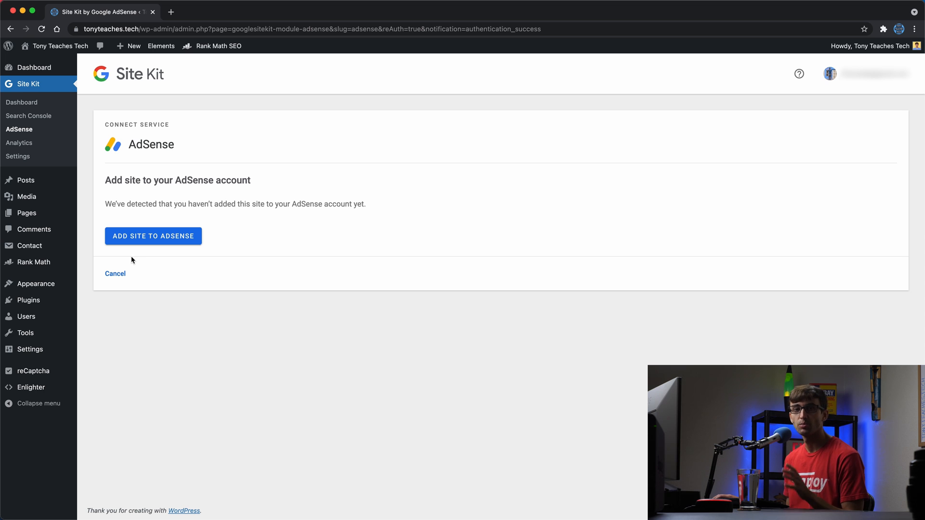
pyautogui.moveTo(136, 254)
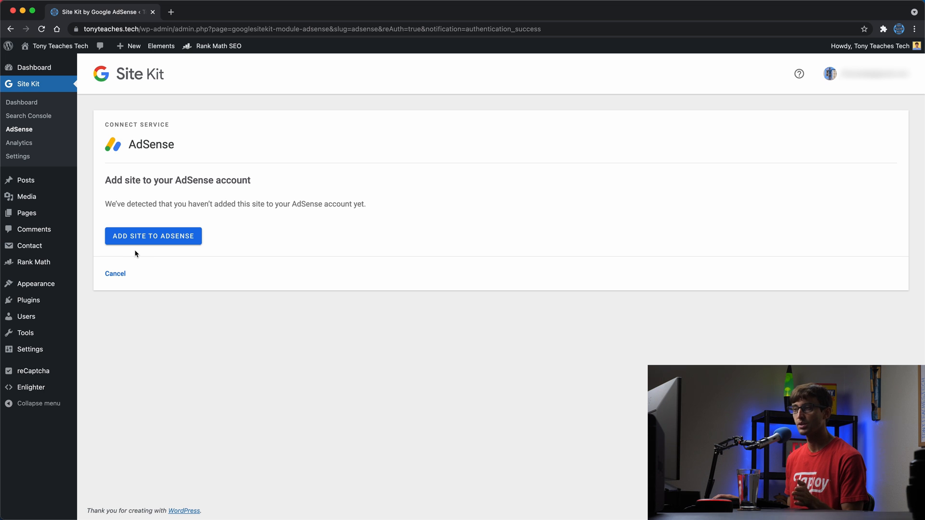
pyautogui.moveTo(135, 243)
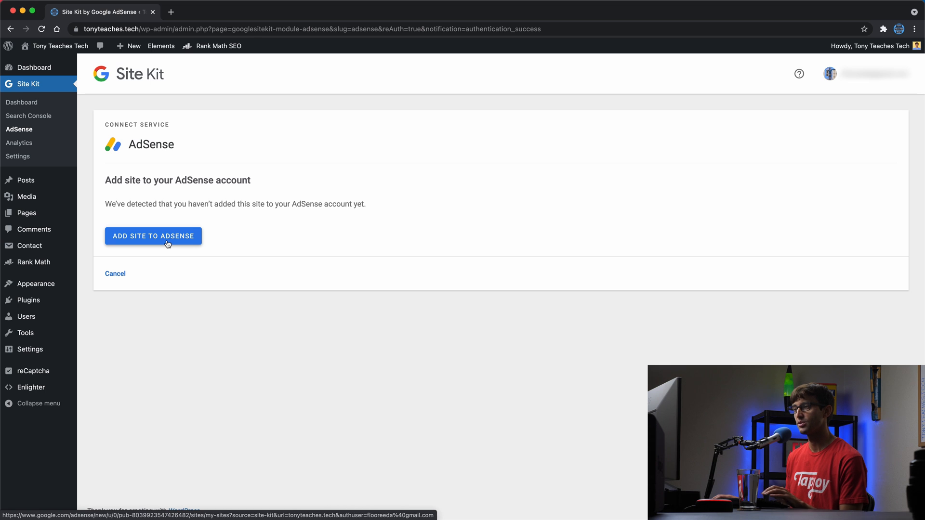
# Step: Add tonyteaches.tech to the AdSense account, save the URL and request a site review
pyautogui.click(153, 236)
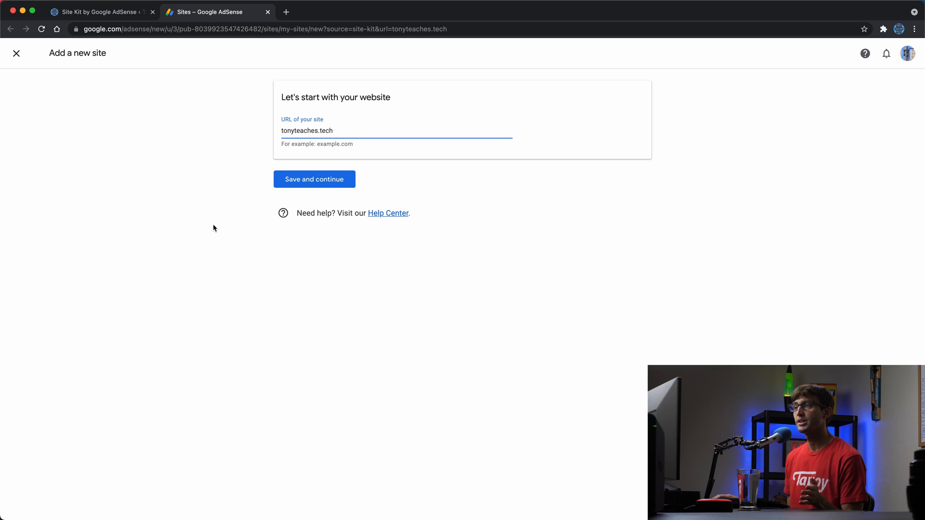
pyautogui.moveTo(238, 101)
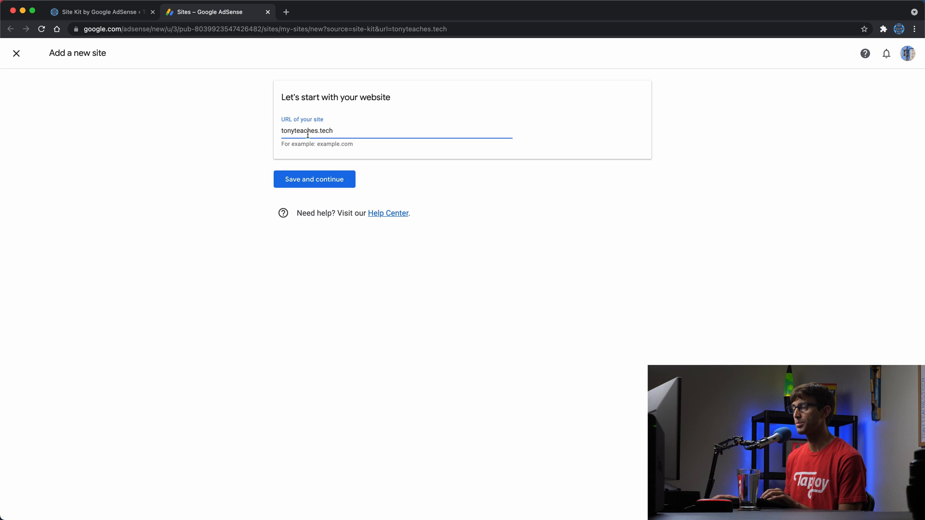
pyautogui.moveTo(293, 169)
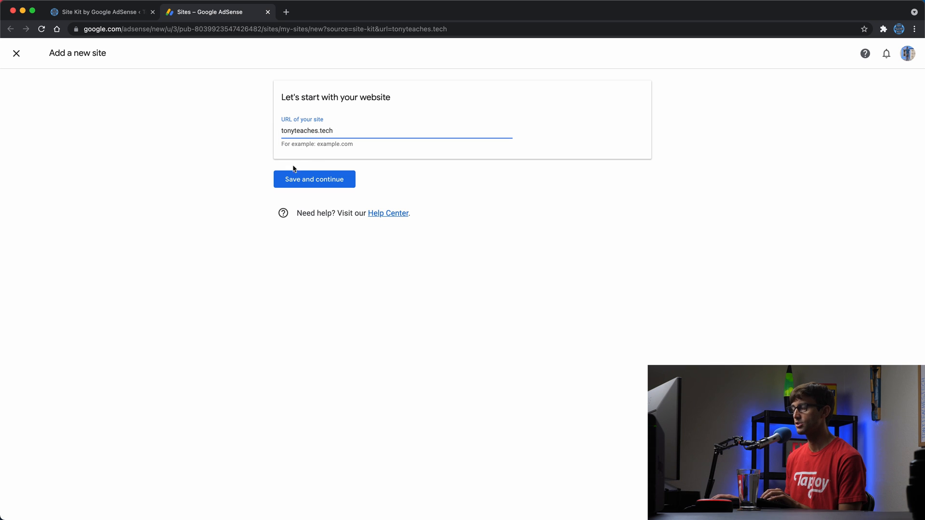
pyautogui.click(314, 179)
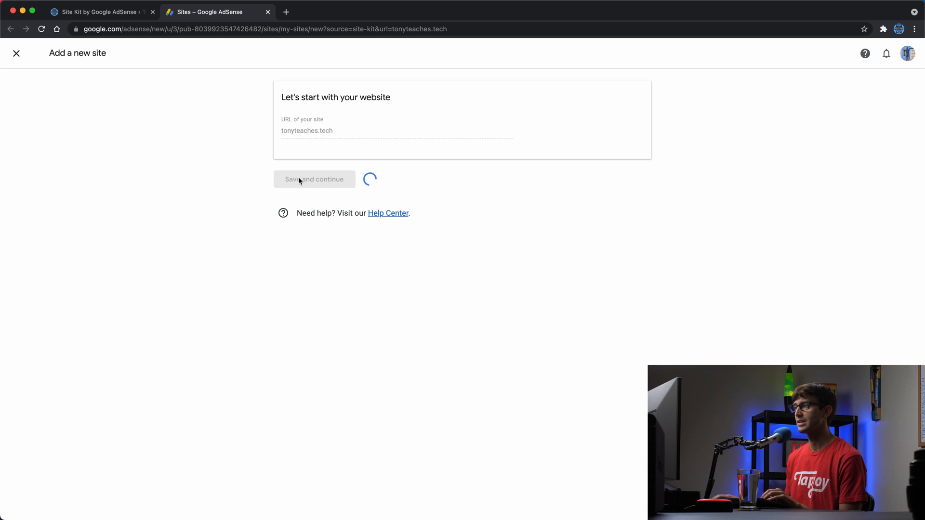
pyautogui.click(314, 179)
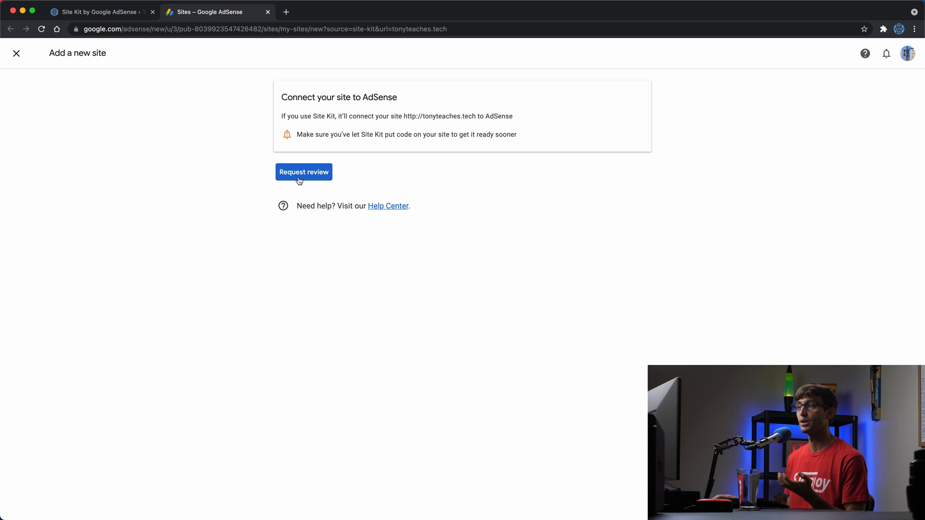
pyautogui.click(303, 171)
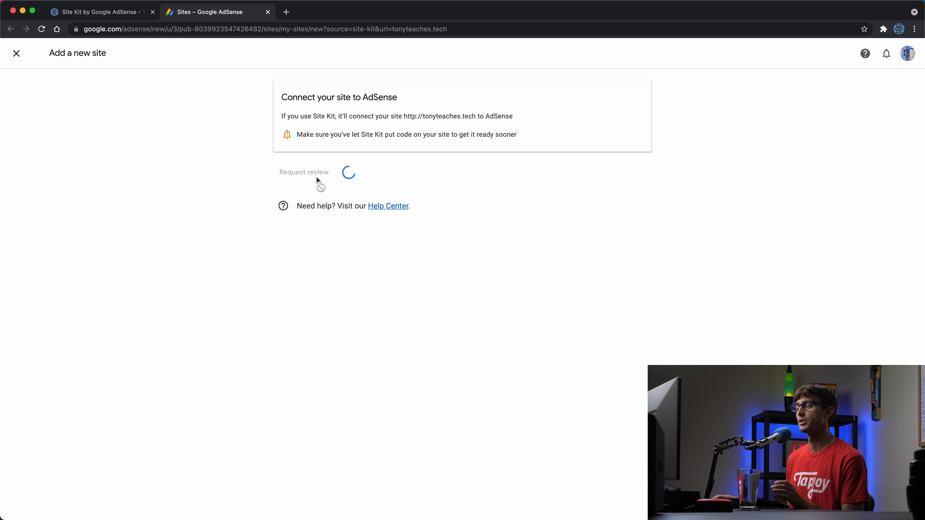
pyautogui.click(304, 172)
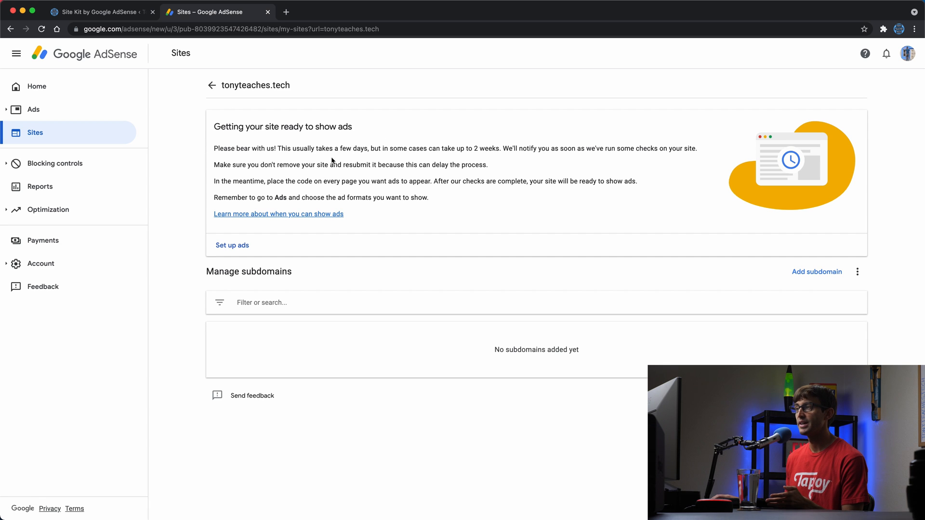
pyautogui.moveTo(447, 158)
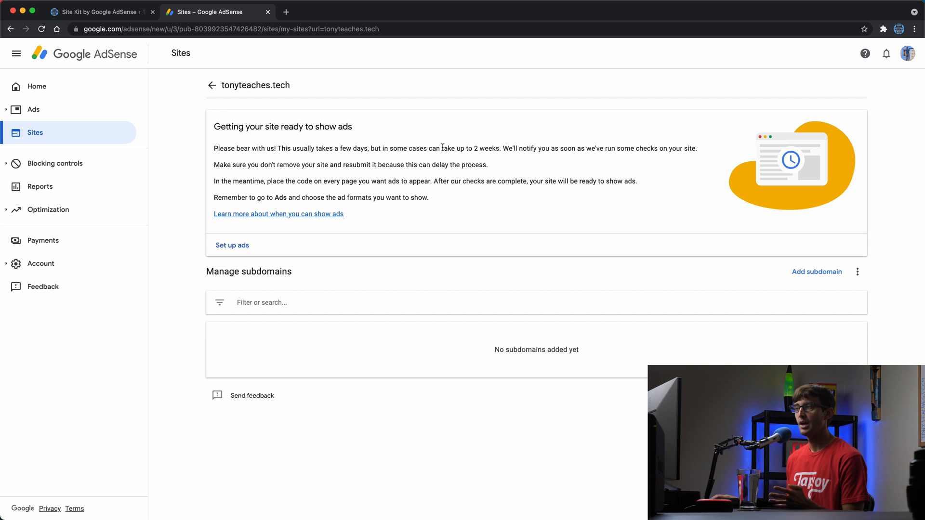
pyautogui.moveTo(418, 147)
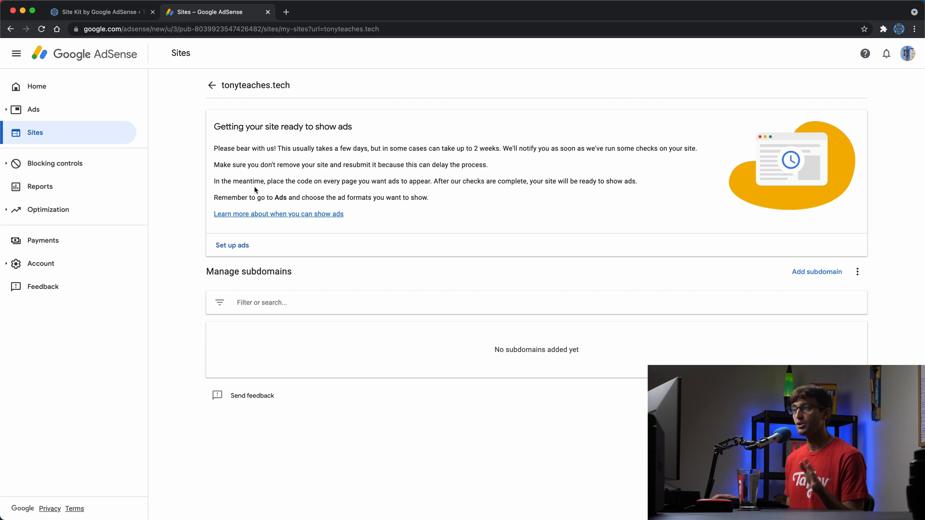
pyautogui.moveTo(229, 248)
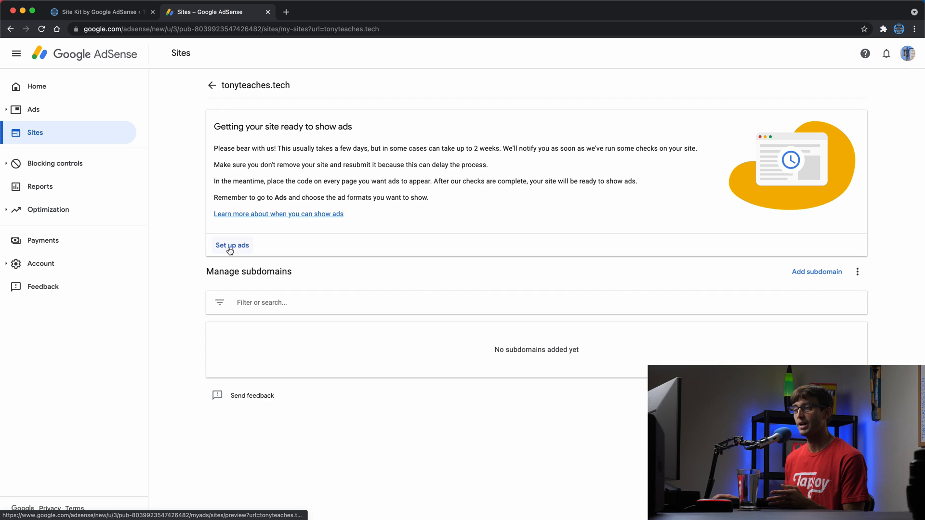
# Step: Turn on Auto ads for tonyteaches.tech and scroll through the in-page and anchor ad examples
pyautogui.click(231, 246)
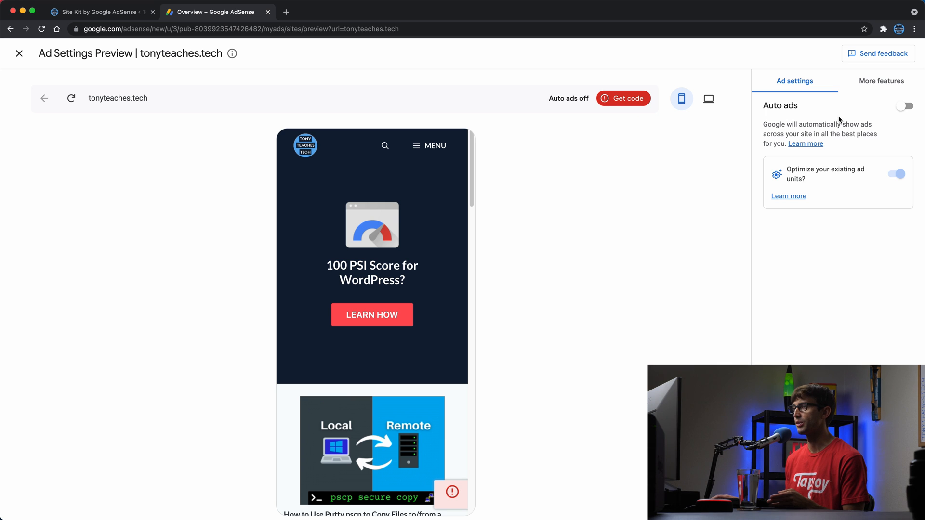
pyautogui.moveTo(612, 116)
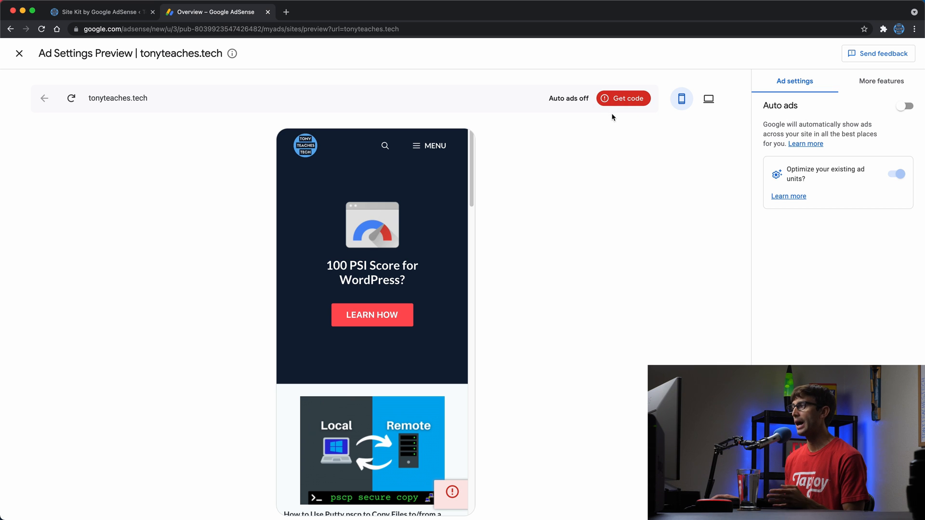
pyautogui.moveTo(796, 113)
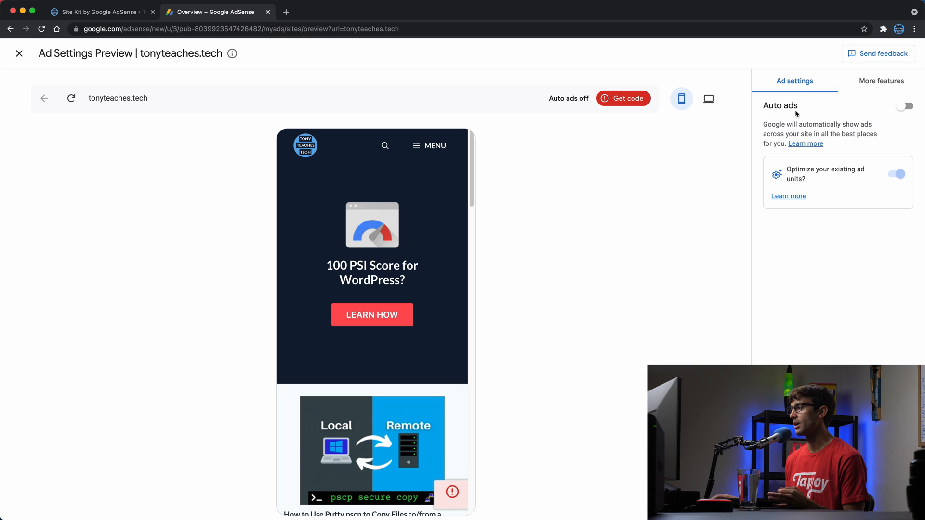
pyautogui.click(903, 106)
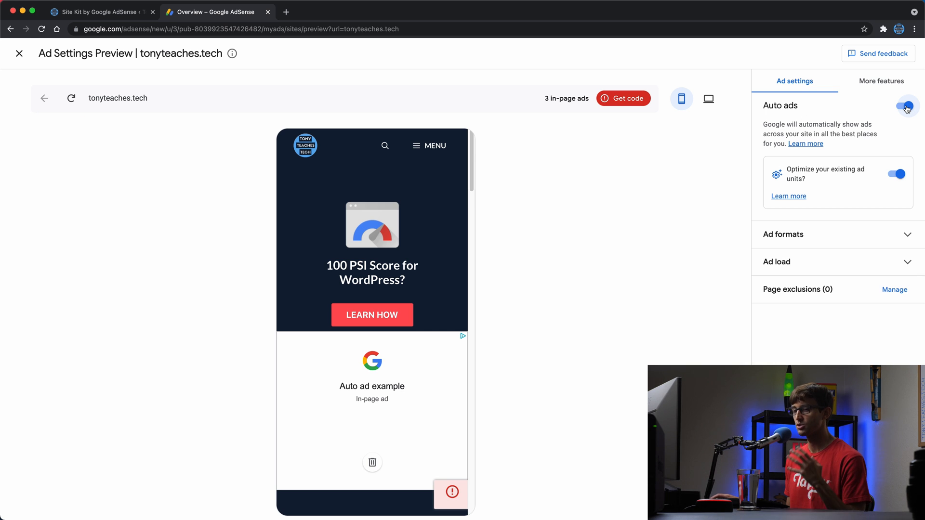
pyautogui.click(908, 106)
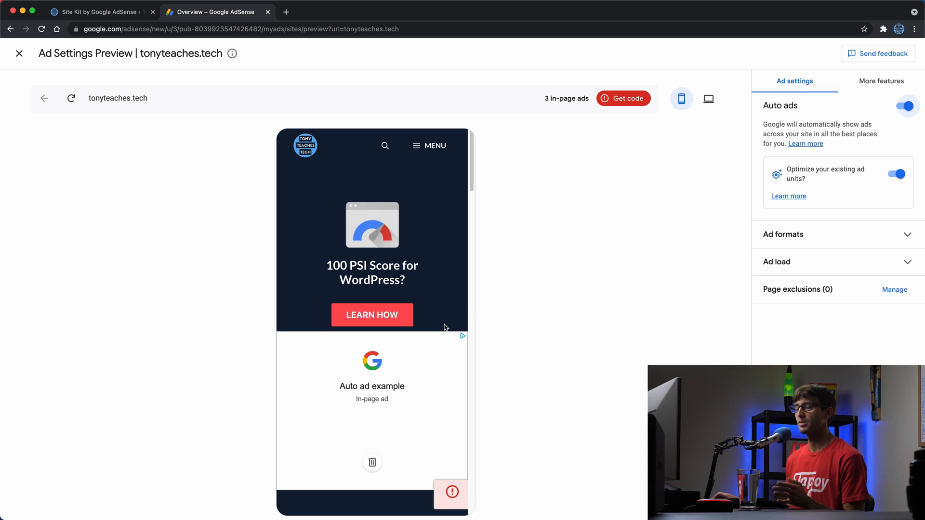
pyautogui.scroll(-3)
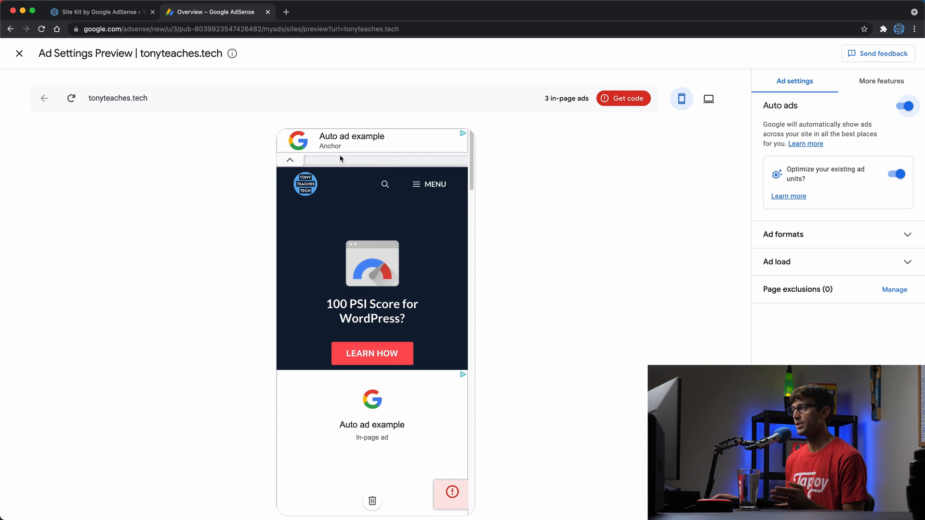
pyautogui.scroll(-3)
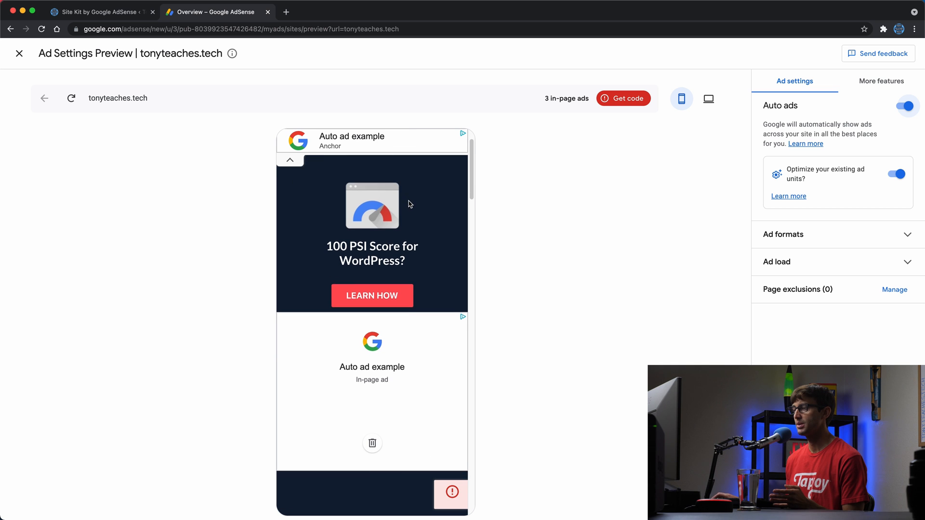
pyautogui.scroll(-3)
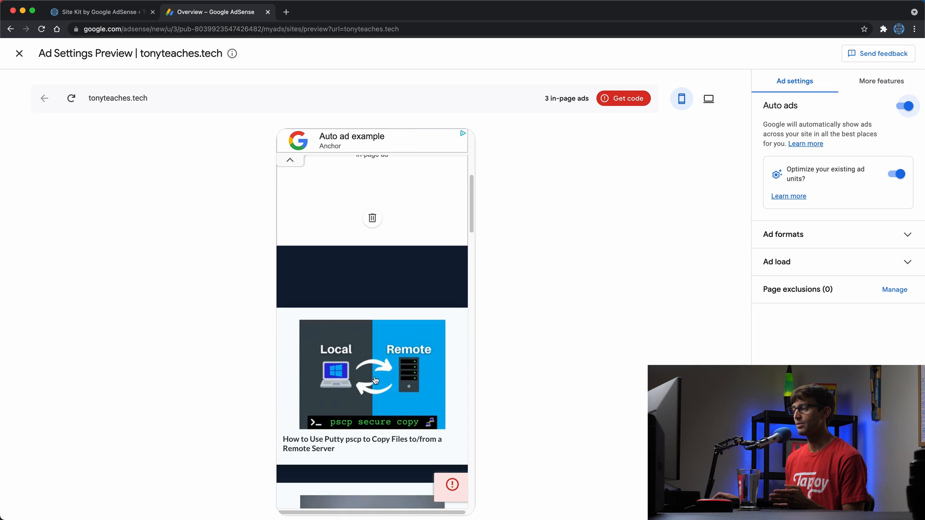
pyautogui.scroll(-3)
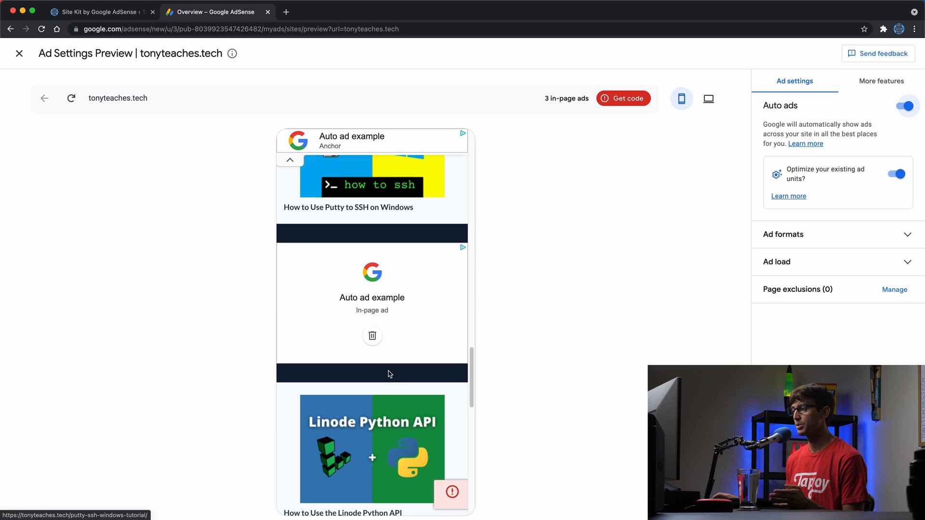
pyautogui.scroll(-3)
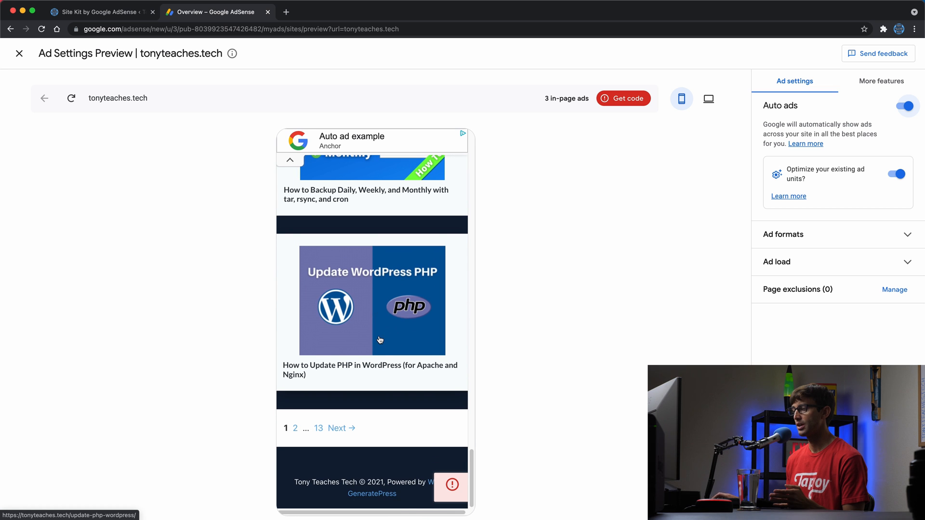
pyautogui.scroll(-3)
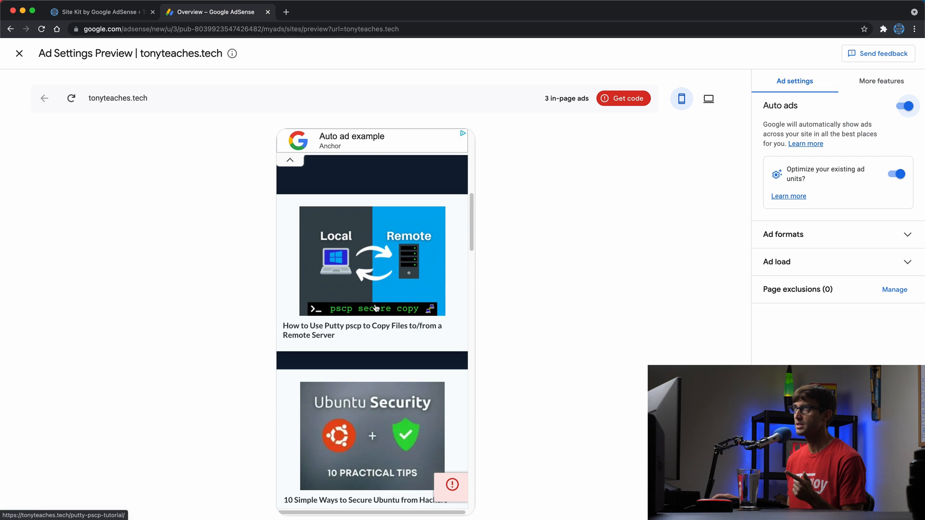
pyautogui.moveTo(466, 263)
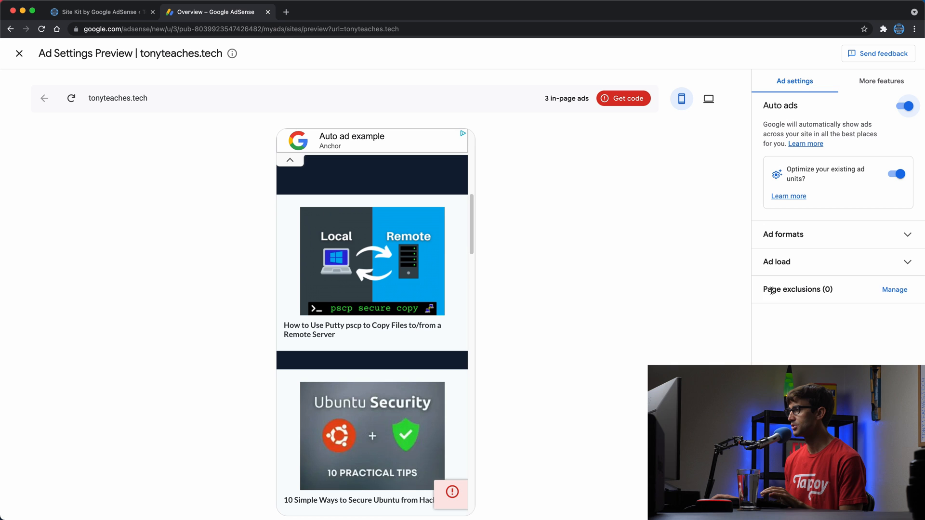
# Step: Add a 'This page only' exclusion for the tonyteaches.tech homepage under Page exclusions
pyautogui.click(894, 289)
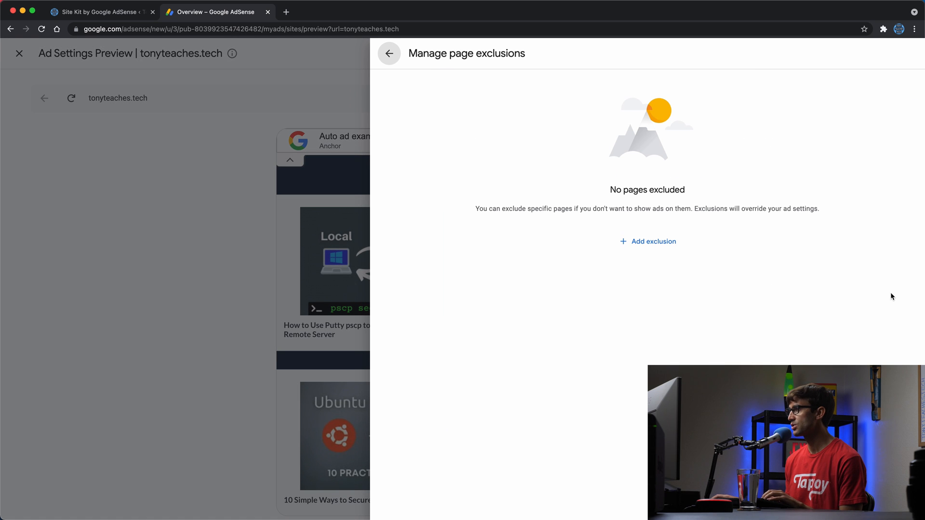
pyautogui.click(647, 241)
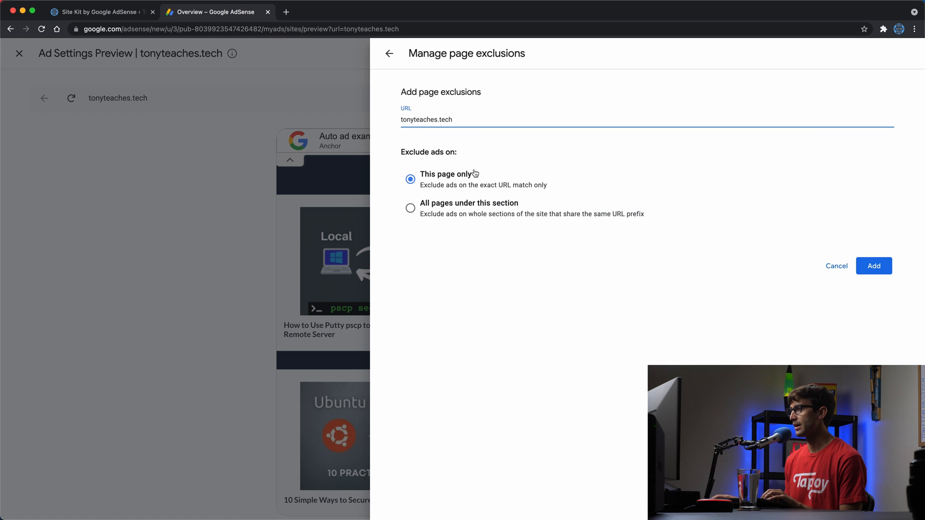
pyautogui.moveTo(451, 176)
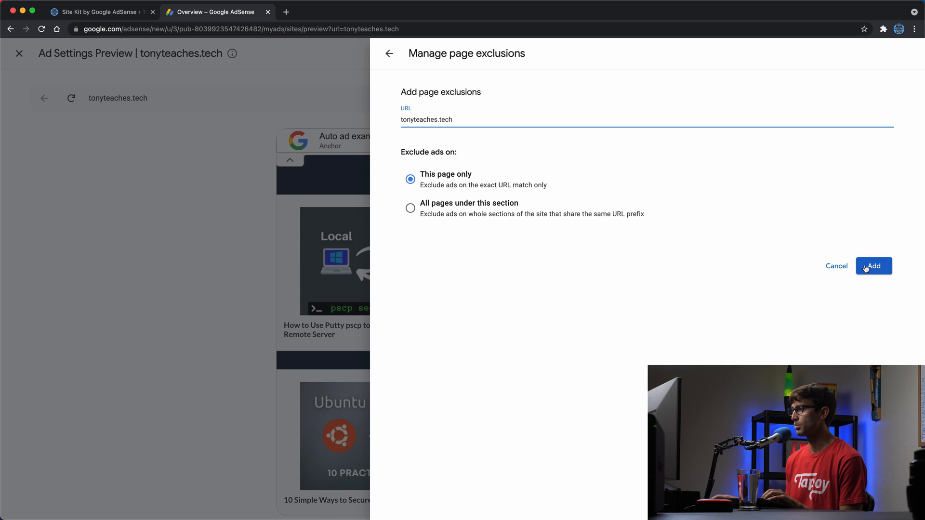
pyautogui.click(874, 266)
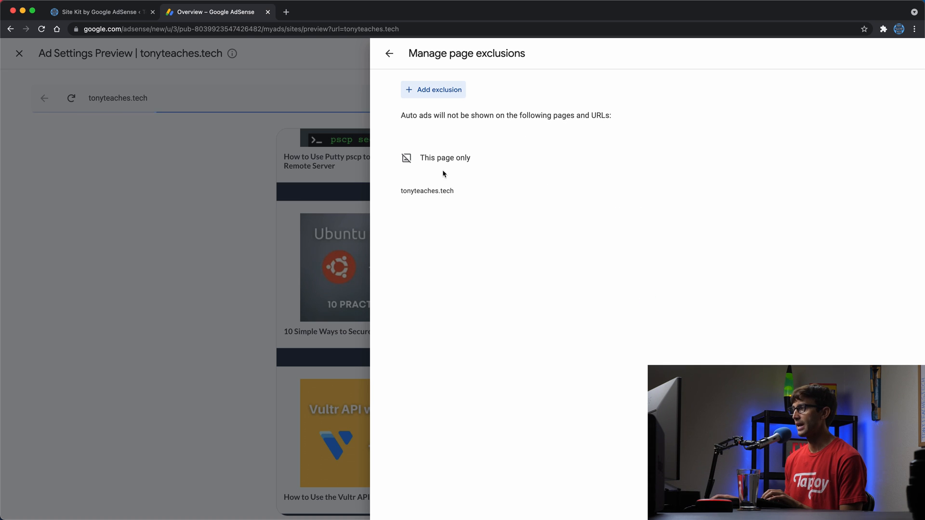
# Step: Add 'This page only' exclusions for /about/ and /contact/ as well
pyautogui.click(433, 89)
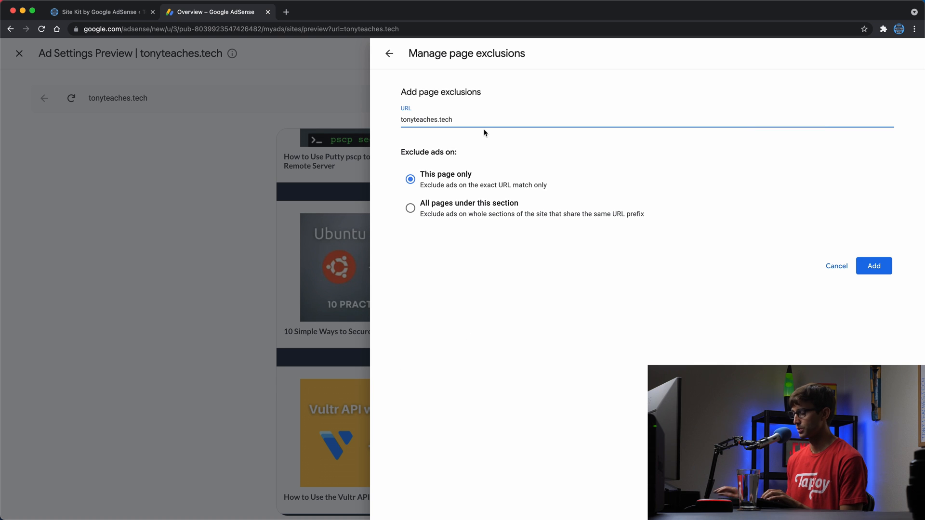
pyautogui.write('/about/')
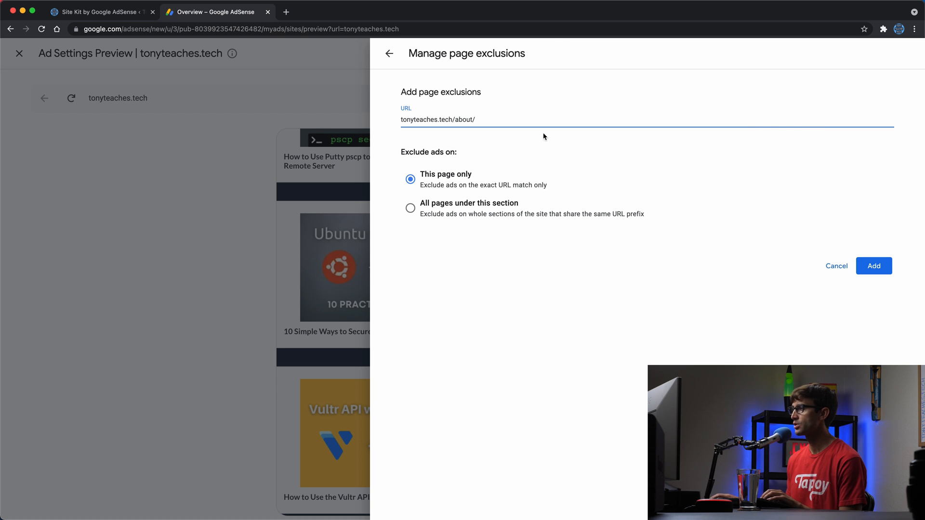
pyautogui.click(874, 266)
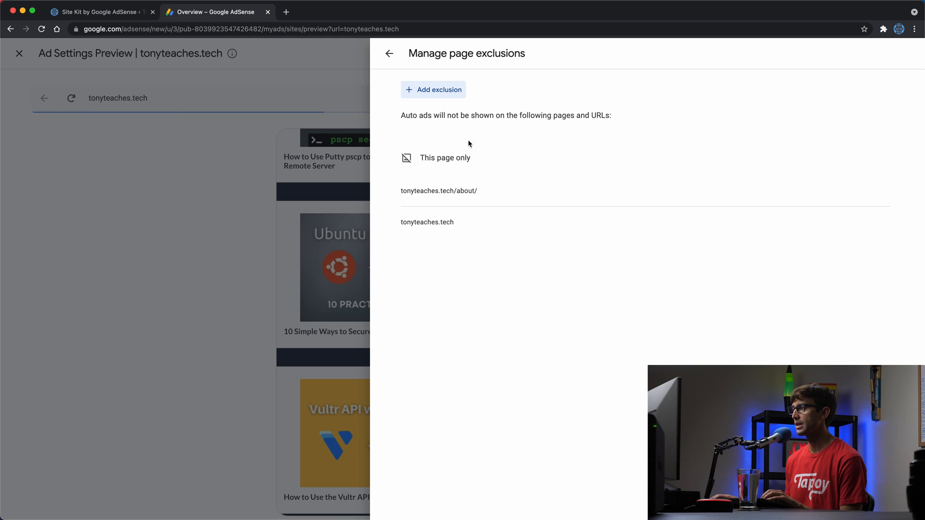
pyautogui.click(434, 90)
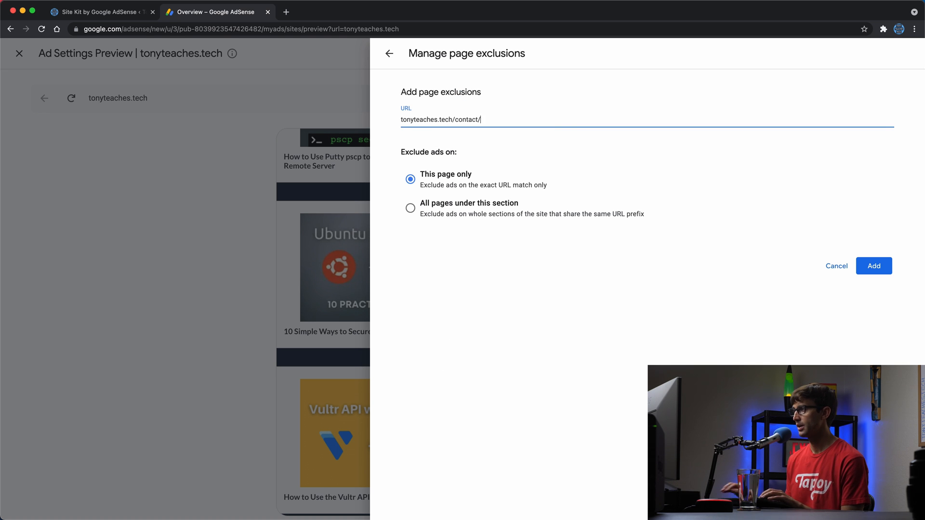
pyautogui.click(874, 266)
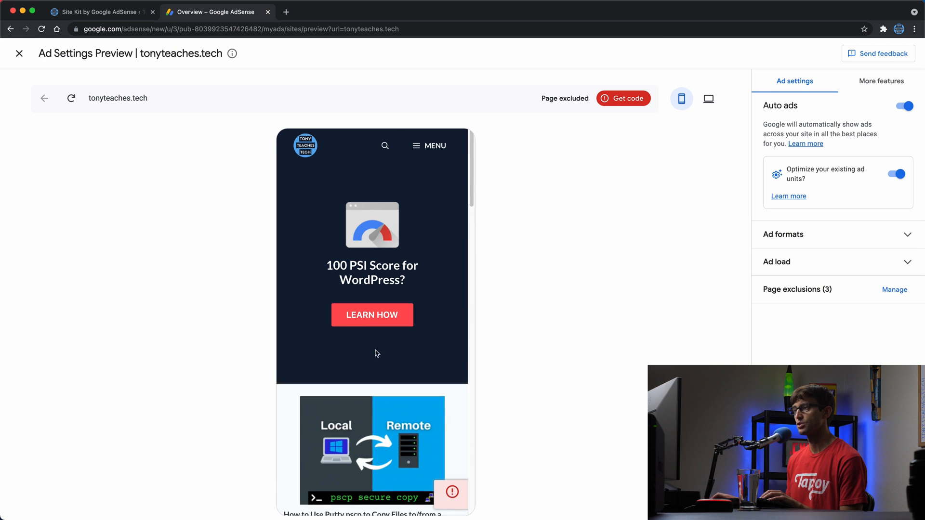
# Step: Preview the About page and confirm it shows as excluded from ads
pyautogui.scroll(-3)
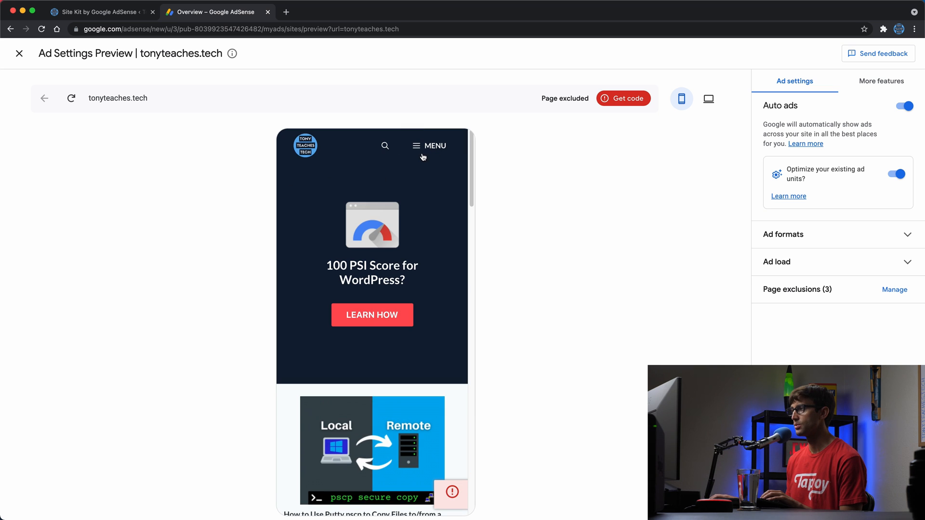
pyautogui.moveTo(206, 87)
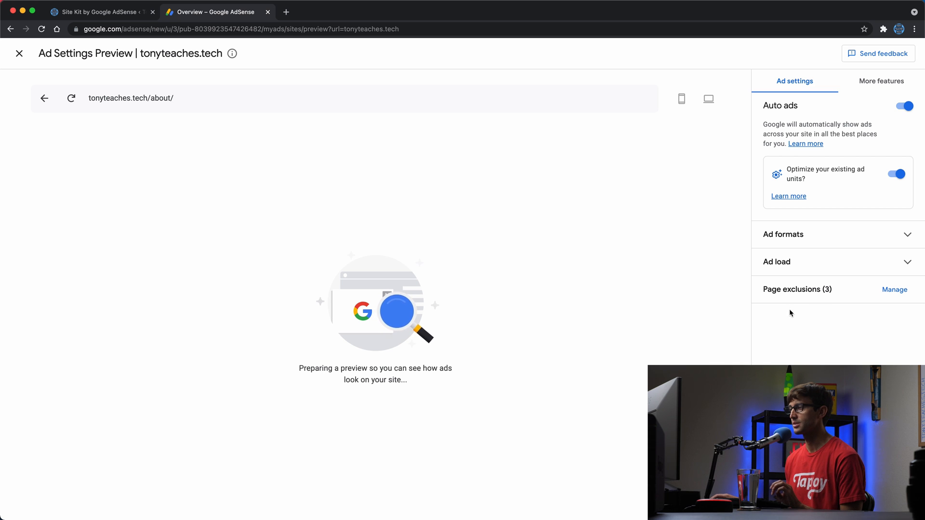
pyautogui.click(681, 99)
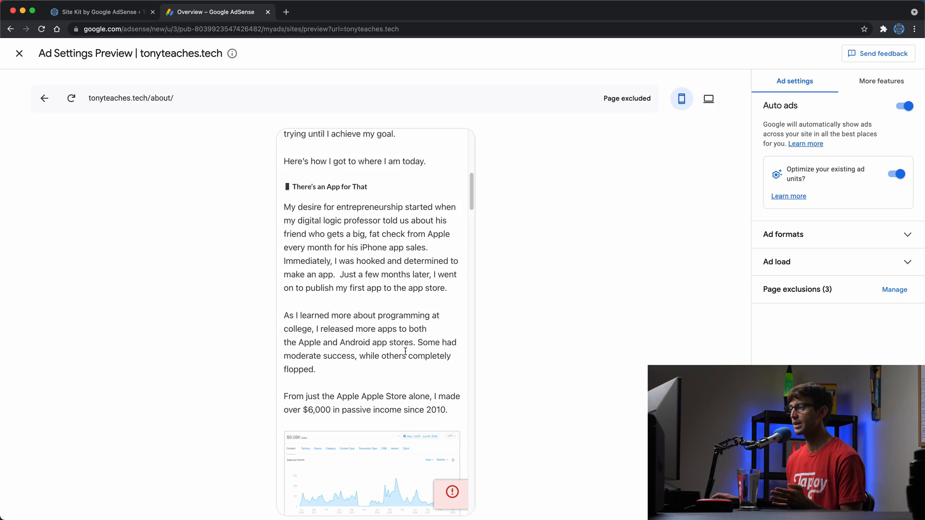
pyautogui.scroll(-3)
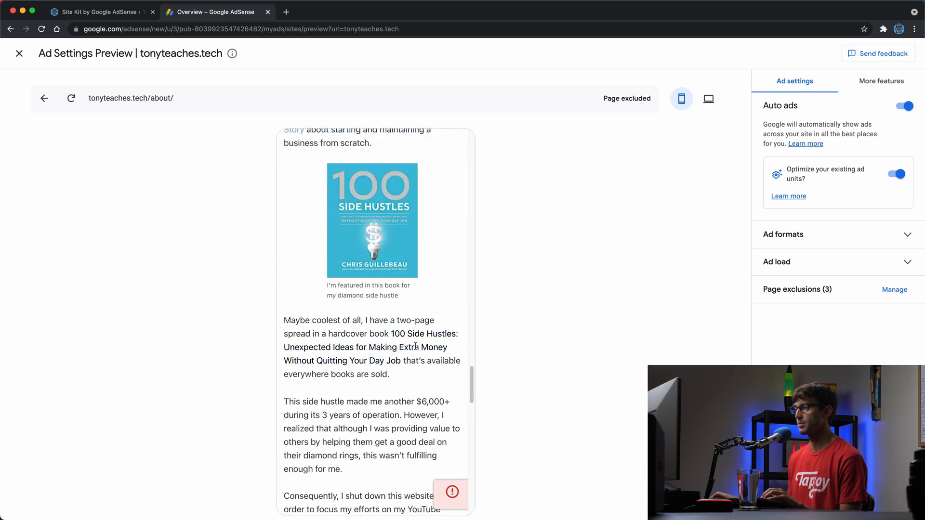
pyautogui.scroll(-3)
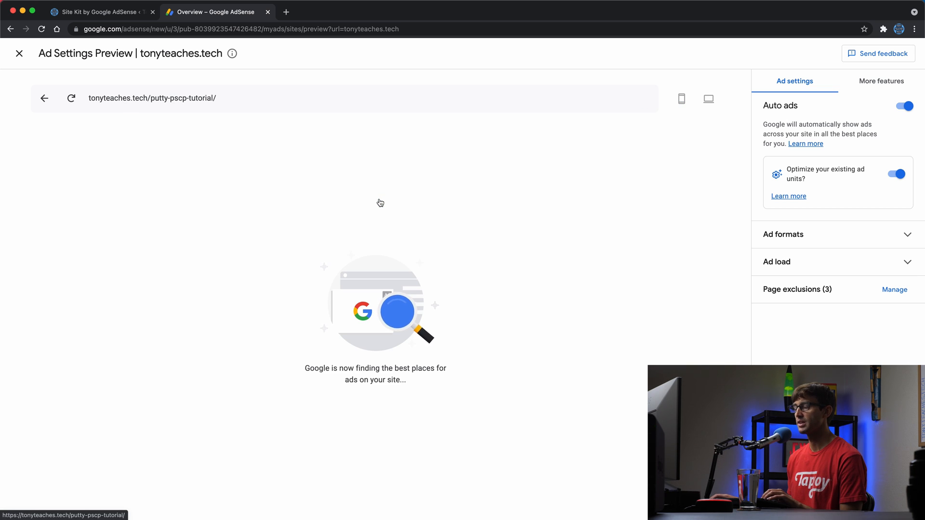
pyautogui.moveTo(364, 225)
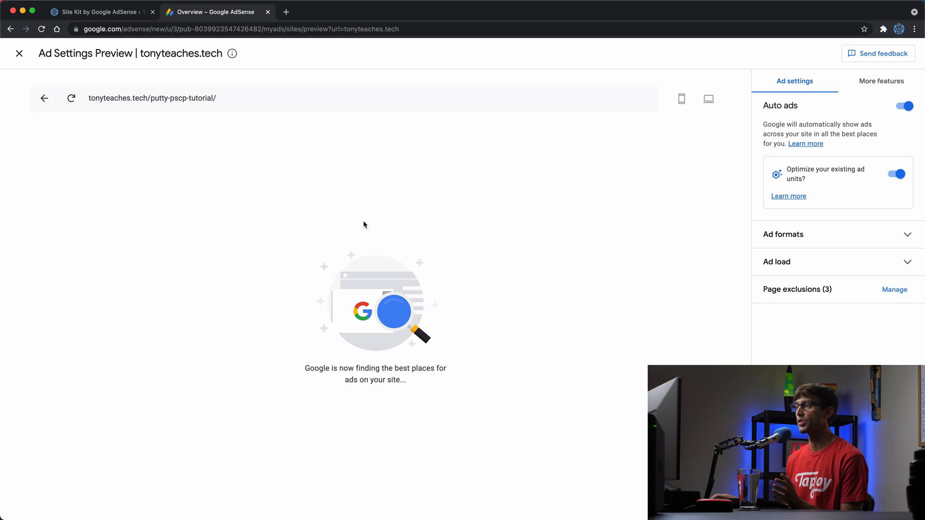
# Step: Preview the Putty pscp tutorial post and review its three in-page auto ad placements
pyautogui.click(681, 98)
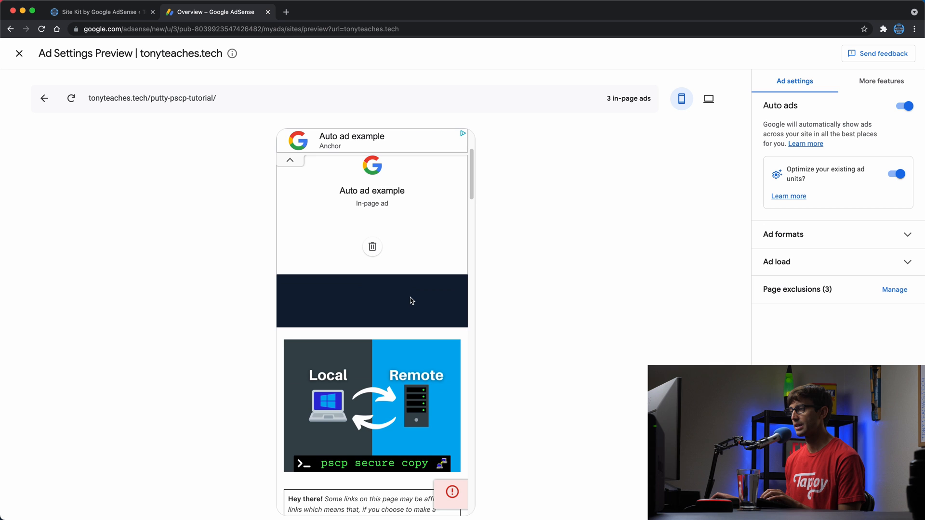
pyautogui.scroll(-3)
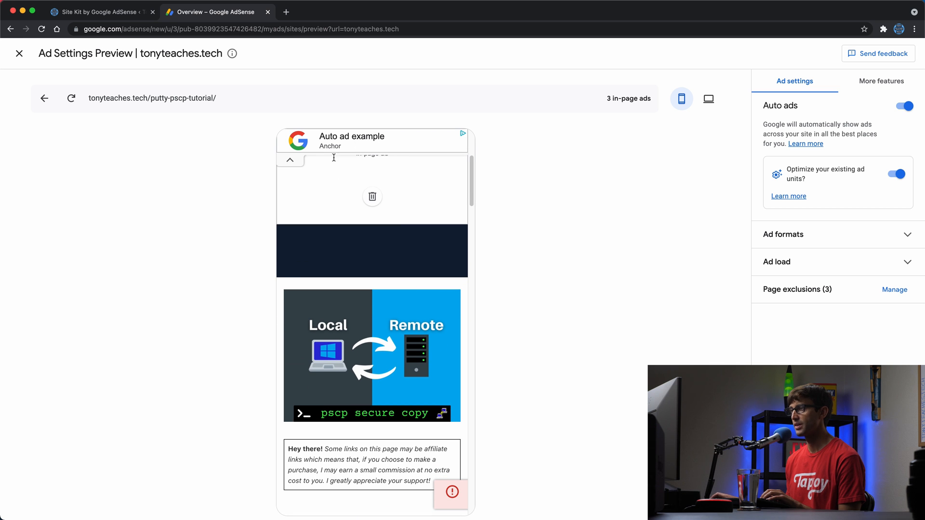
pyautogui.scroll(-3)
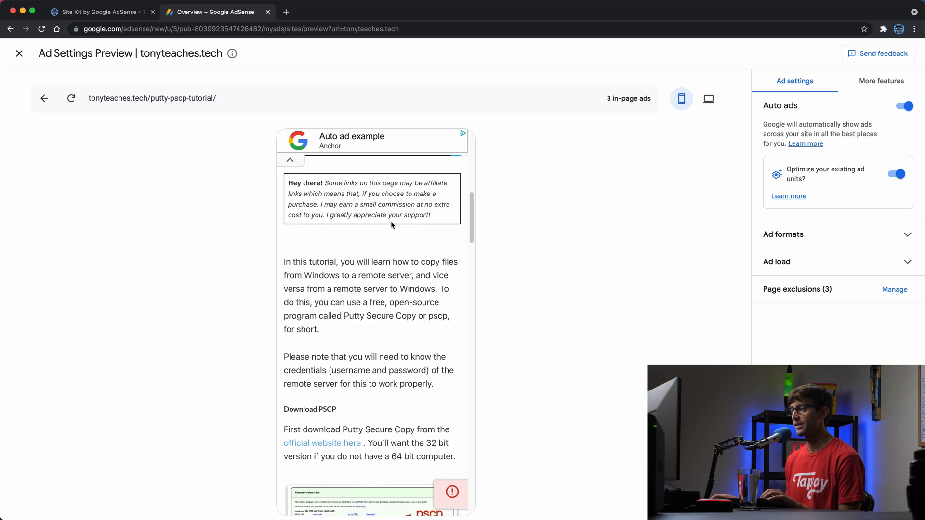
pyautogui.scroll(-3)
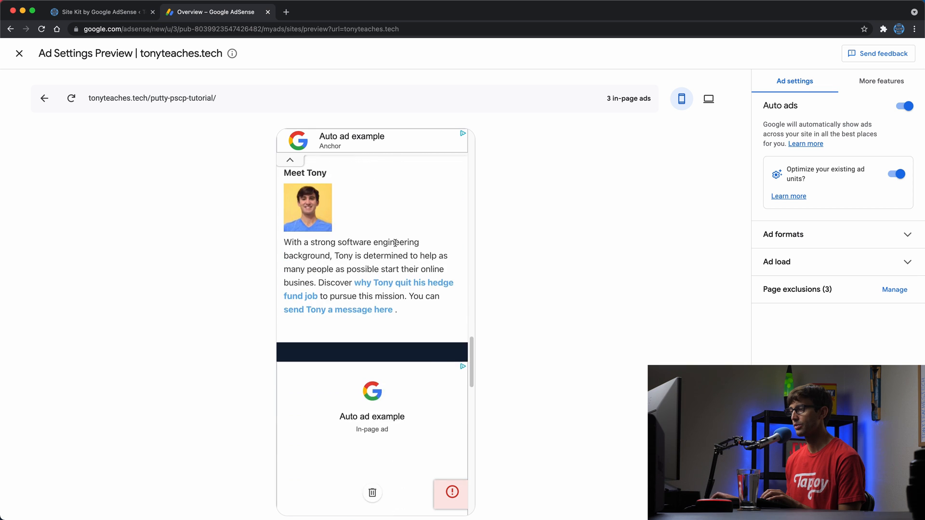
pyautogui.scroll(-3)
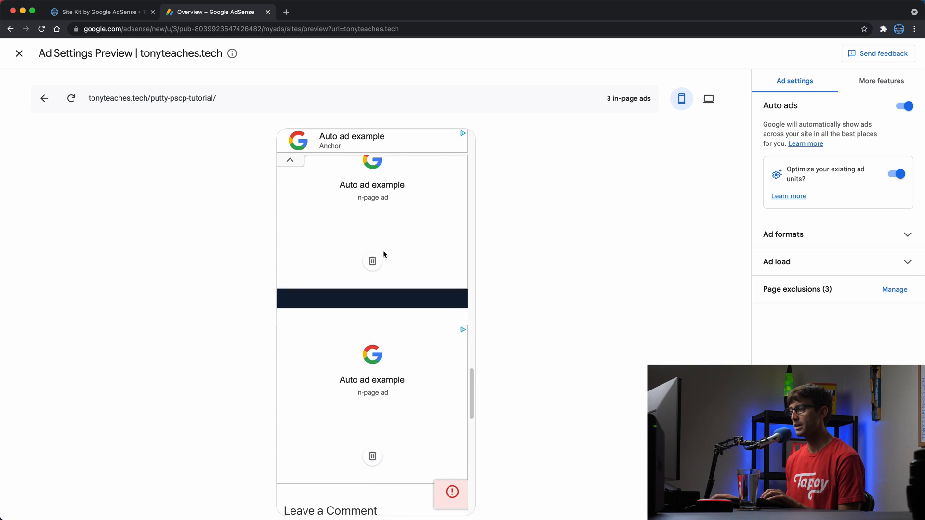
pyautogui.scroll(-3)
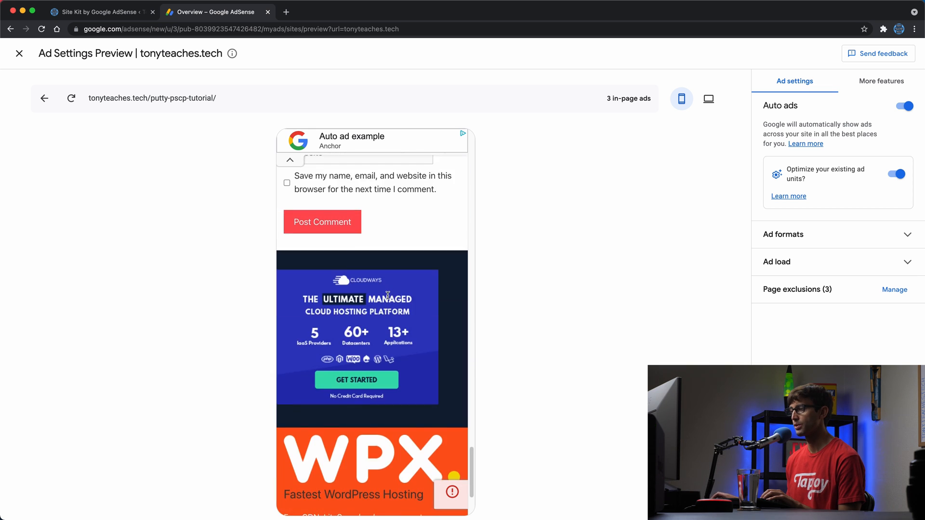
pyautogui.scroll(-3)
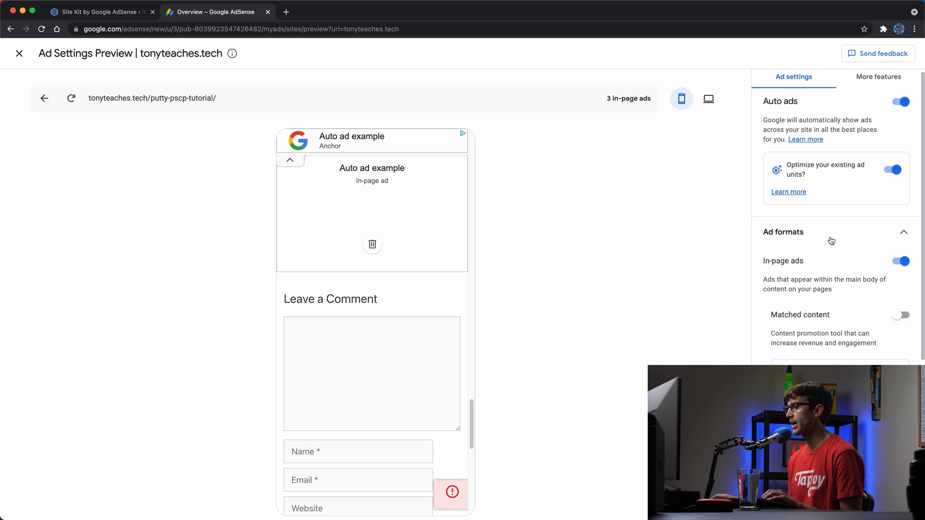
# Step: Switch on Matched content under Ad formats, leaving in-page, anchor and vignette ads enabled
pyautogui.scroll(-3)
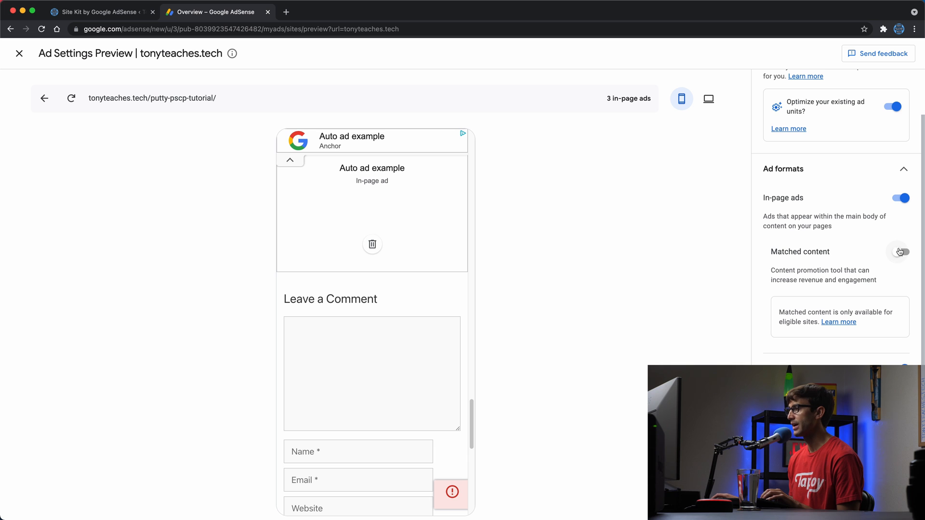
pyautogui.click(900, 252)
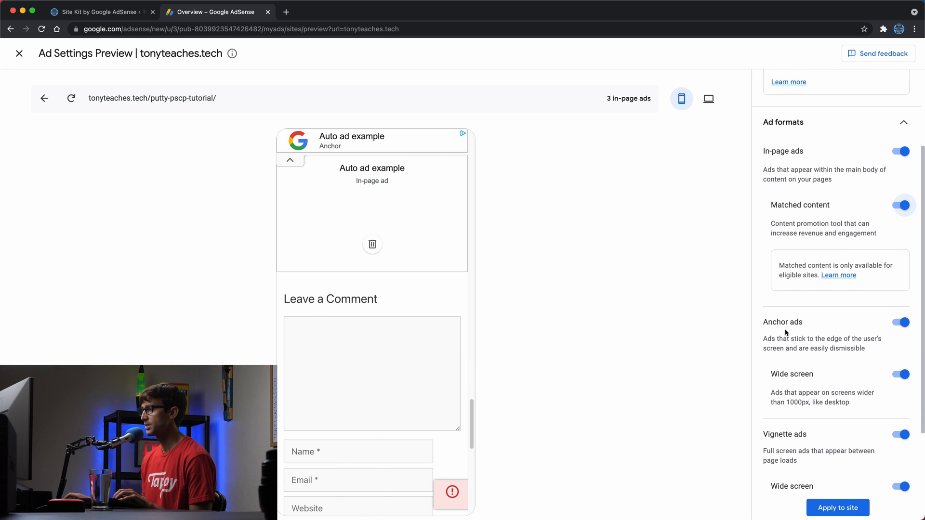
pyautogui.scroll(-3)
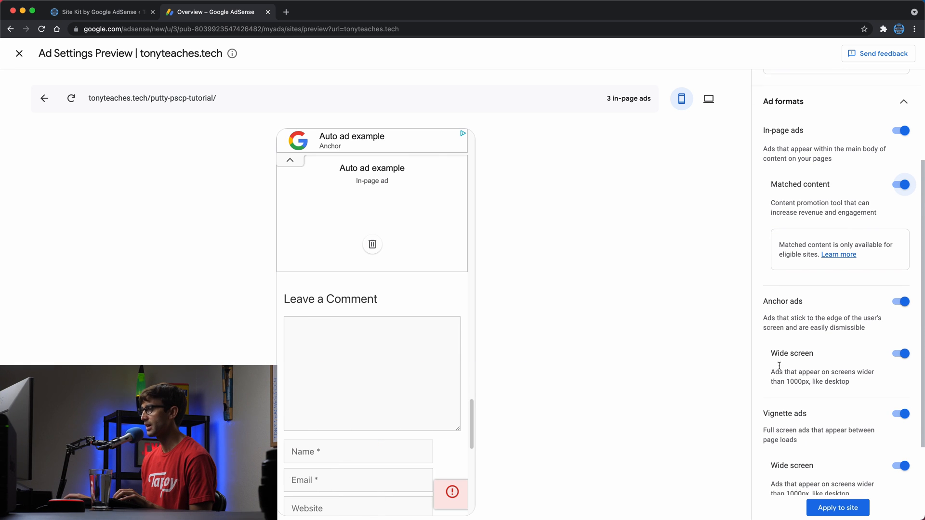
pyautogui.scroll(-3)
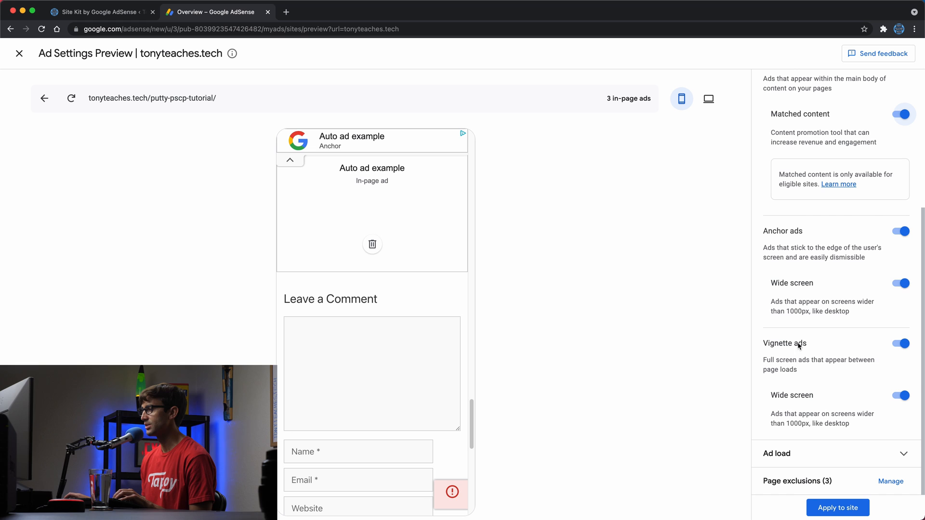
pyautogui.moveTo(800, 390)
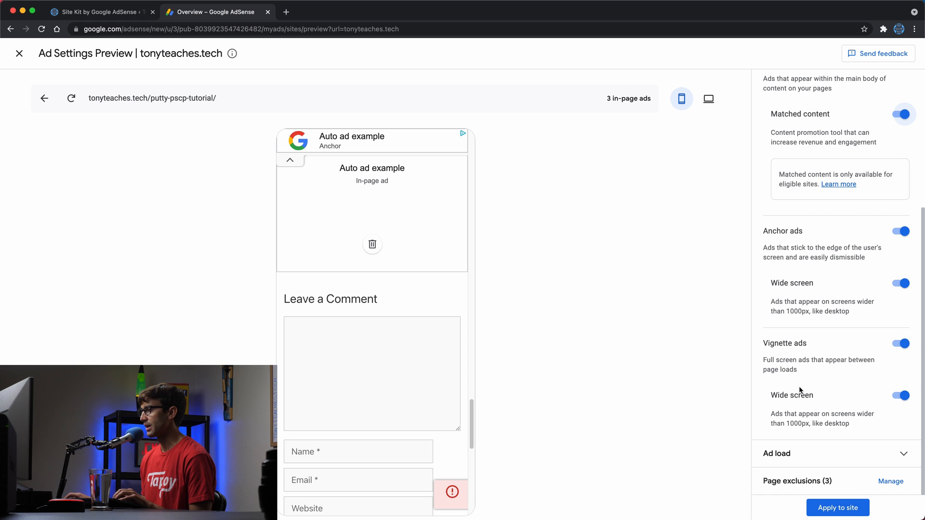
pyautogui.moveTo(793, 326)
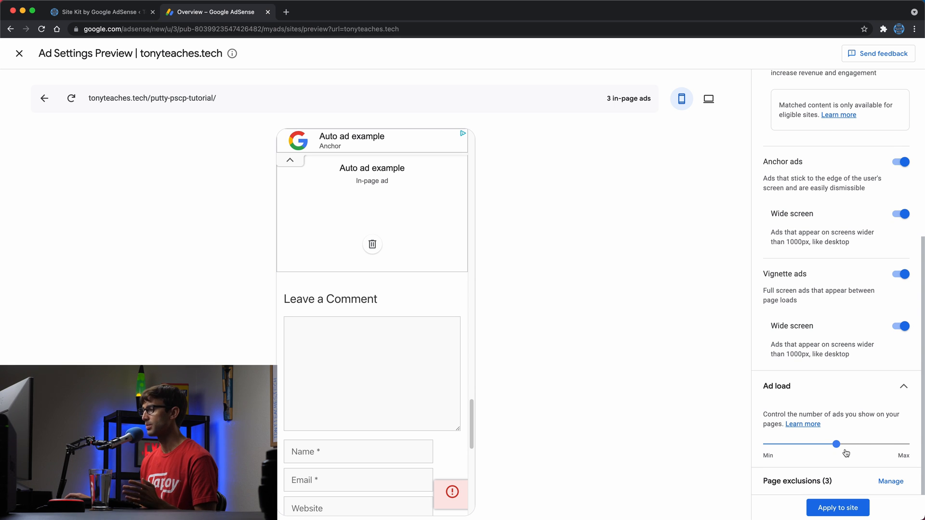
# Step: Drag the Ad load slider to minimum, then maximum, then minimum, previewing each level
pyautogui.moveTo(851, 443); pyautogui.dragTo(780, 443)
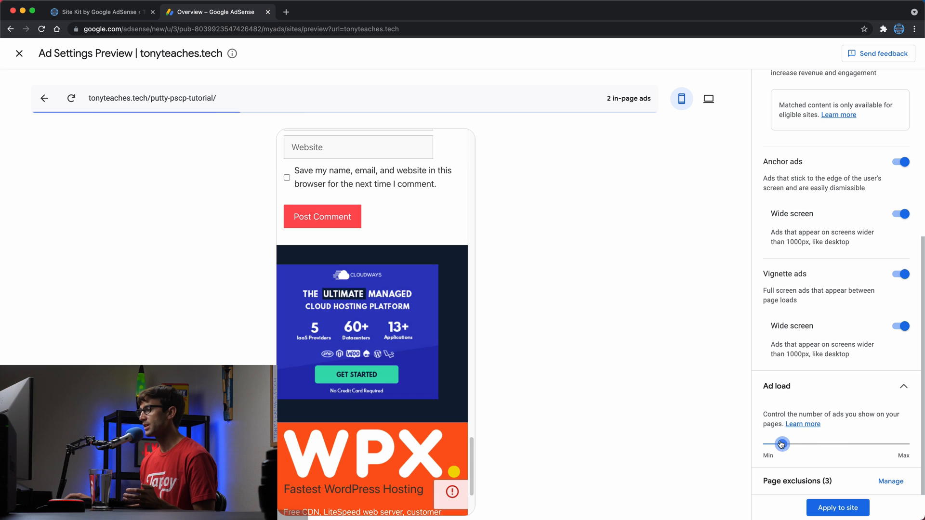
pyautogui.moveTo(780, 443); pyautogui.dragTo(763, 443)
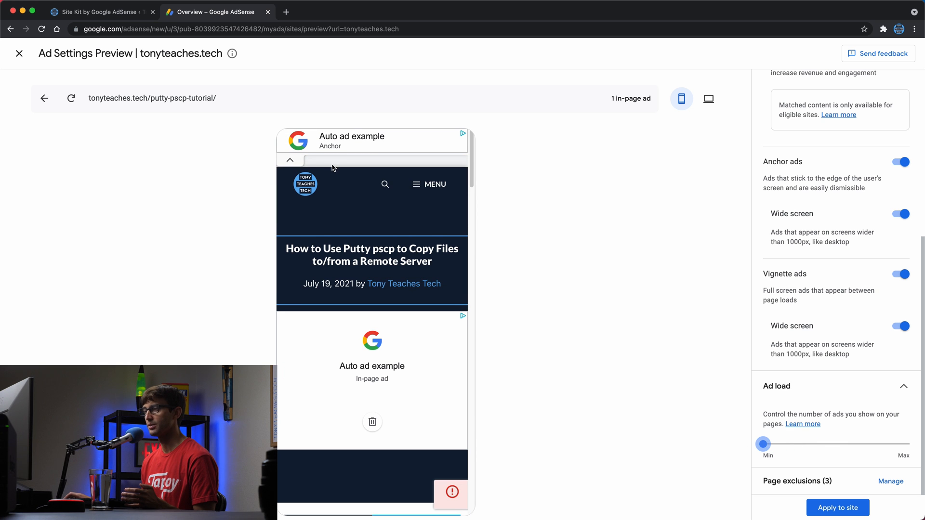
pyautogui.scroll(-3)
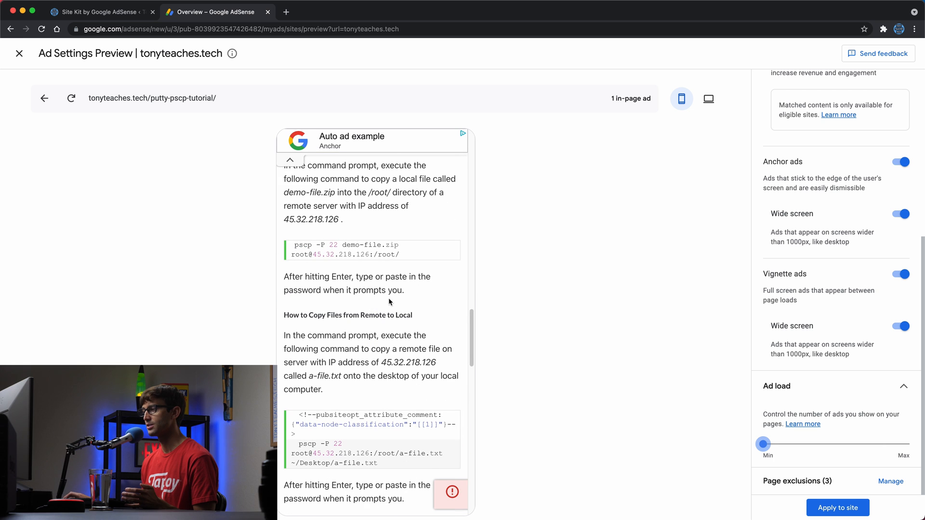
pyautogui.moveTo(763, 443); pyautogui.dragTo(909, 443)
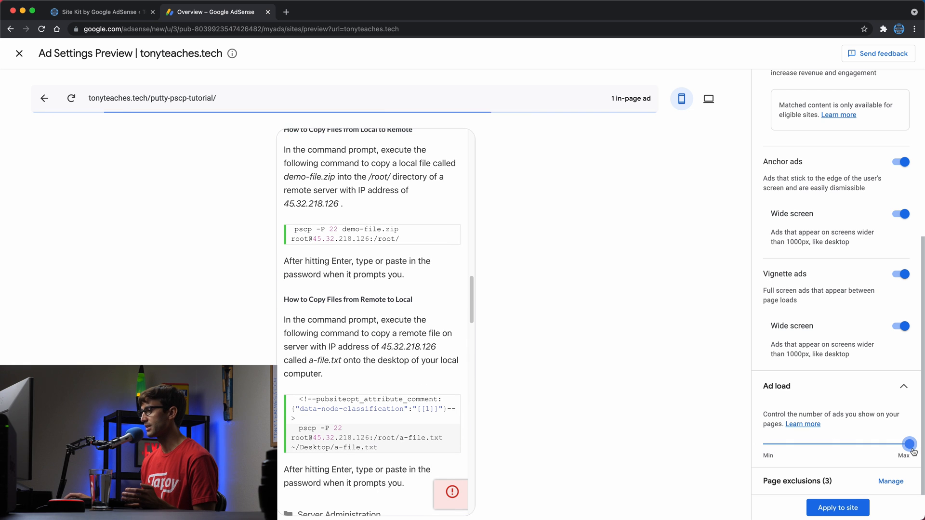
pyautogui.moveTo(910, 444); pyautogui.dragTo(910, 443)
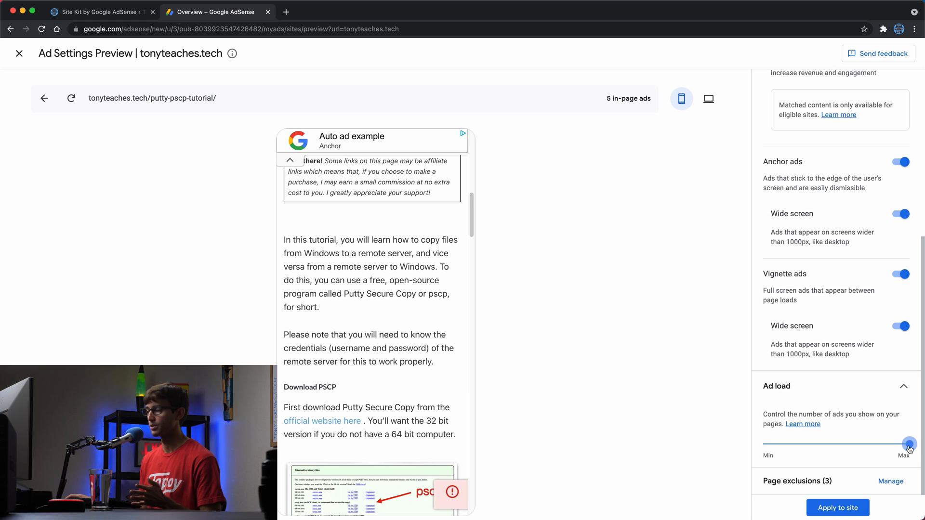
pyautogui.moveTo(908, 443); pyautogui.dragTo(763, 441)
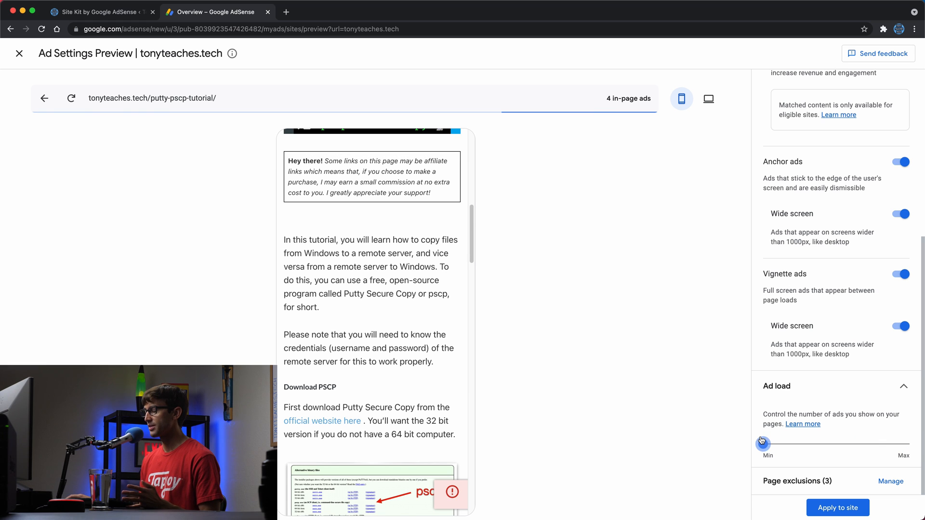
pyautogui.moveTo(763, 443); pyautogui.dragTo(763, 443)
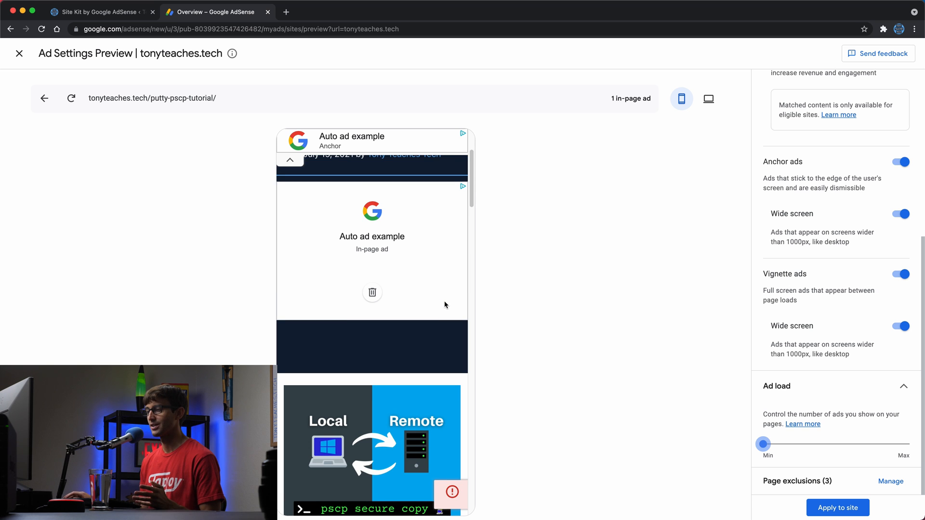
pyautogui.moveTo(526, 304)
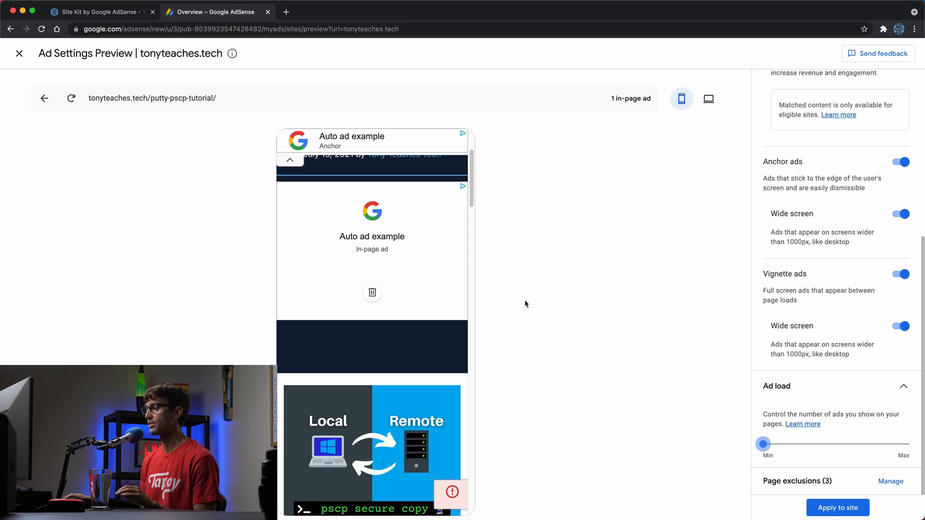
# Step: Settle the Ad load slider at a medium level showing three in-page ads
pyautogui.moveTo(763, 443); pyautogui.dragTo(814, 443)
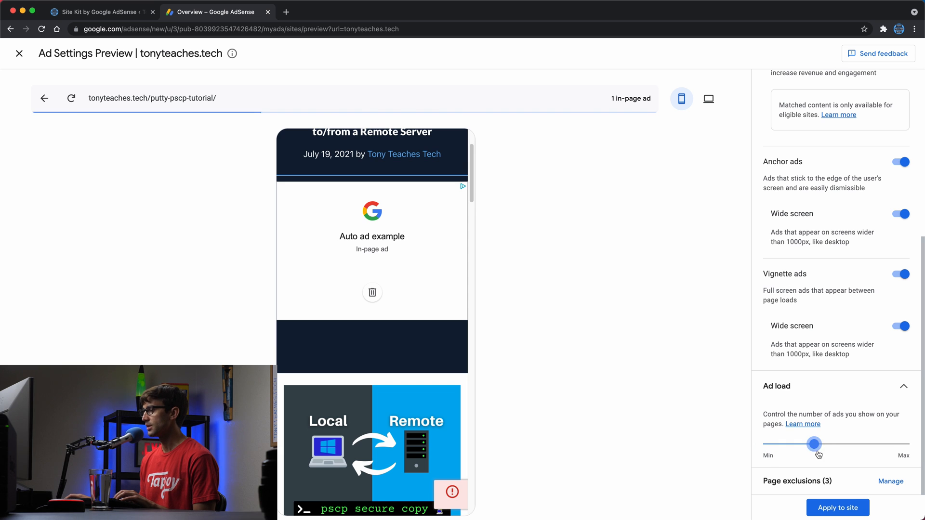
pyautogui.moveTo(815, 443); pyautogui.dragTo(843, 443)
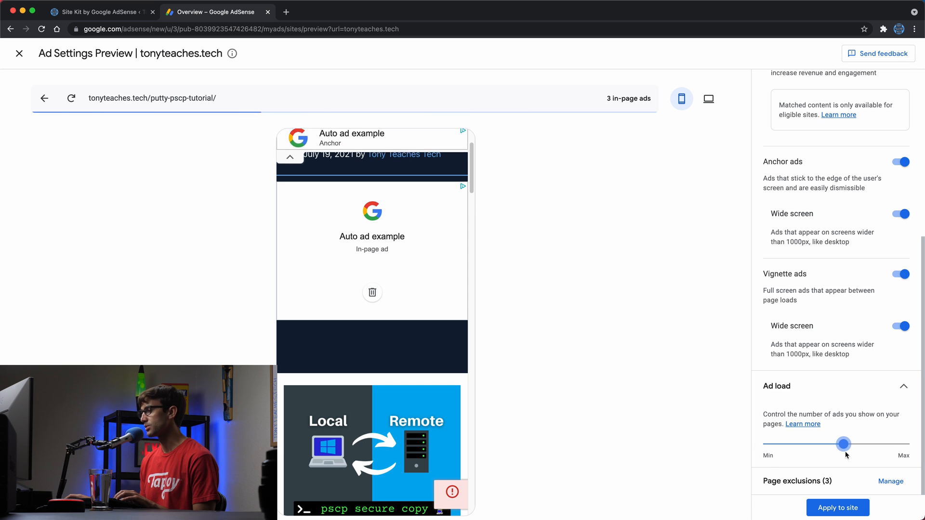
pyautogui.moveTo(843, 444); pyautogui.dragTo(836, 443)
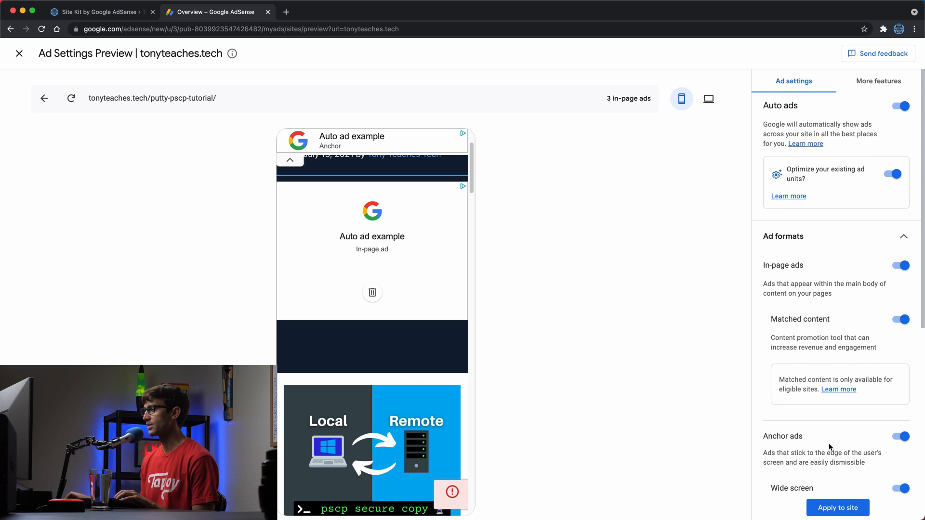
pyautogui.scroll(-3)
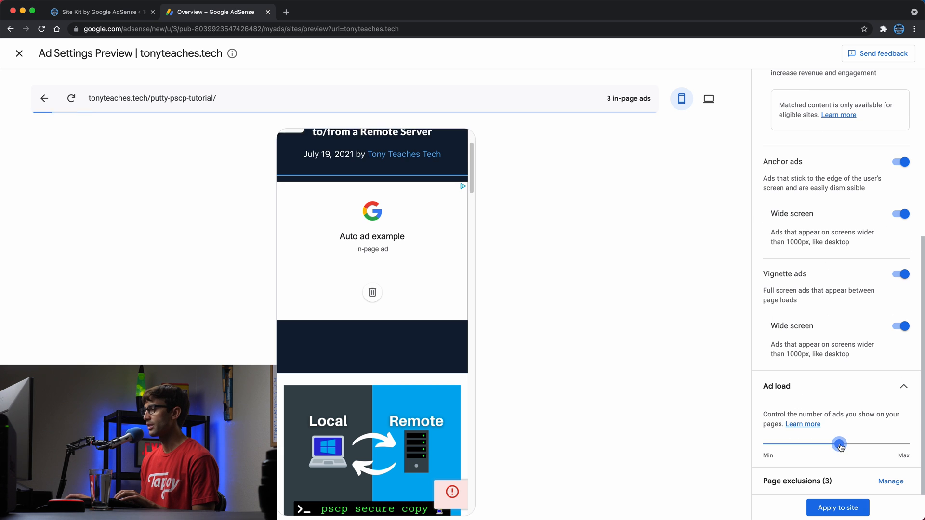
# Step: Apply the new auto ads settings to tonyteaches.tech and return to the sites overview
pyautogui.click(838, 508)
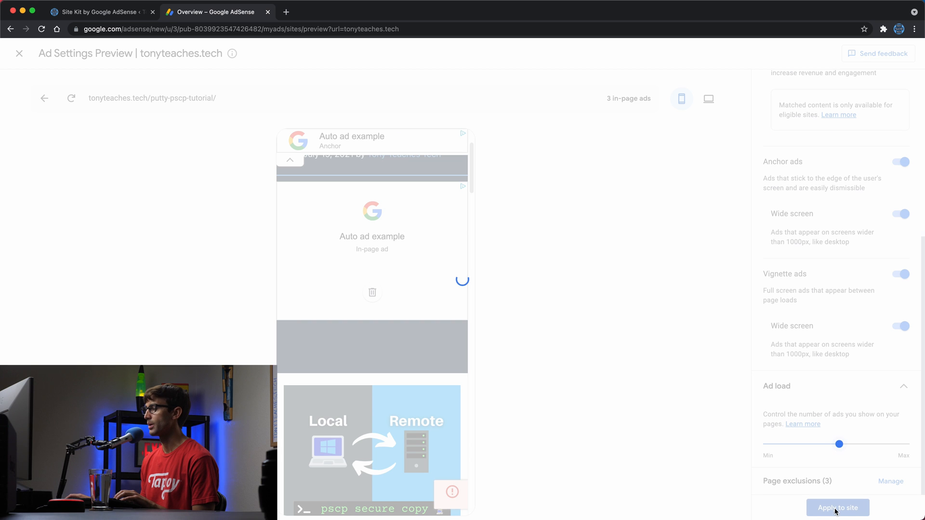
pyautogui.click(838, 508)
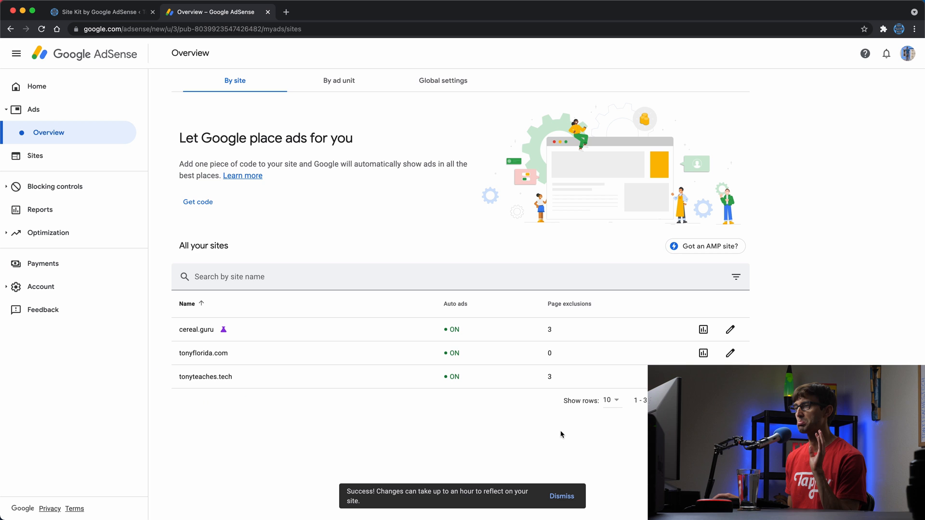
pyautogui.moveTo(557, 434)
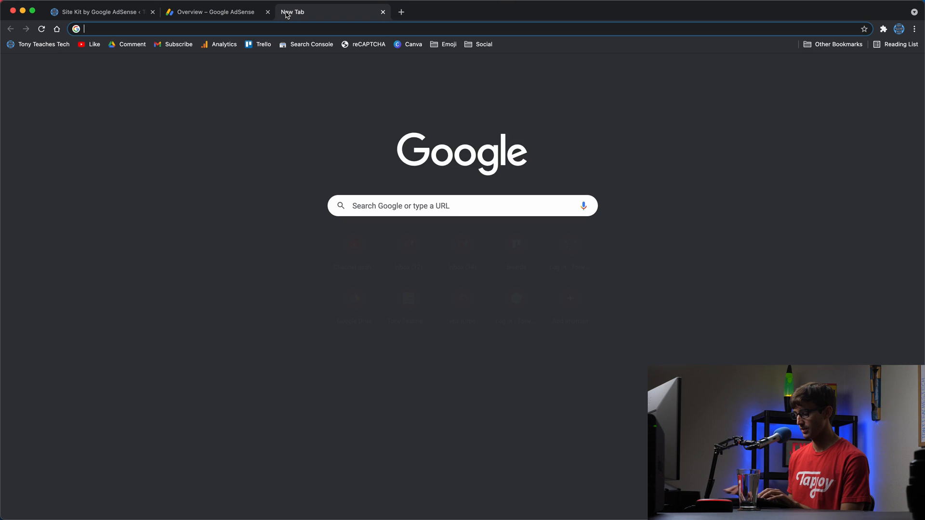
# Step: Visit tonyteaches.tech in a new tab and look over the Putty pscp tutorial post for ads
pyautogui.write('tonyteaches.tech/putty-pscp-tutorial/')
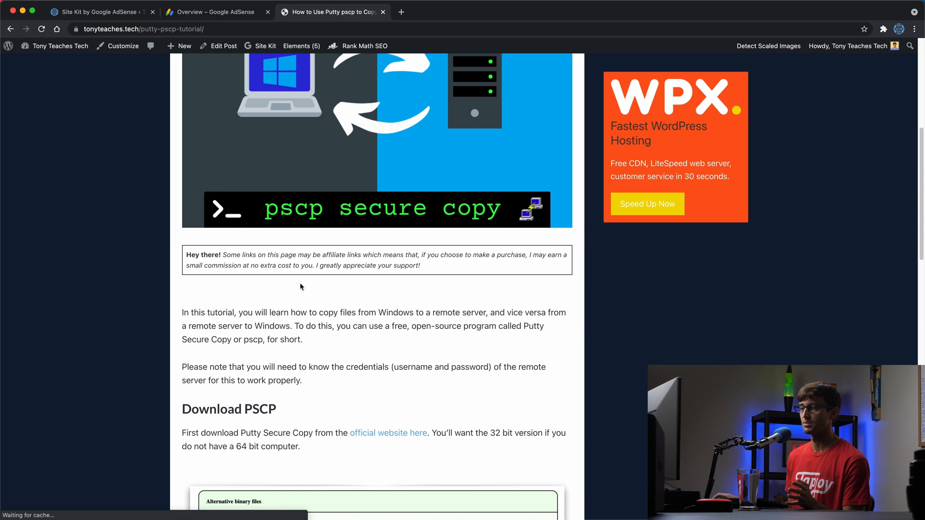
pyautogui.scroll(-3)
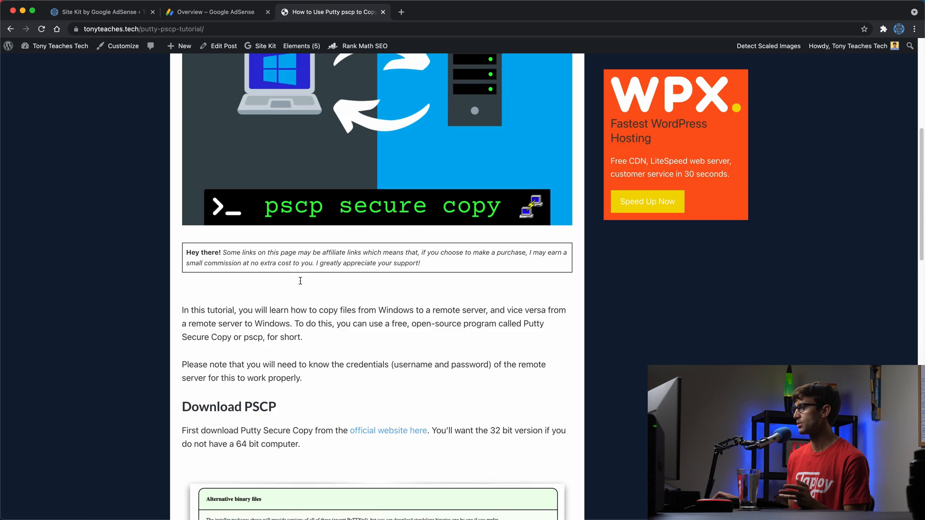
pyautogui.scroll(3)
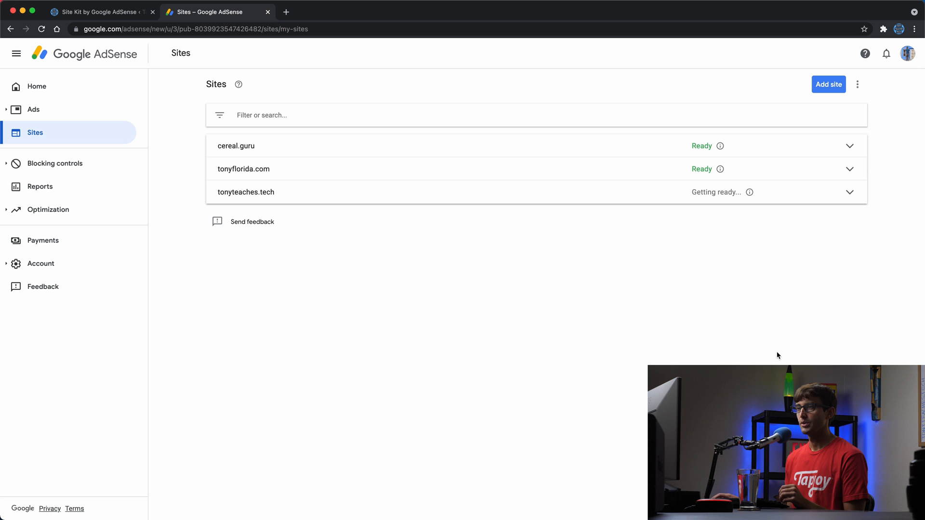
pyautogui.moveTo(740, 333)
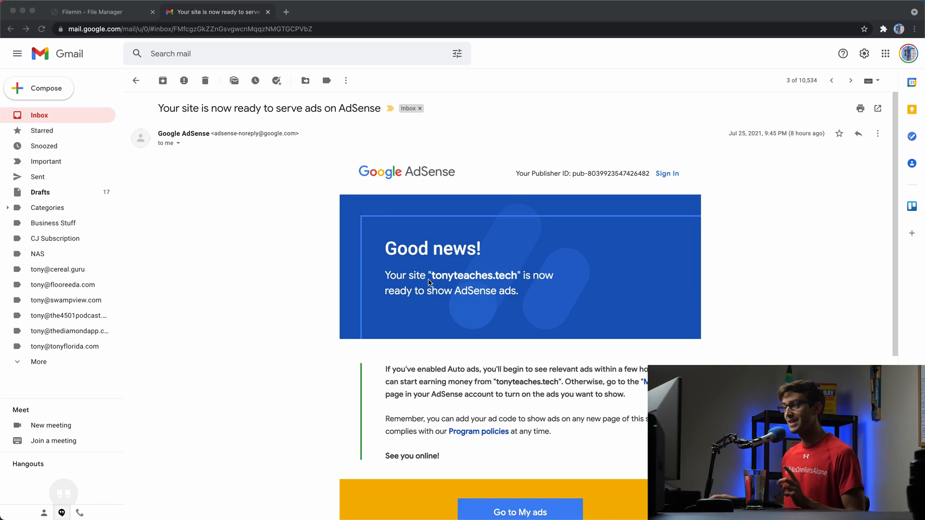
pyautogui.moveTo(427, 295)
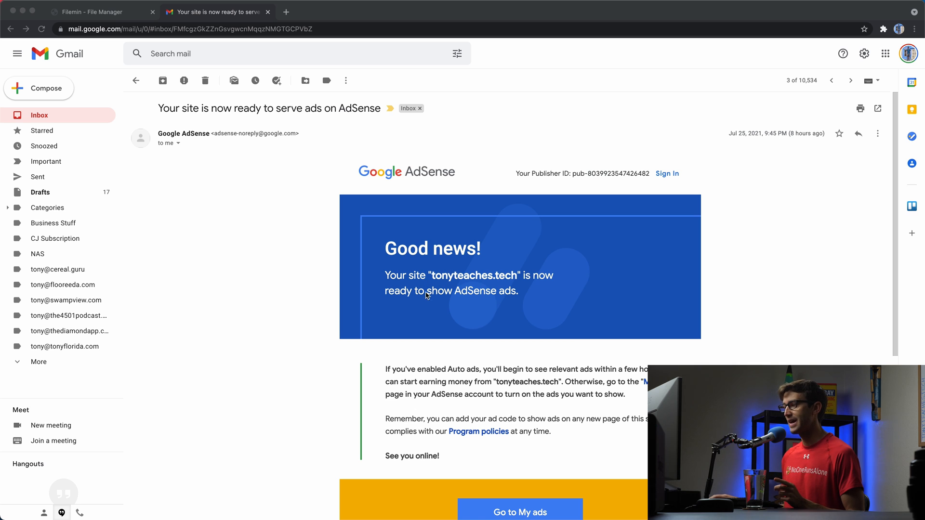
# Step: Follow 'Go to My ads' from the AdSense 'site is now ready' email
pyautogui.scroll(-3)
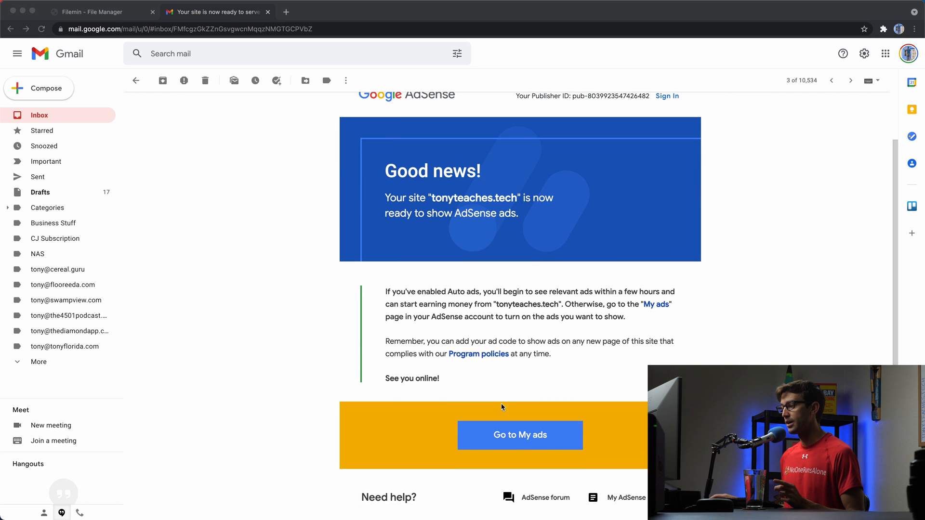
pyautogui.click(519, 435)
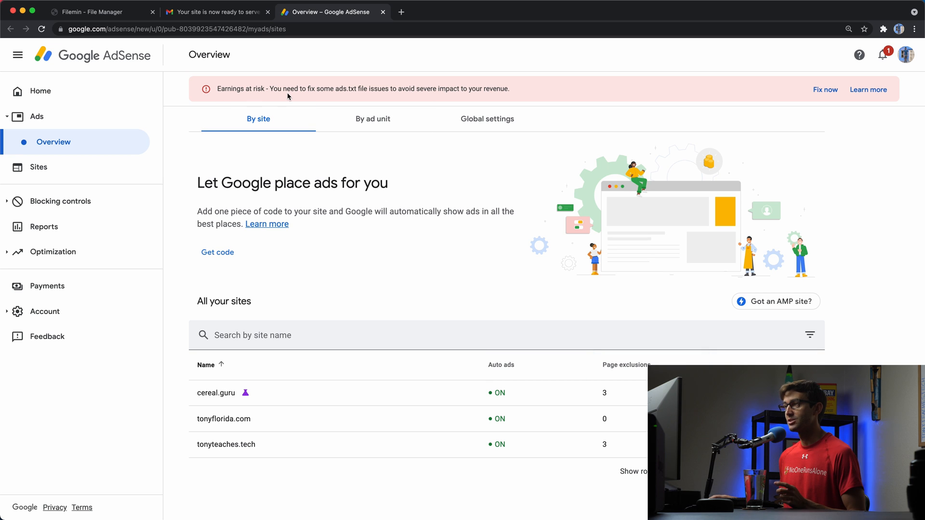
pyautogui.moveTo(357, 97)
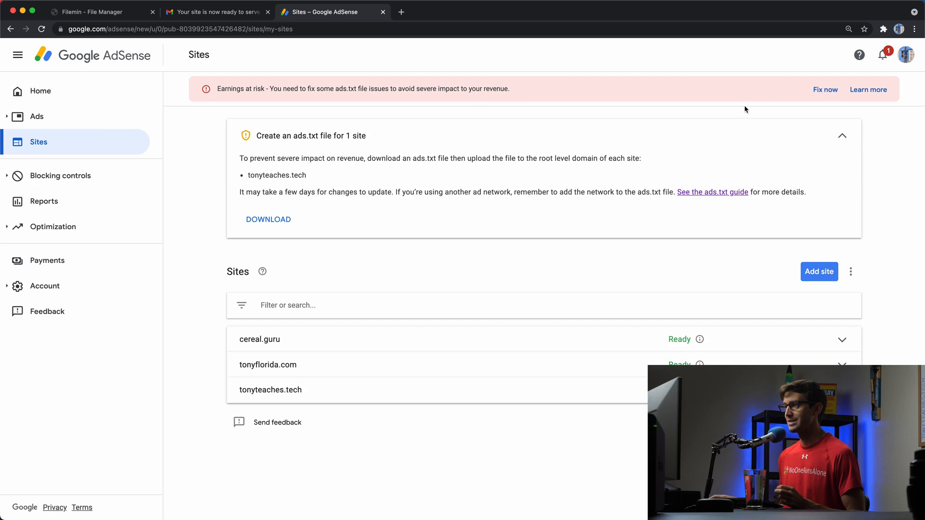
pyautogui.moveTo(291, 144)
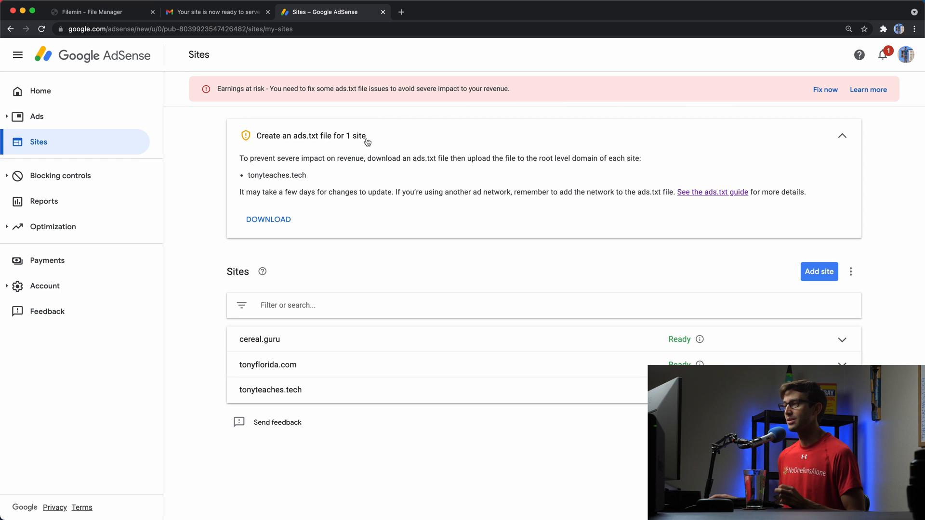
pyautogui.moveTo(260, 183)
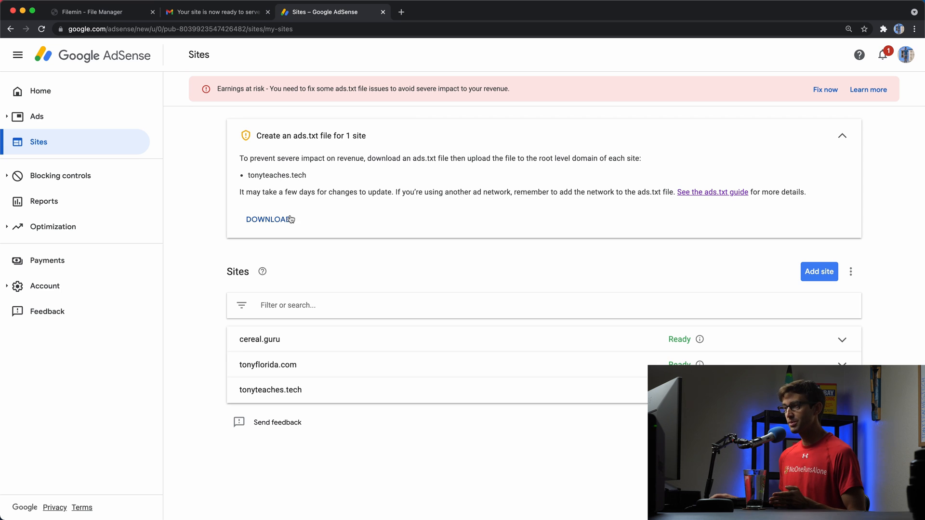
# Step: Download the ads.txt file from the Fix now warning and switch to the Filemin File Manager
pyautogui.click(268, 220)
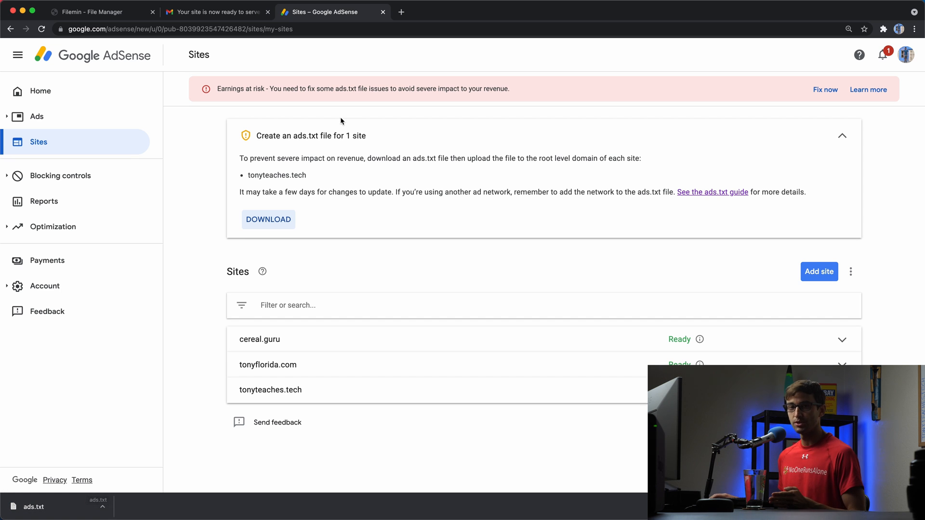
pyautogui.moveTo(339, 136)
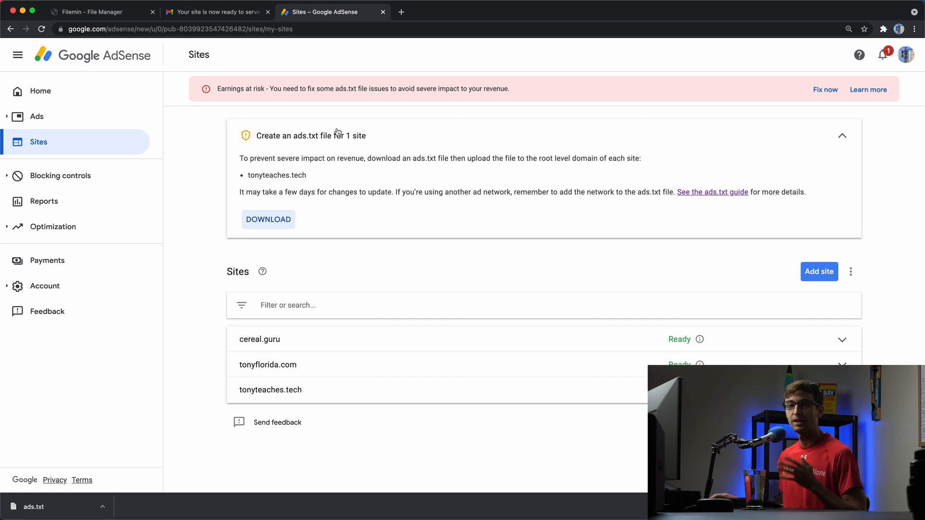
pyautogui.moveTo(324, 140)
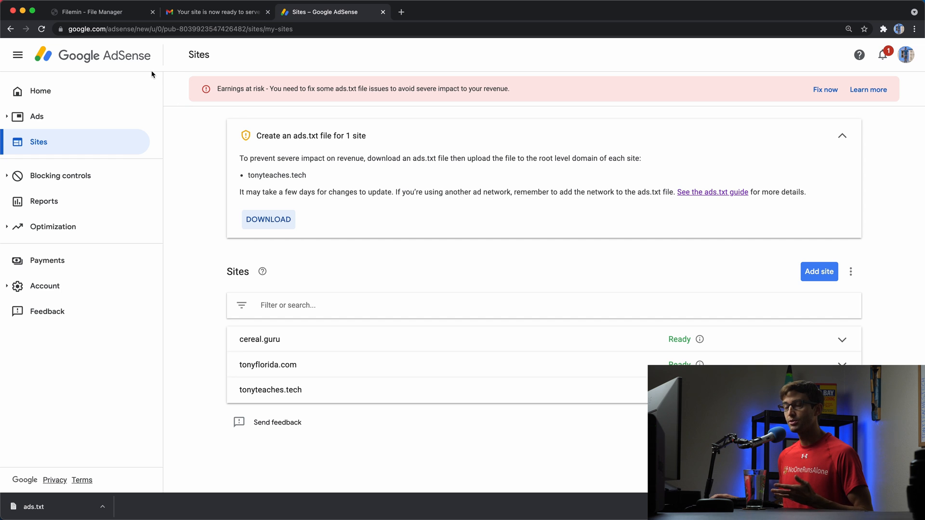
pyautogui.moveTo(162, 102)
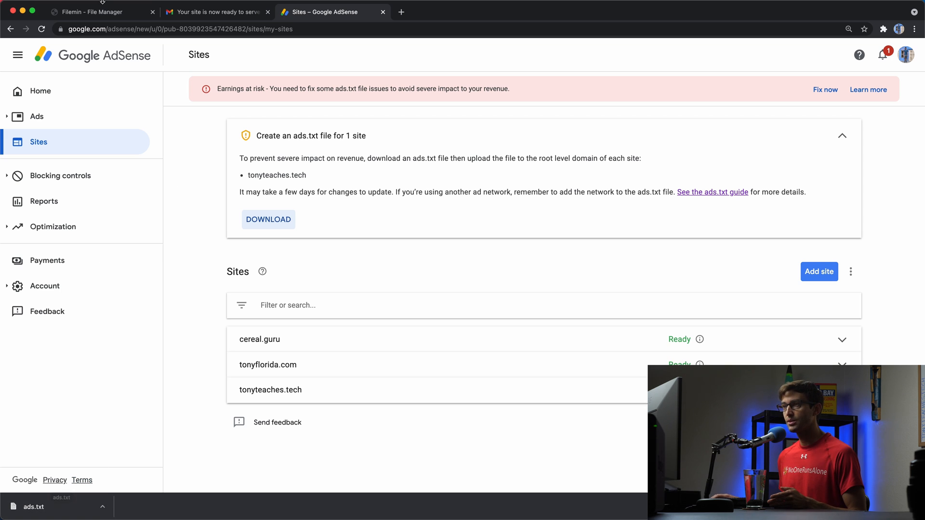
pyautogui.click(89, 12)
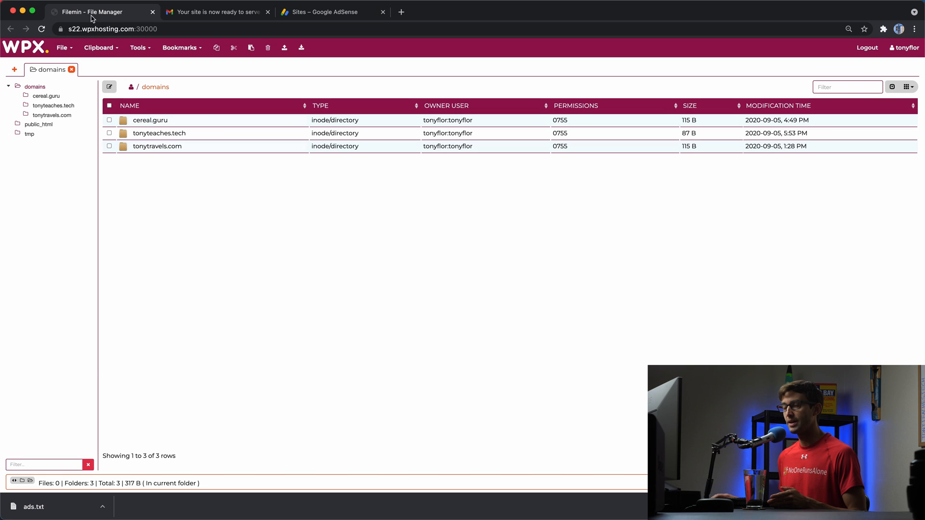
pyautogui.moveTo(175, 137)
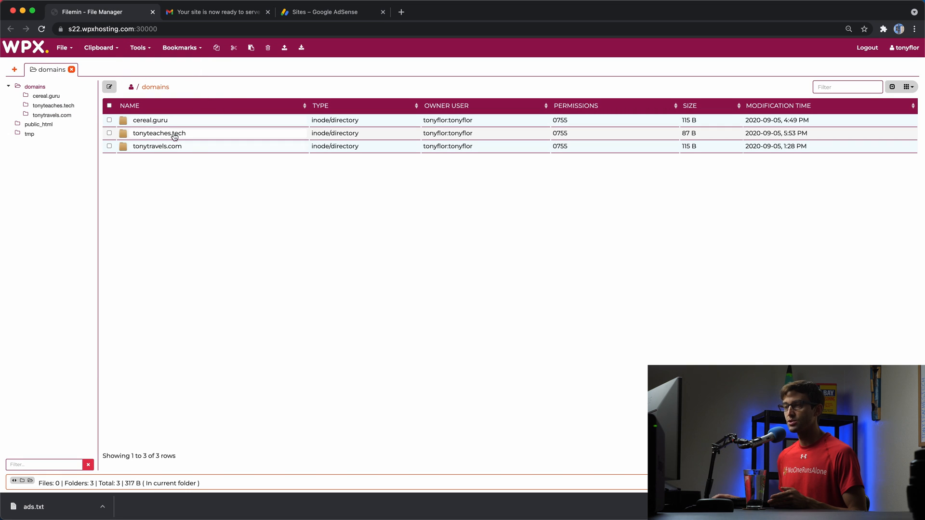
pyautogui.moveTo(157, 139)
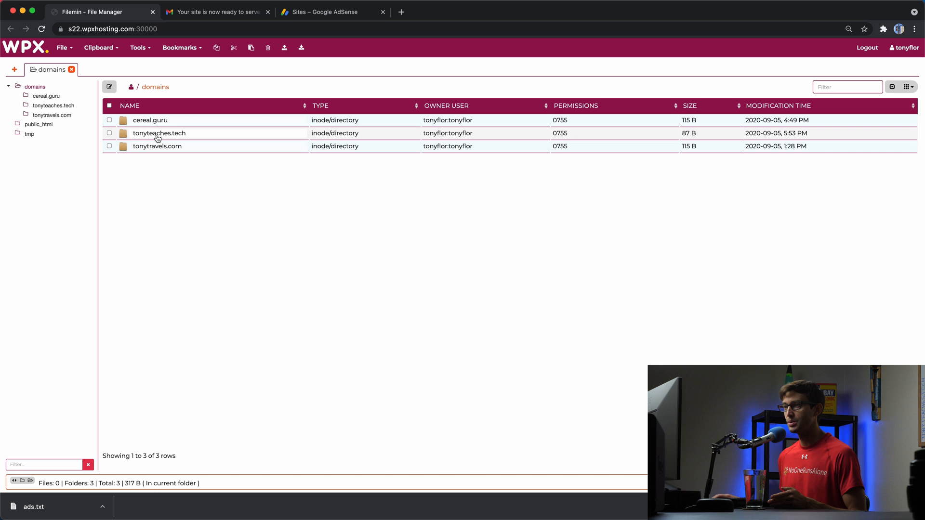
# Step: Navigate into domains/tonyteaches.tech/public_html as the ads.txt upload destination
pyautogui.doubleClick(158, 133)
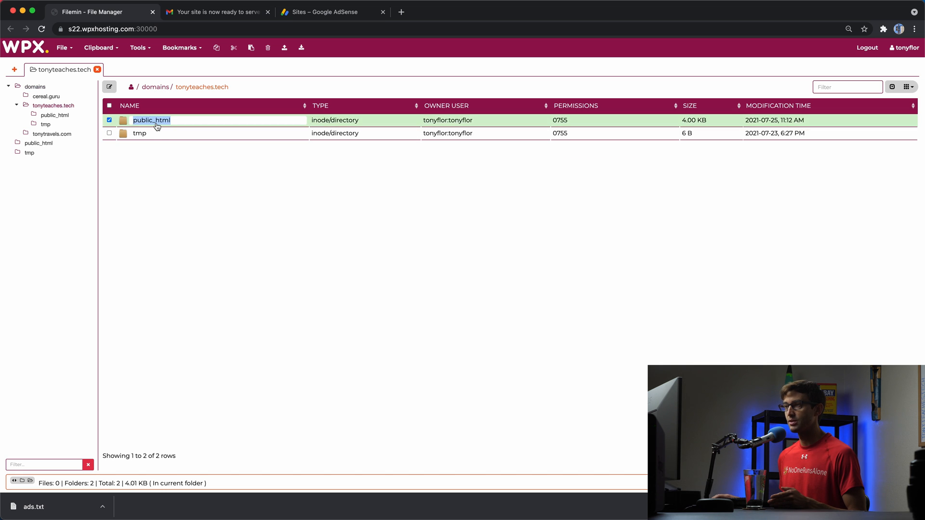
pyautogui.doubleClick(150, 120)
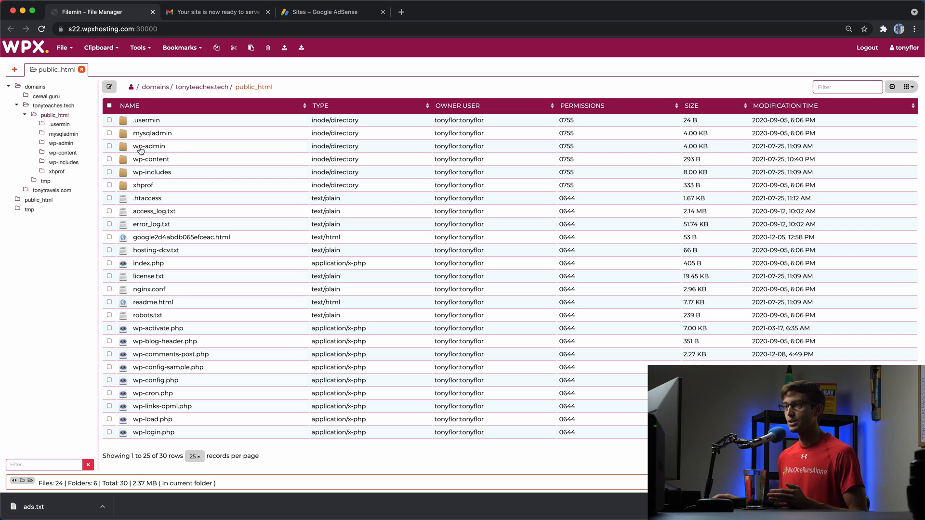
pyautogui.moveTo(146, 170)
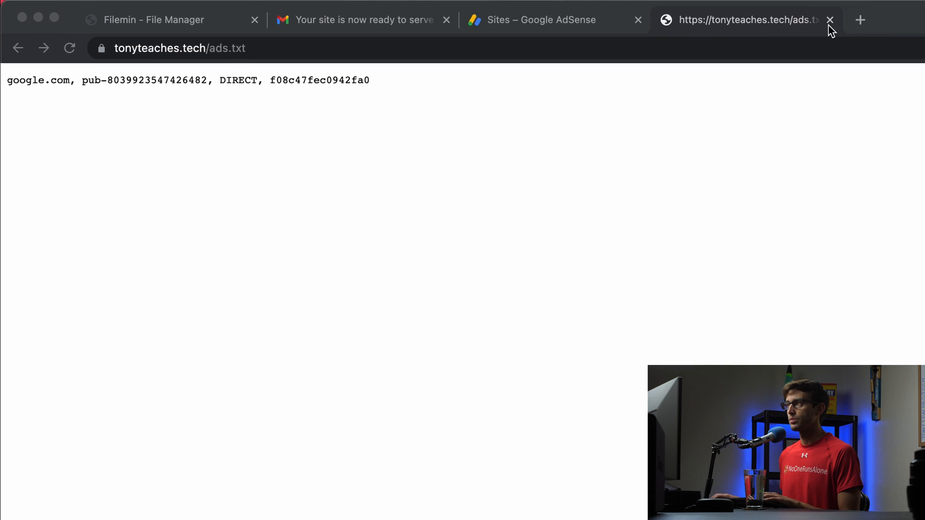
# Step: Close the ads.txt preview, return to the Sites page and collapse the Create an ads.txt file card
pyautogui.click(832, 21)
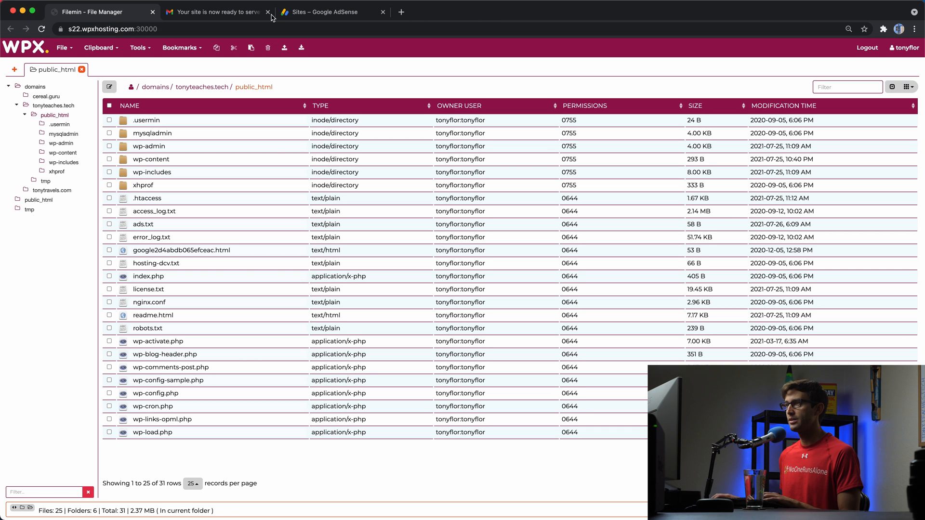
pyautogui.click(325, 12)
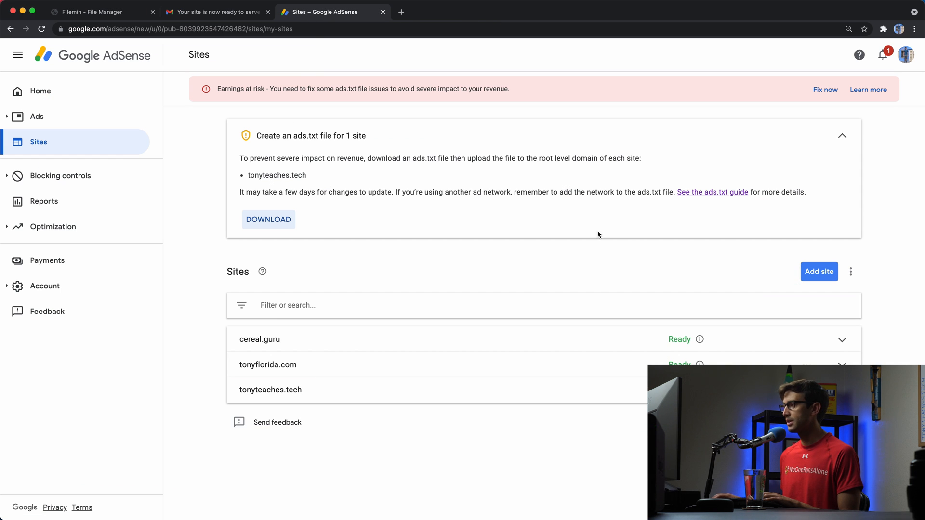
pyautogui.moveTo(188, 169)
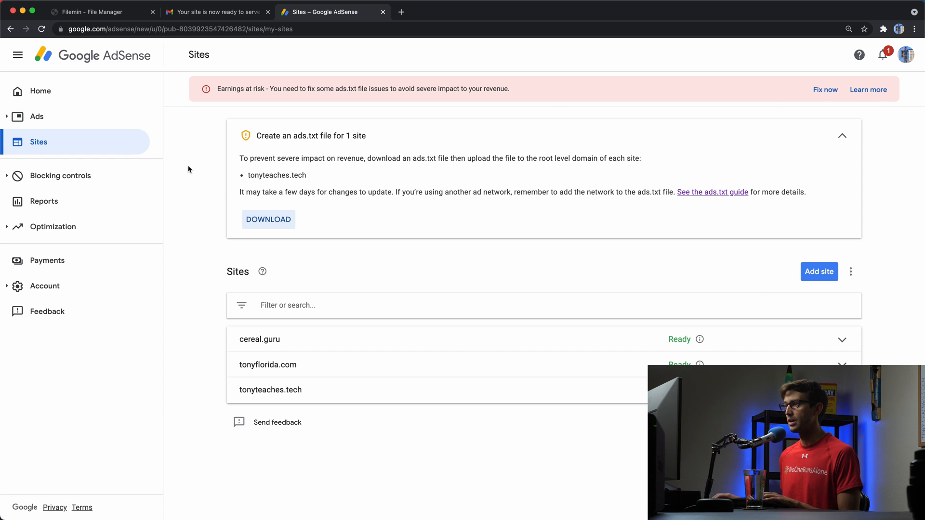
pyautogui.moveTo(370, 204)
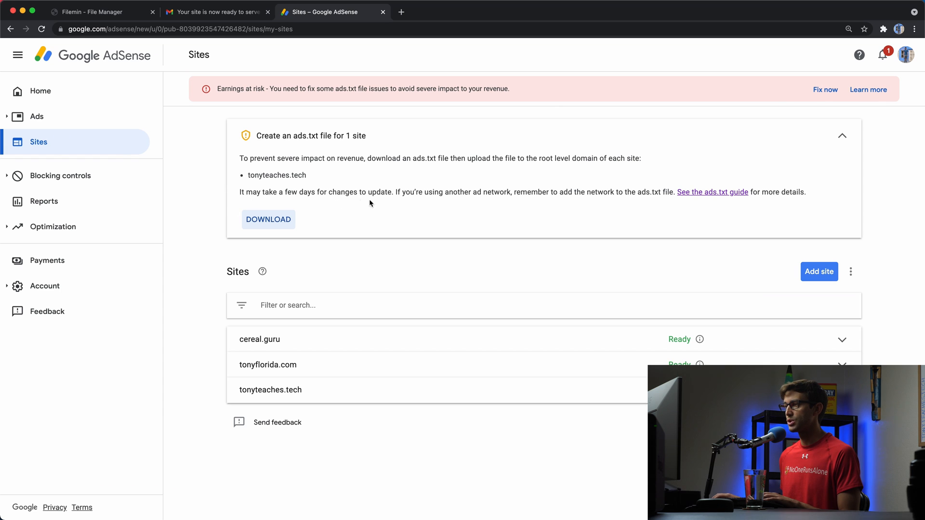
pyautogui.moveTo(540, 205)
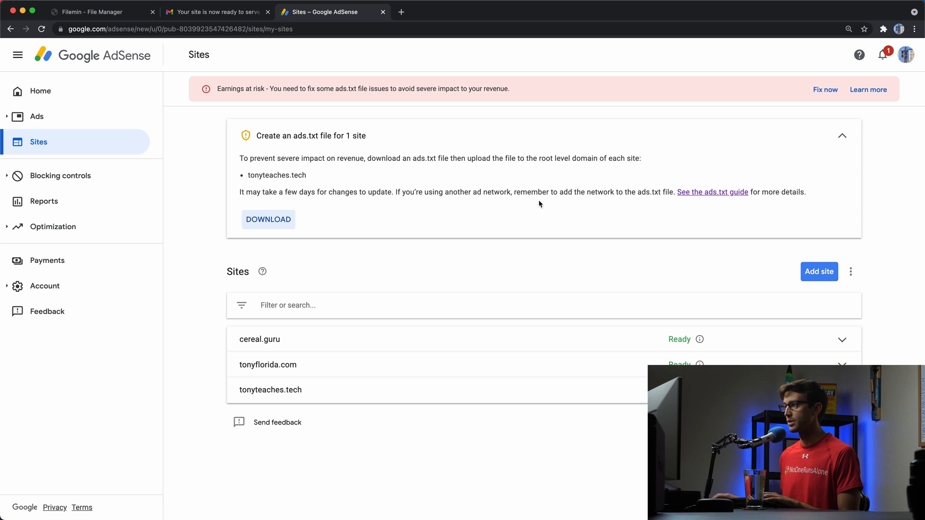
pyautogui.moveTo(625, 202)
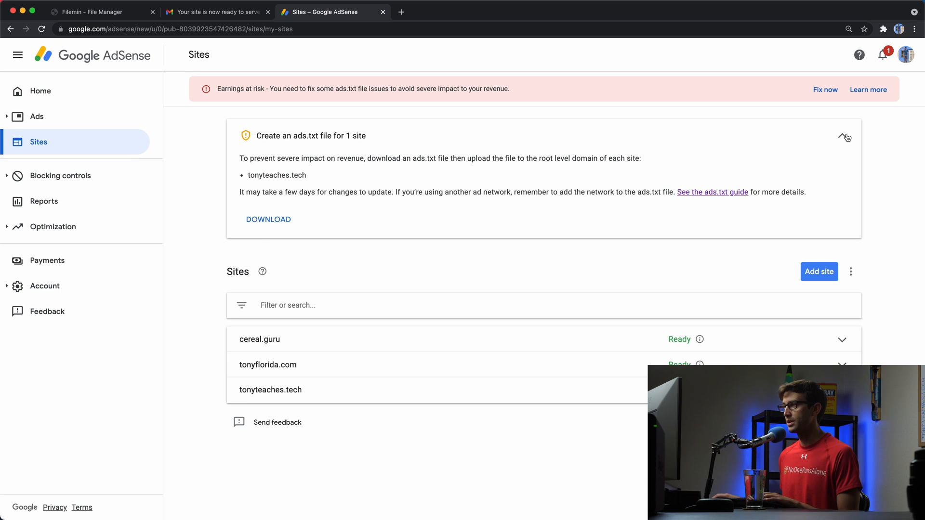
pyautogui.click(843, 138)
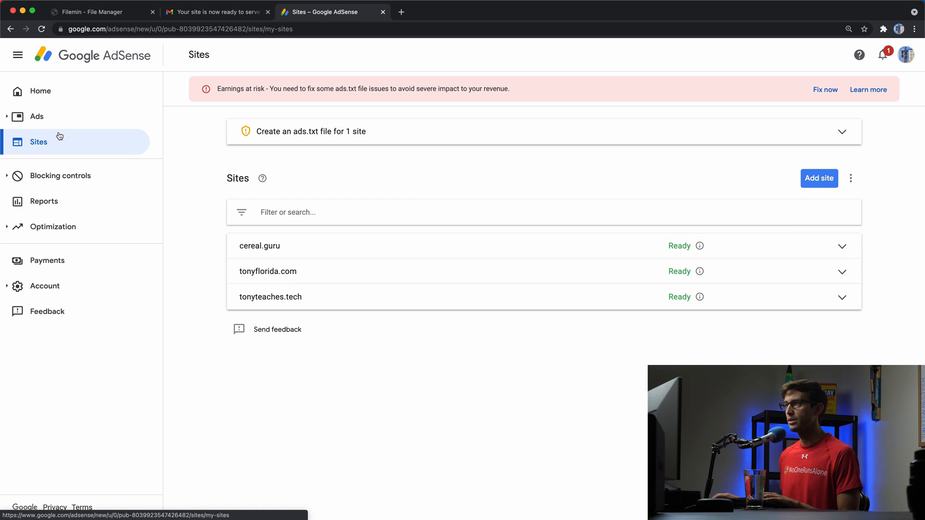
pyautogui.moveTo(59, 120)
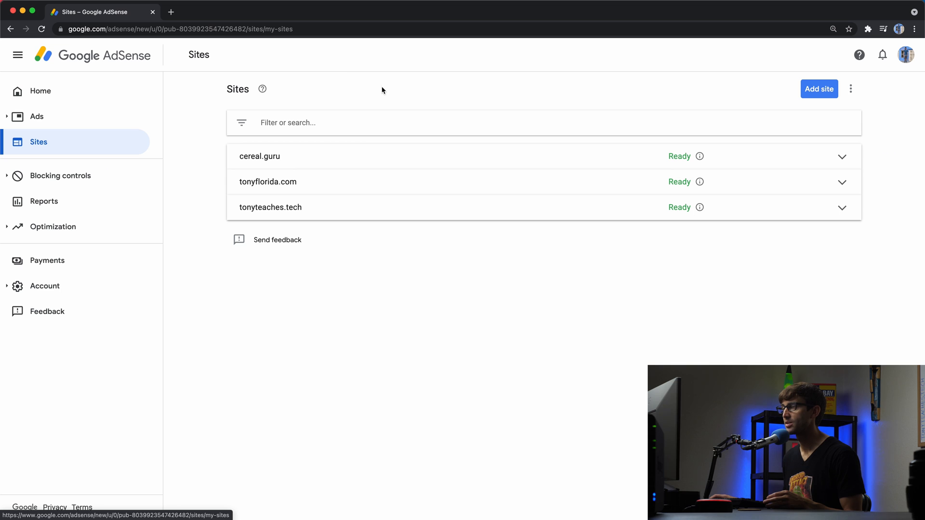
pyautogui.moveTo(318, 225)
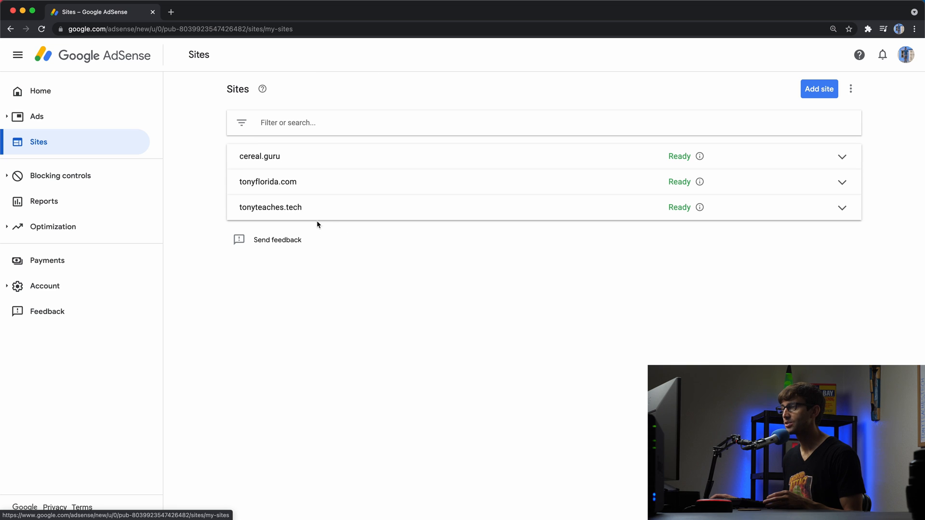
pyautogui.moveTo(682, 214)
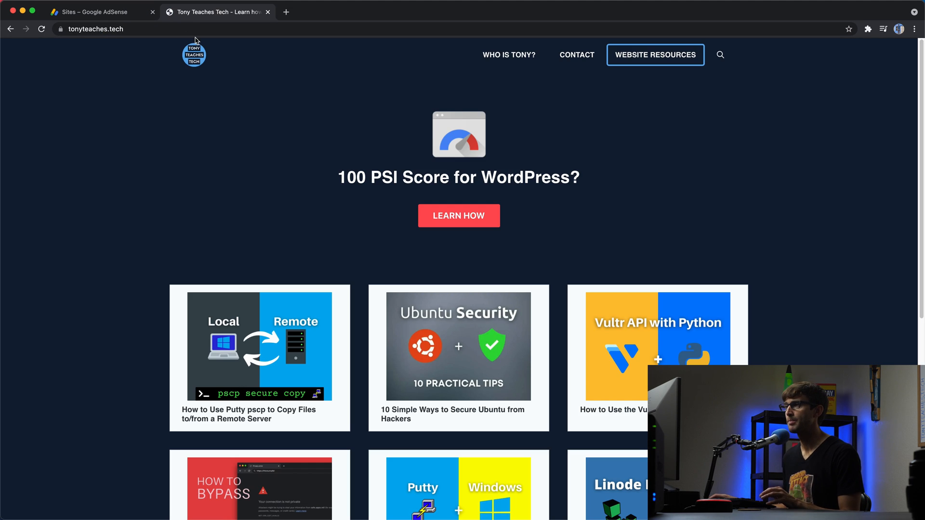
pyautogui.moveTo(503, 258)
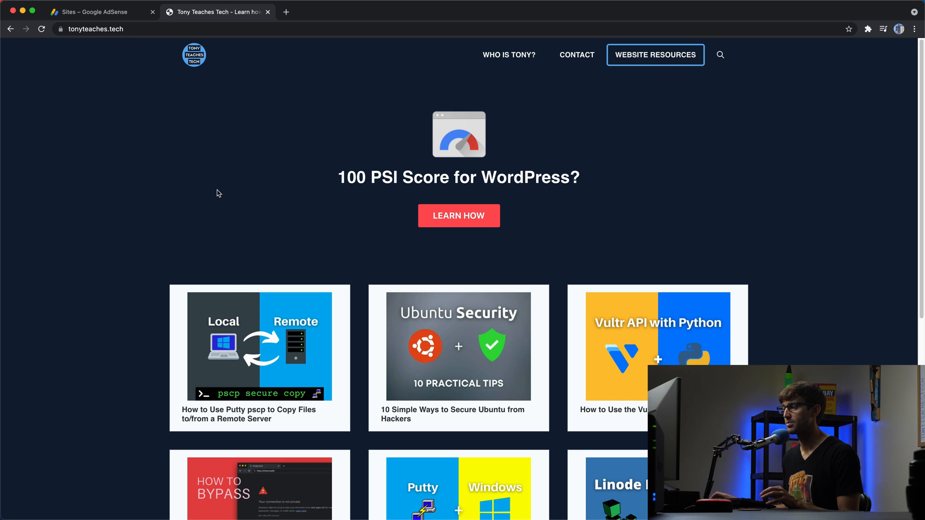
# Step: Open the Vultr API with Python post from the tonyteaches.tech home page
pyautogui.scroll(-3)
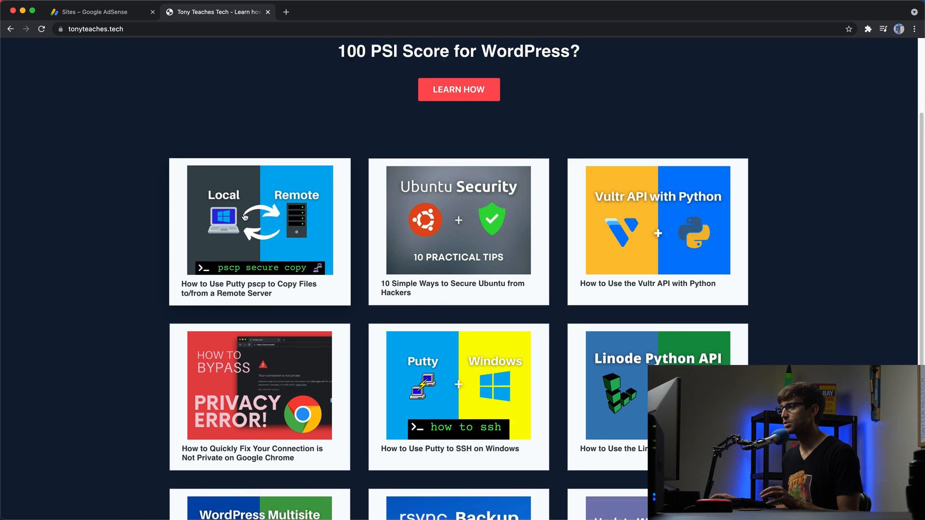
pyautogui.scroll(-3)
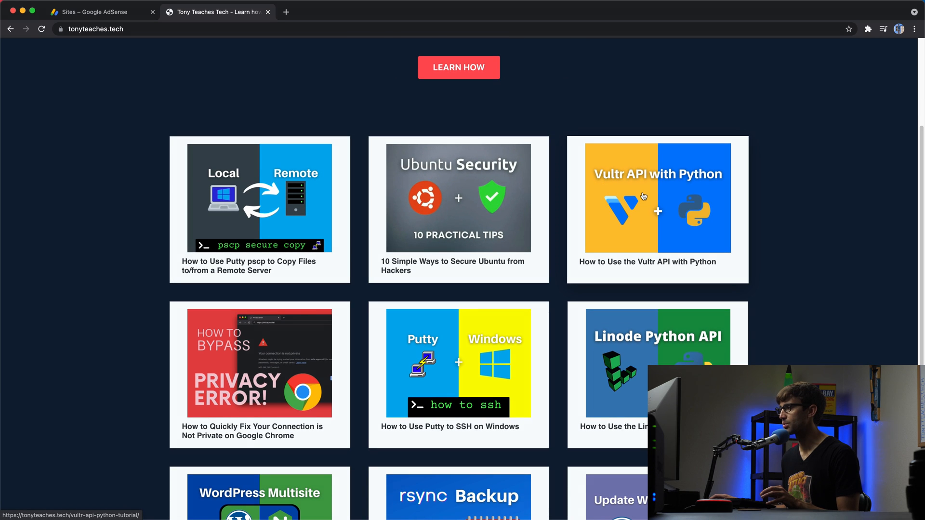
pyautogui.click(644, 196)
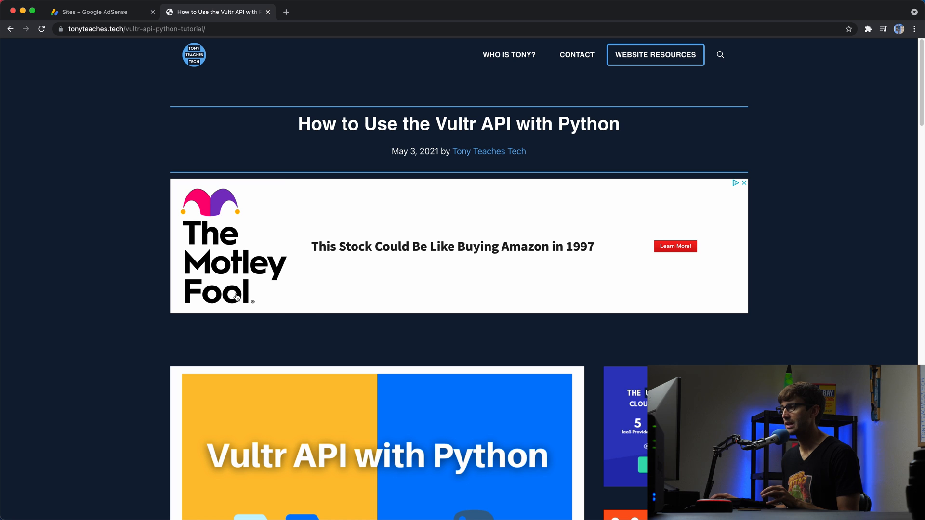
# Step: Scroll through the post to confirm a Motley Fool ad shows beneath the title
pyautogui.scroll(-3)
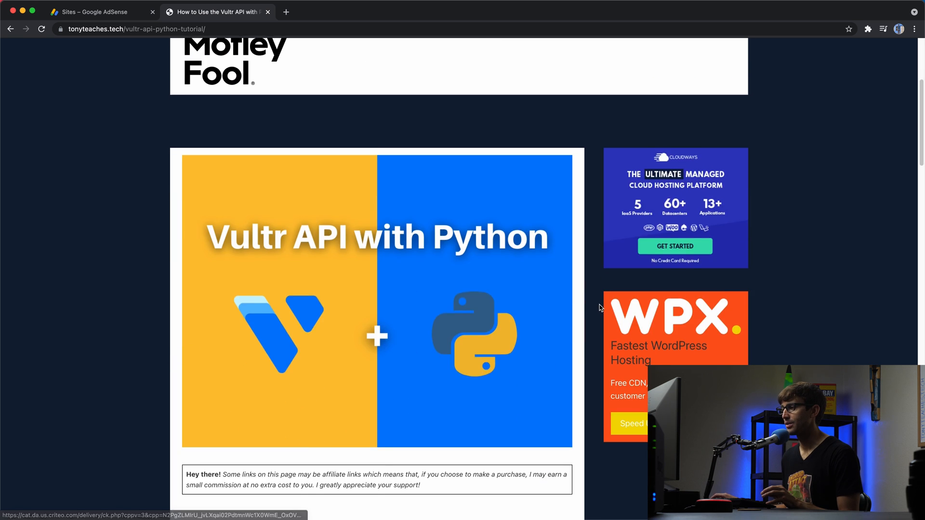
pyautogui.scroll(-3)
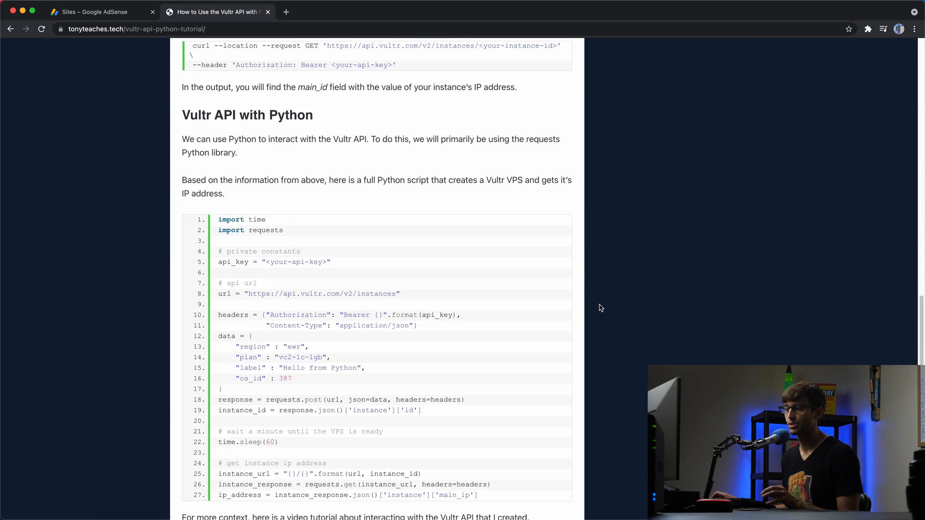
pyautogui.scroll(-3)
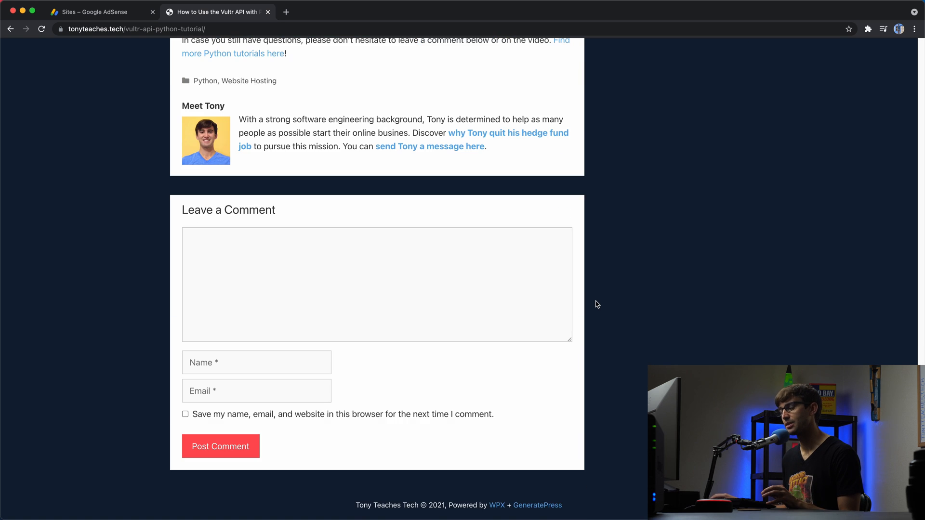
pyautogui.scroll(3)
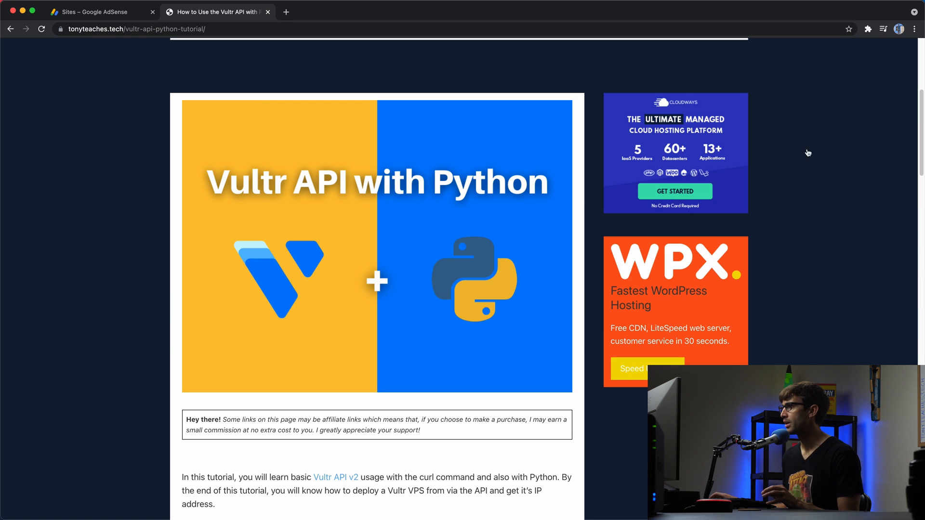
pyautogui.click(900, 28)
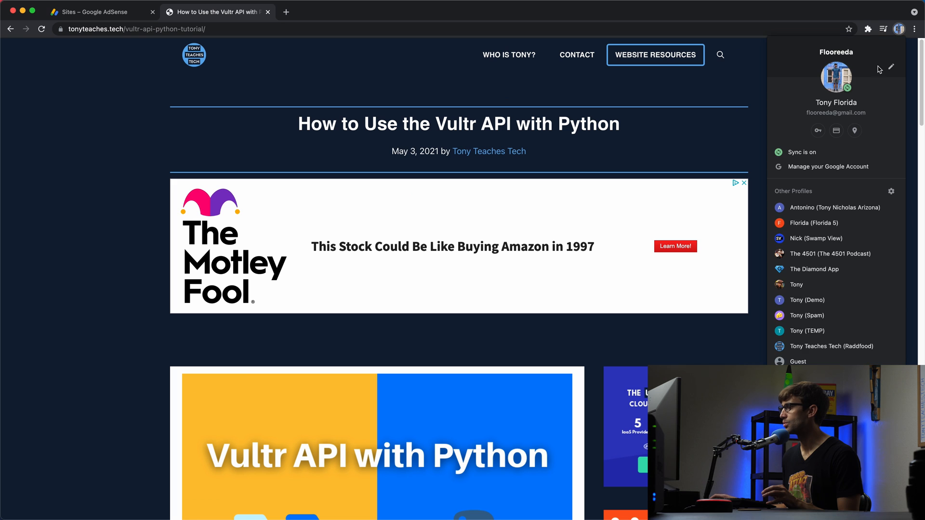
# Step: Browse tonyteaches.tech as a Chrome Guest and confirm the Vultr post shows a Humio ad
pyautogui.click(798, 361)
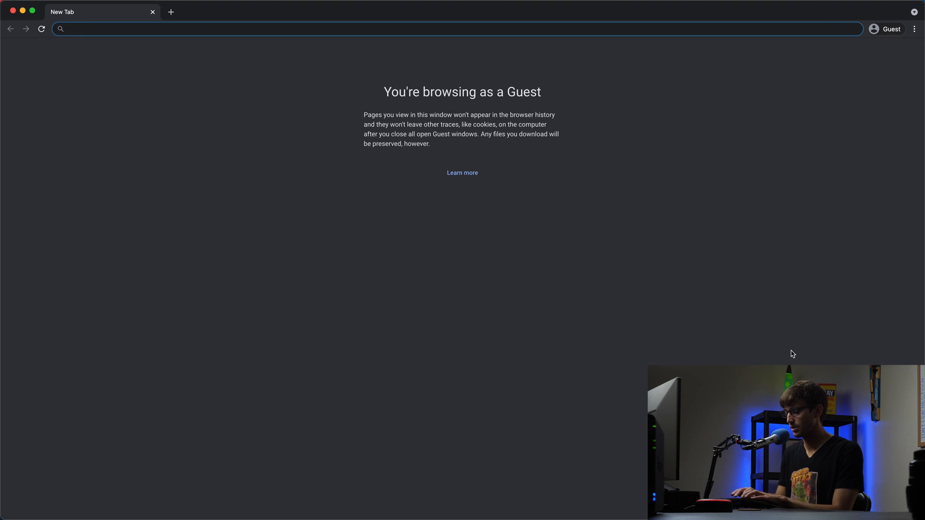
pyautogui.write('tonyteaches.tech/vultr-api-python-tutorial/')
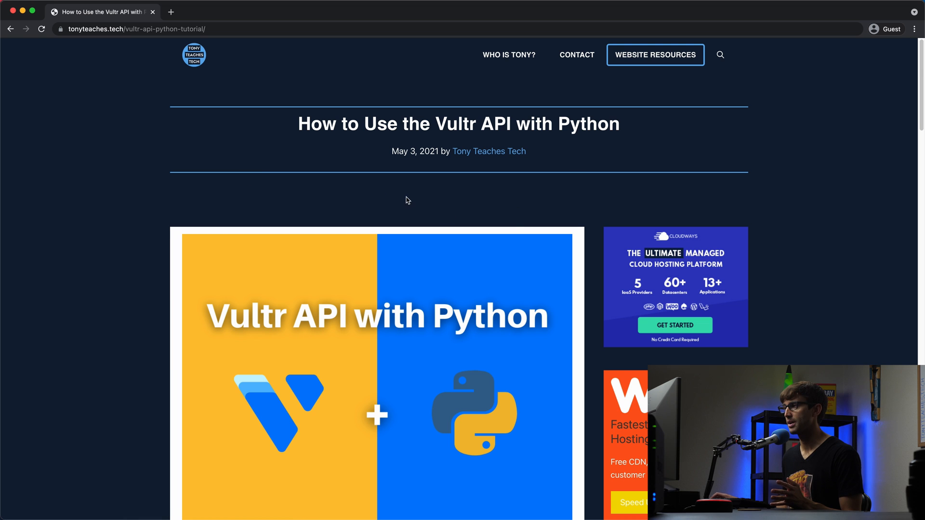
pyautogui.scroll(-3)
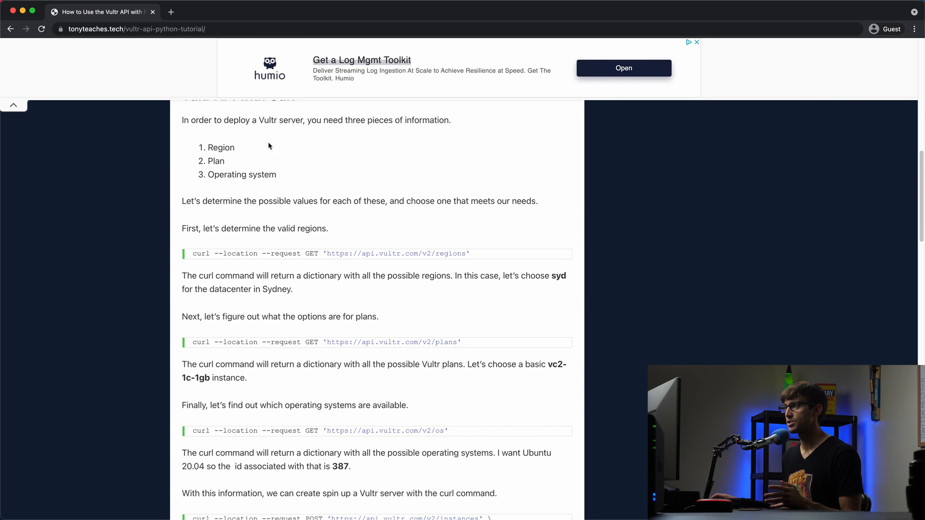
pyautogui.scroll(-3)
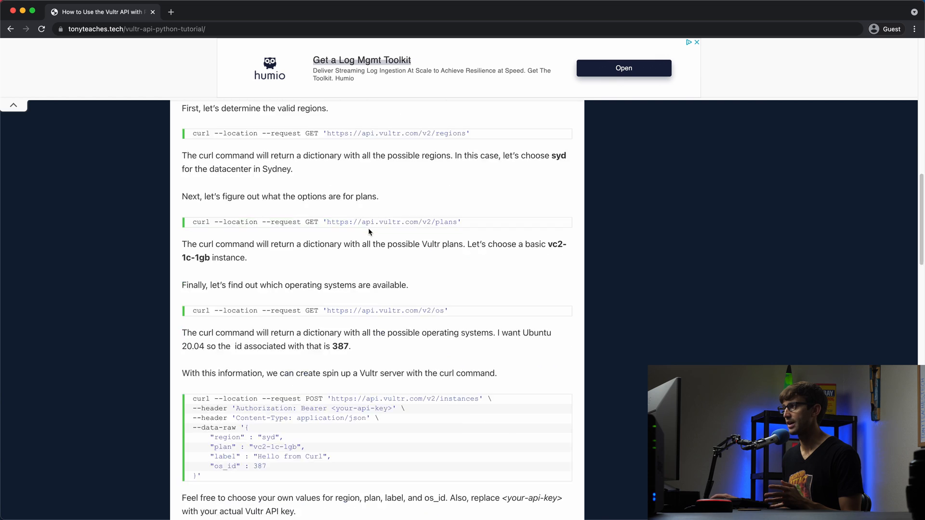
pyautogui.scroll(-3)
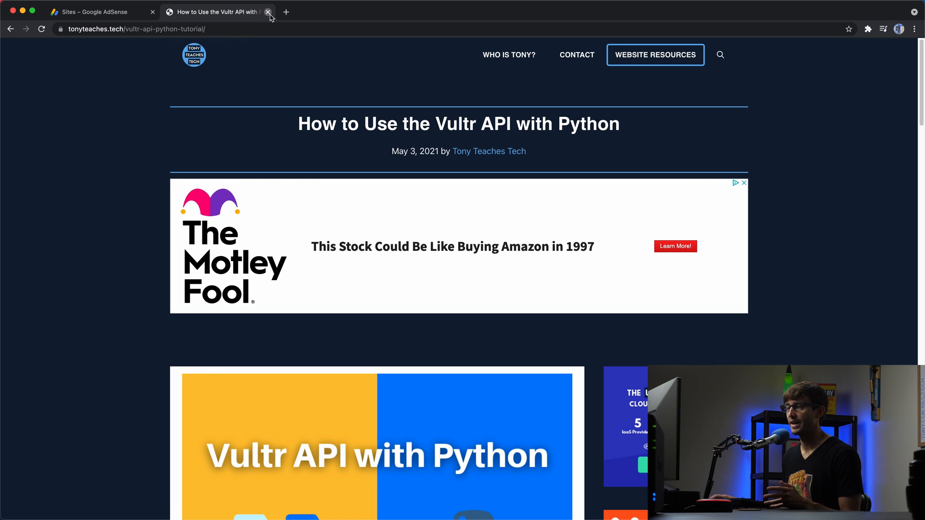
# Step: From Ads > Overview, open the auto ad settings preview for tonyteaches.tech
pyautogui.click(268, 12)
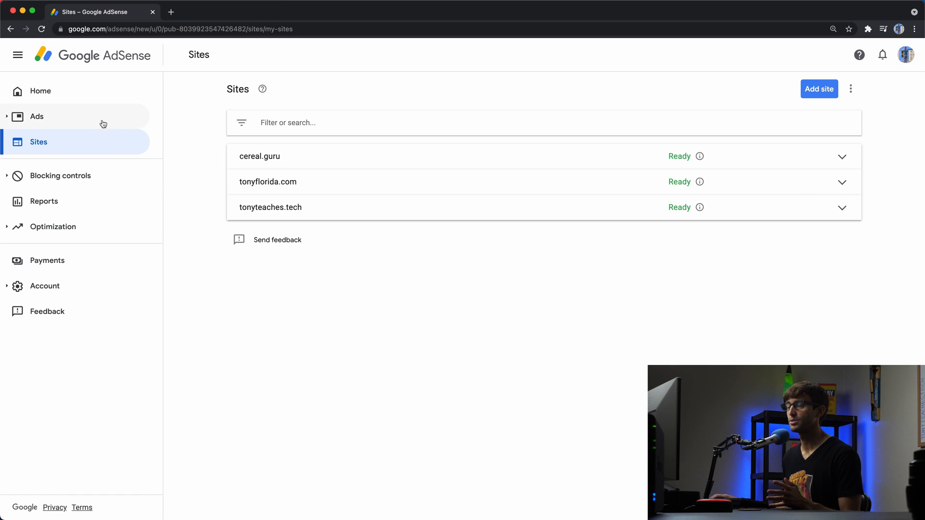
pyautogui.click(36, 116)
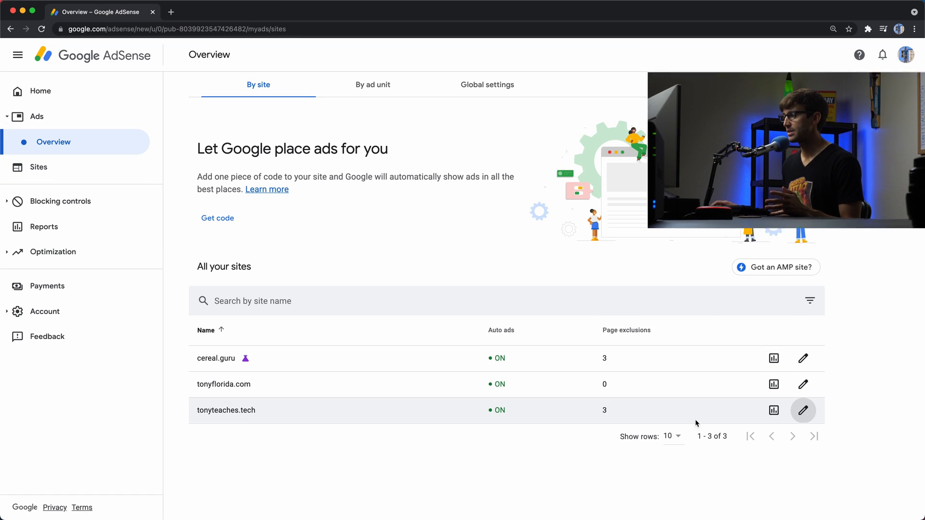
pyautogui.click(803, 410)
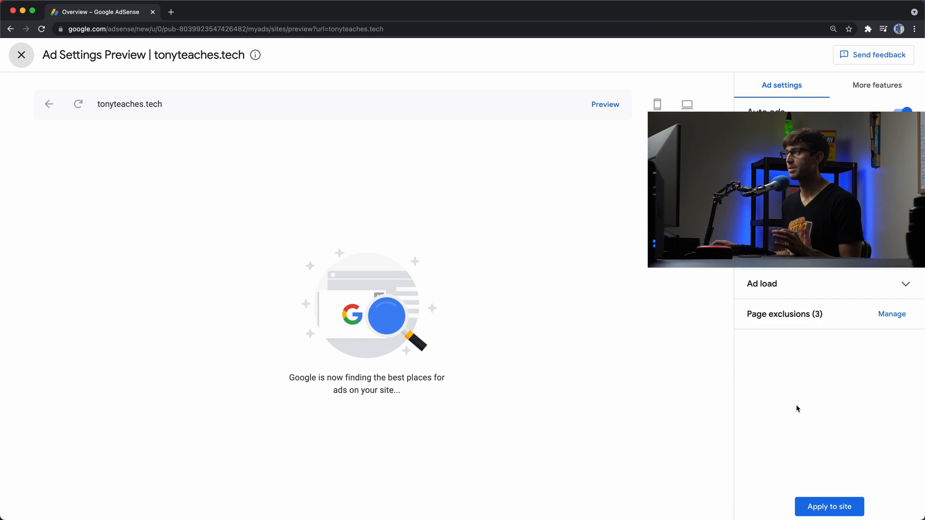